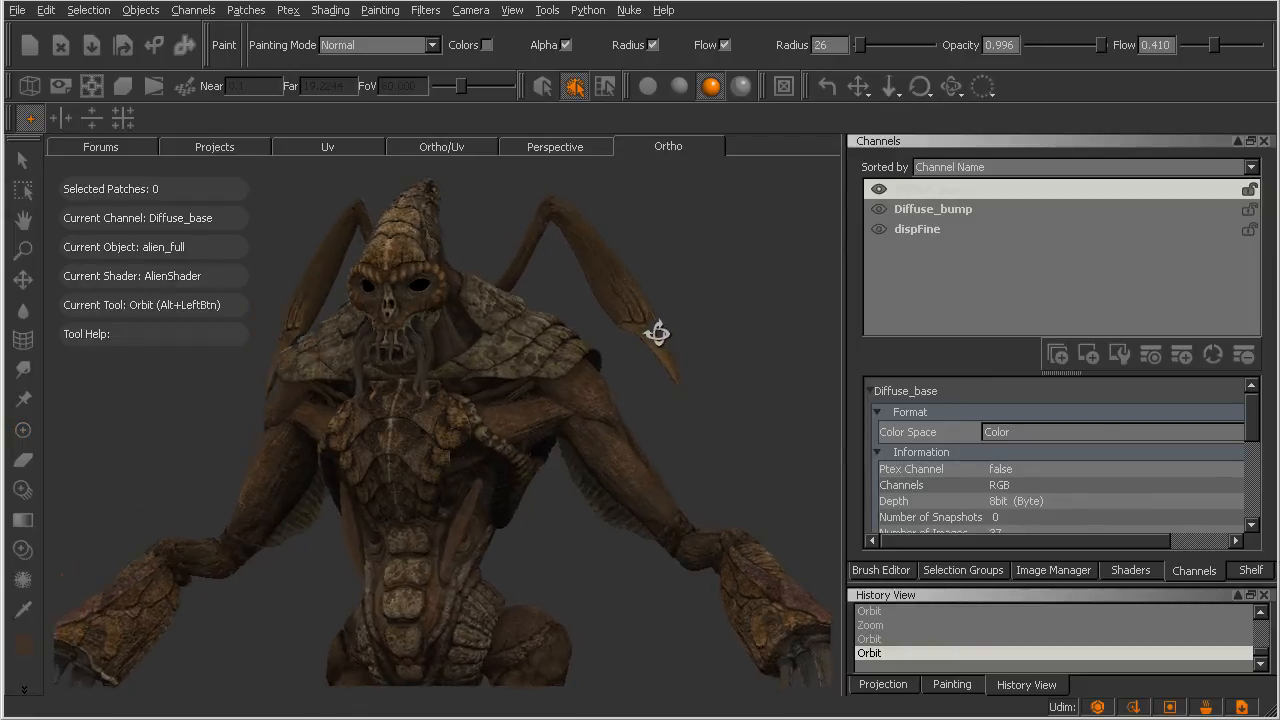
Orbit the viewport so the alien model is seen in side profile.
{"action": "left_click_drag", "start_coordinate": [650, 335], "coordinate": [520, 335]}
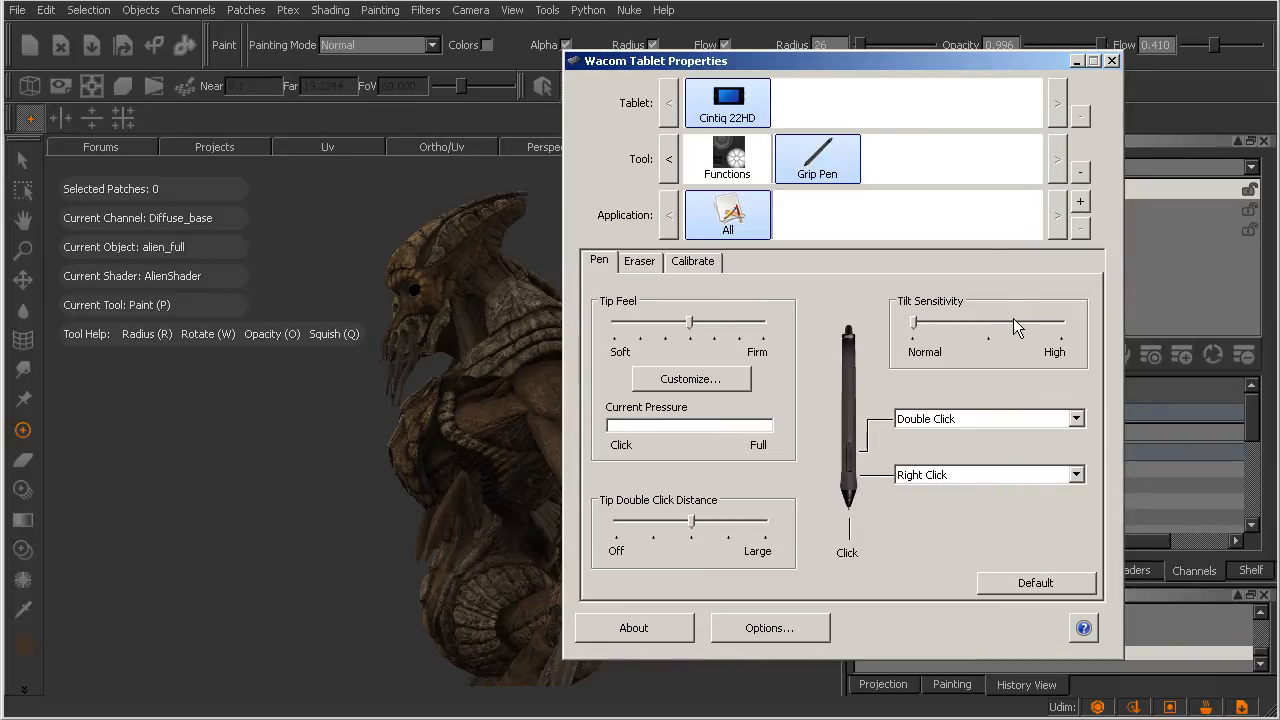
{"action": "mouse_move", "coordinate": [1015, 325]}
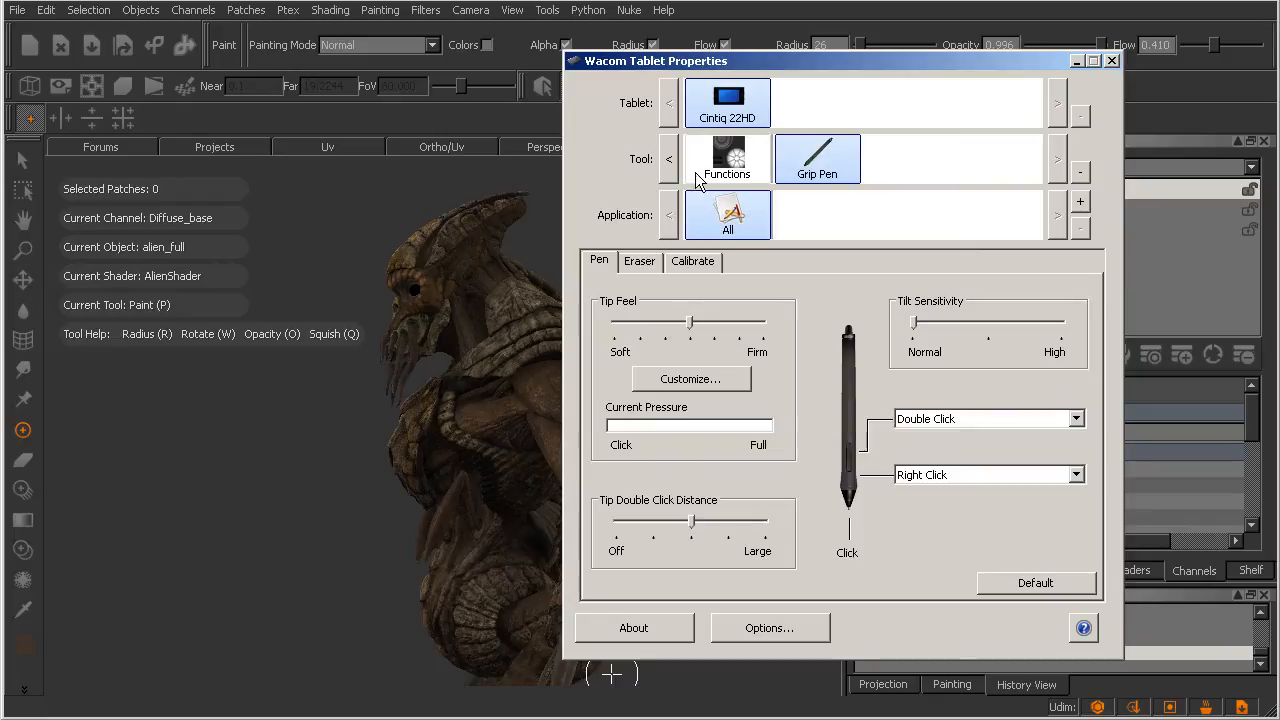
{"action": "mouse_move", "coordinate": [820, 205]}
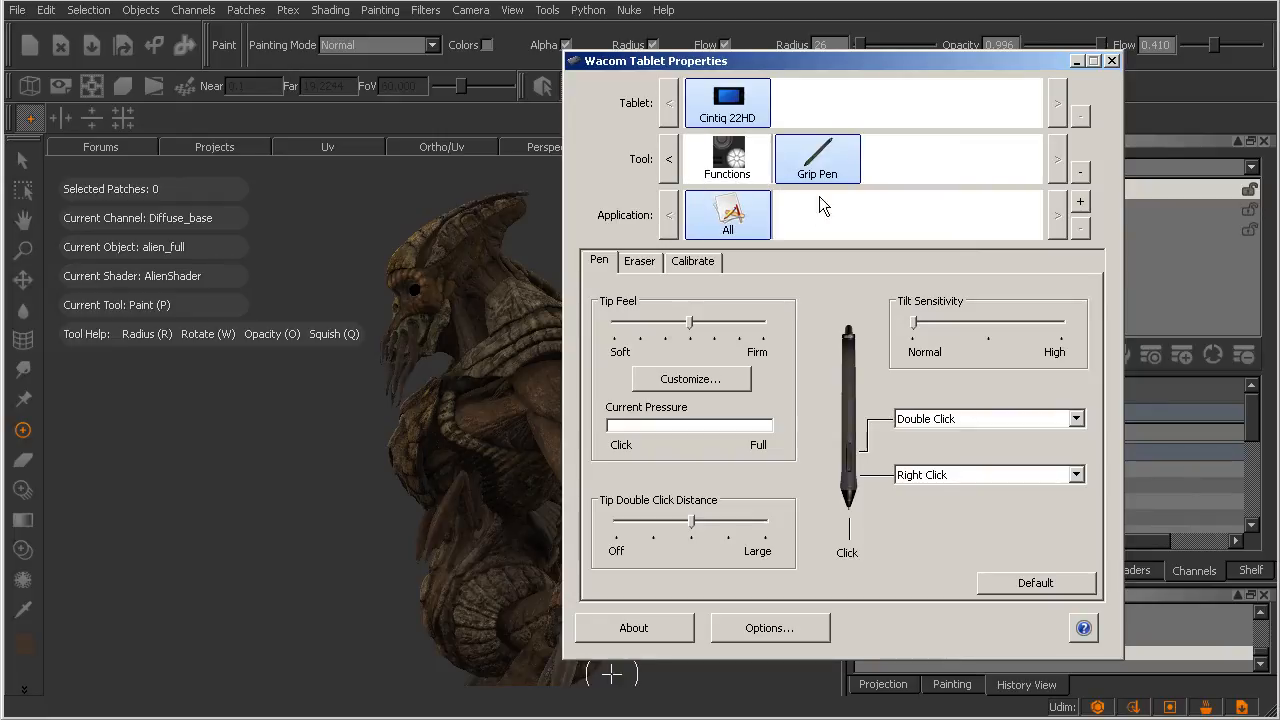
{"action": "mouse_move", "coordinate": [853, 232]}
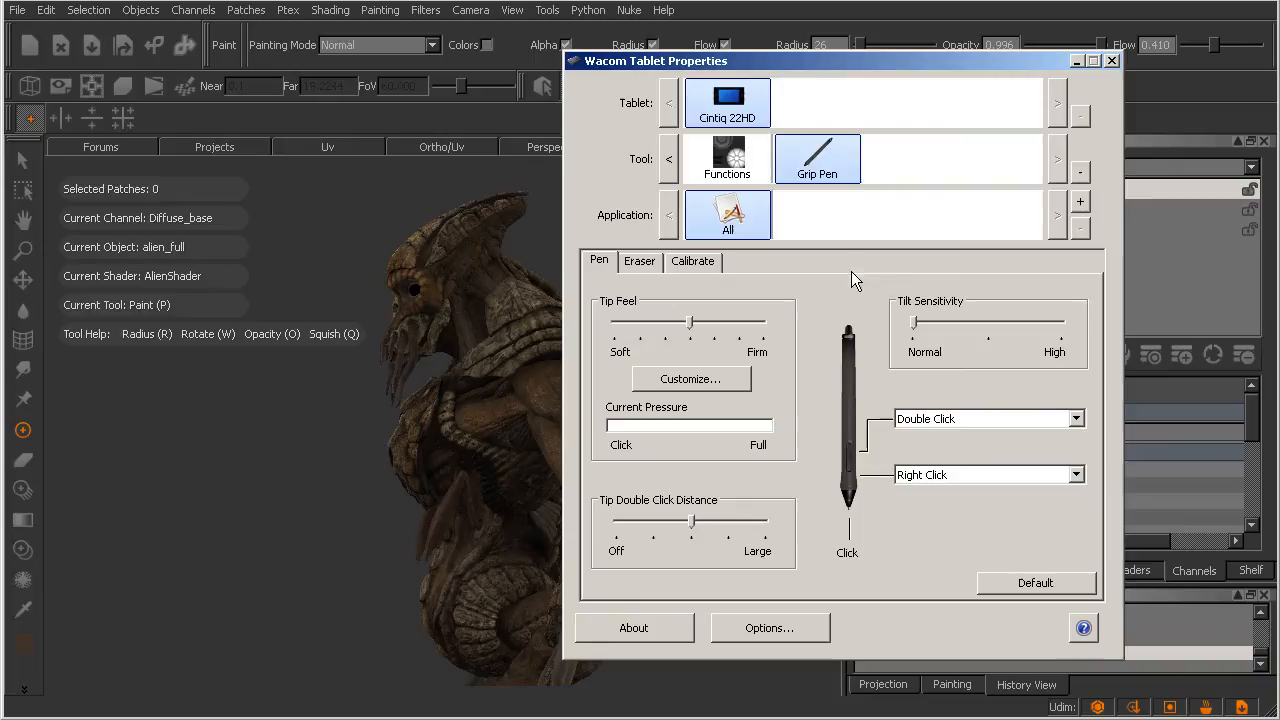
{"action": "mouse_move", "coordinate": [780, 245]}
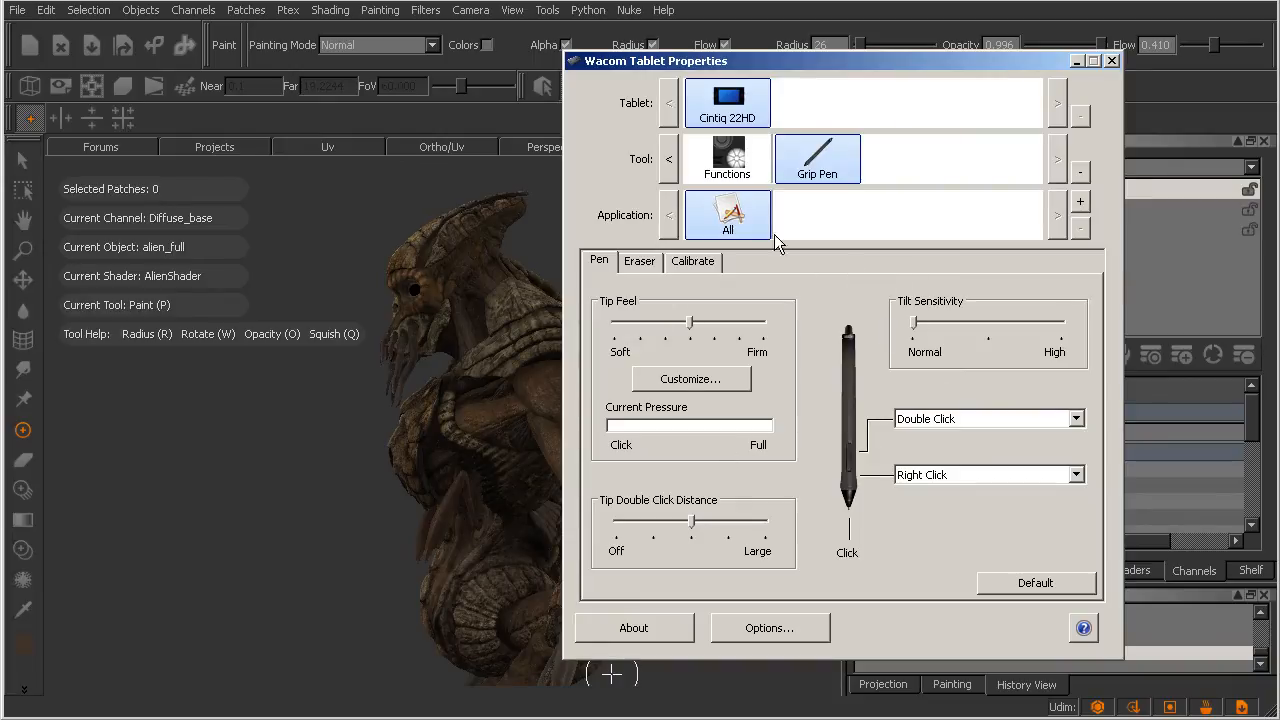
{"action": "mouse_move", "coordinate": [828, 183]}
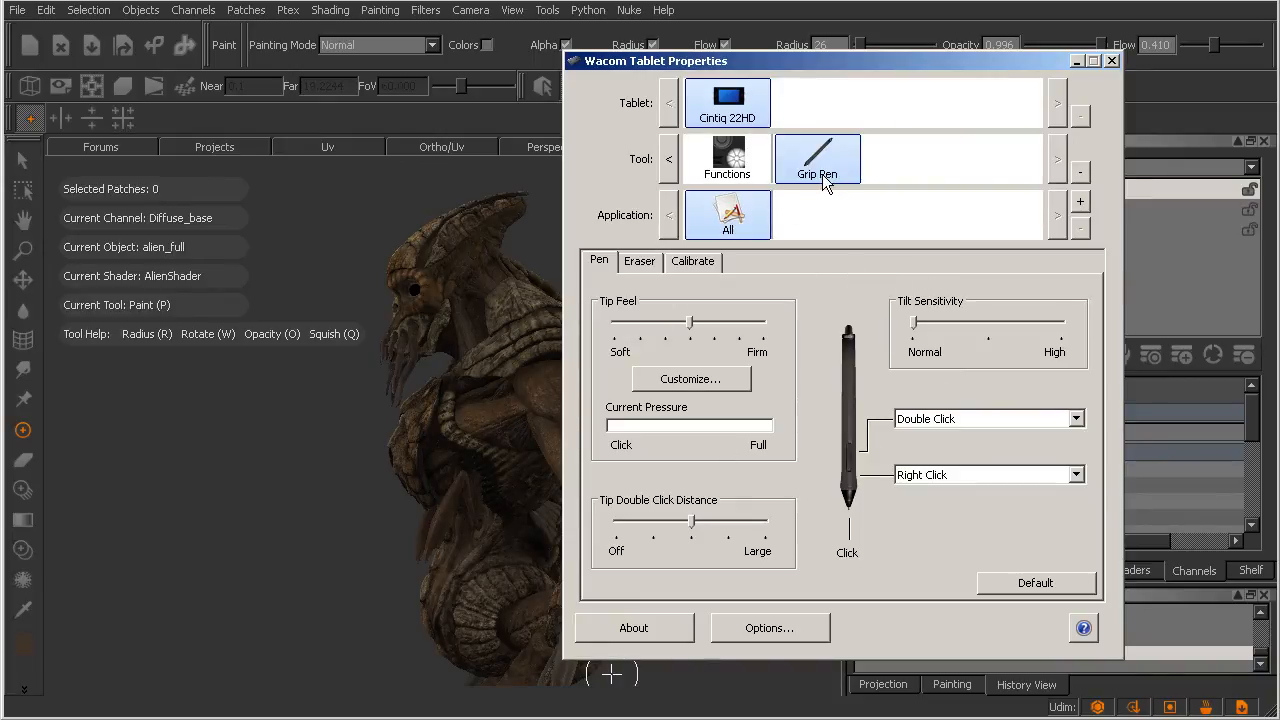
{"action": "mouse_move", "coordinate": [818, 185]}
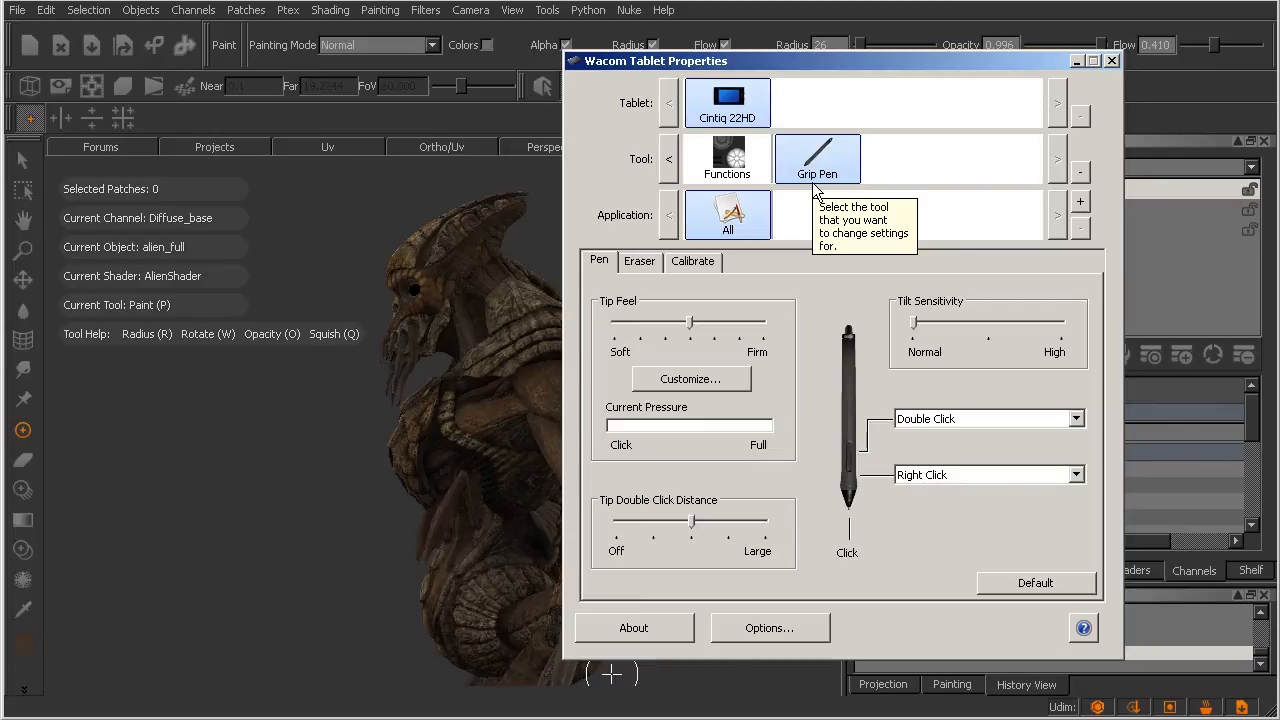
{"action": "mouse_move", "coordinate": [925, 215]}
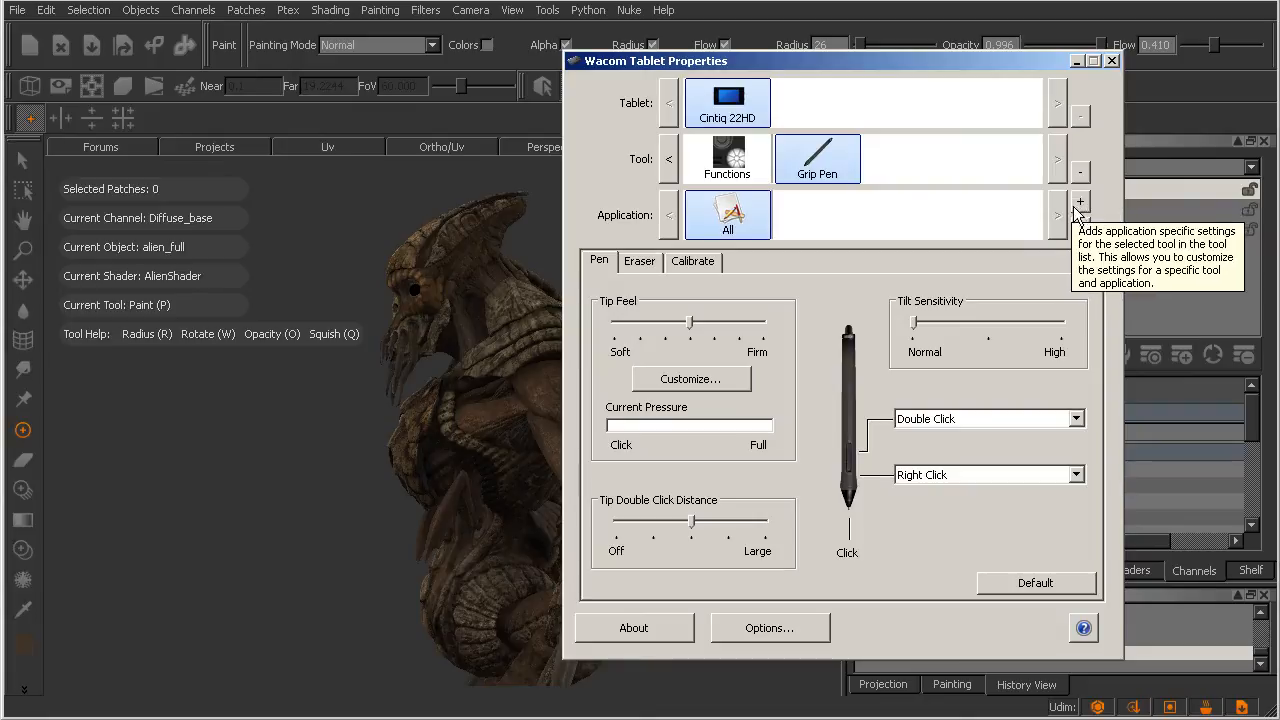
Add Mari1.5v1 as a custom application profile for the Grip Pen.
{"action": "left_click", "coordinate": [1080, 202]}
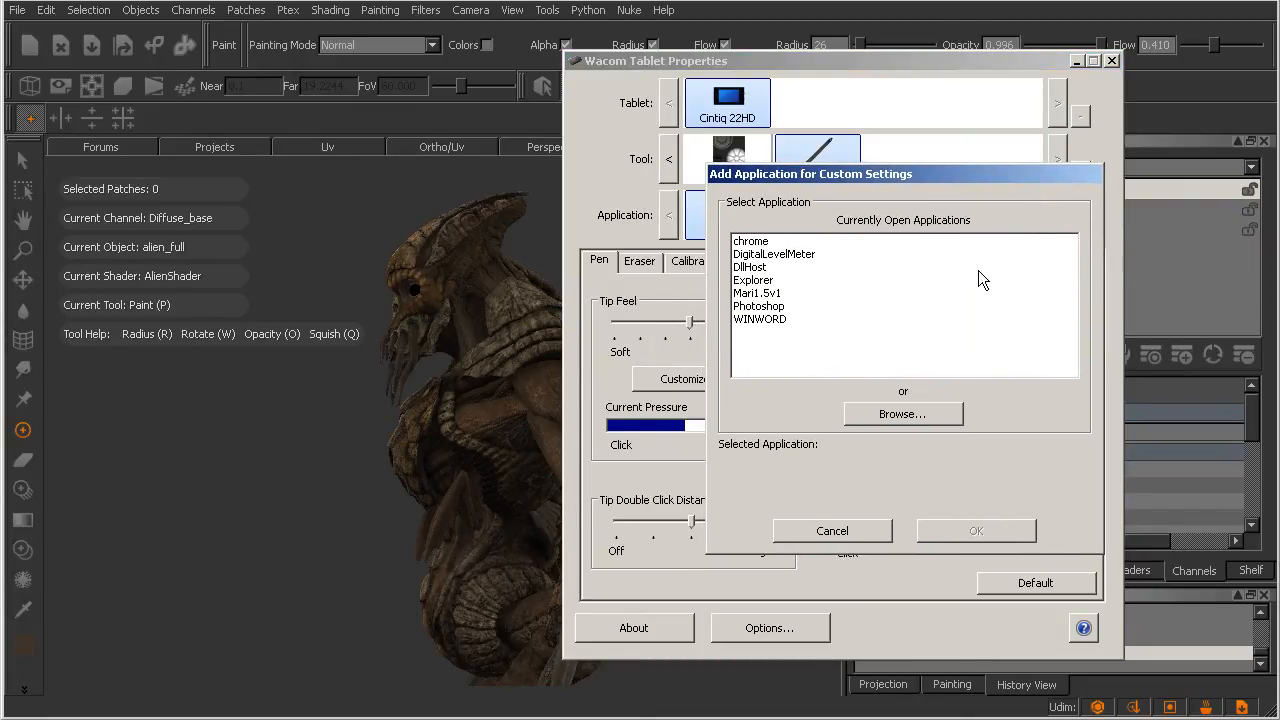
{"action": "mouse_move", "coordinate": [790, 344]}
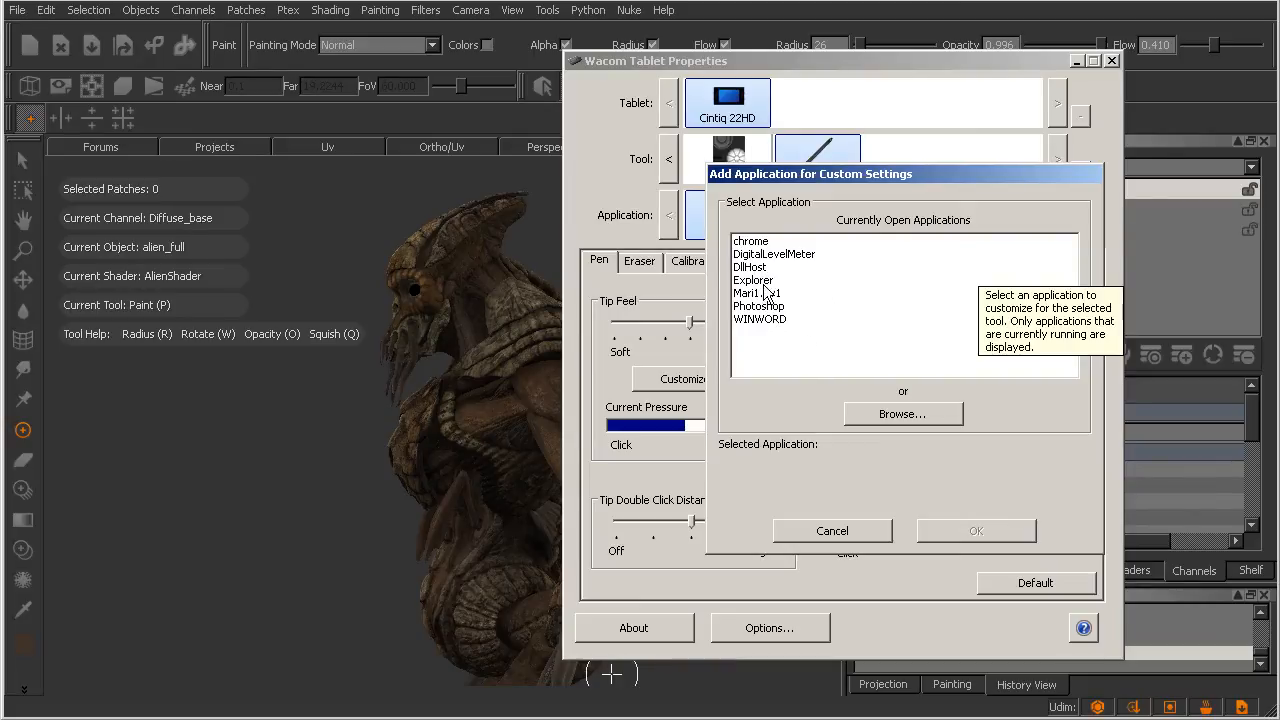
{"action": "left_click", "coordinate": [757, 293]}
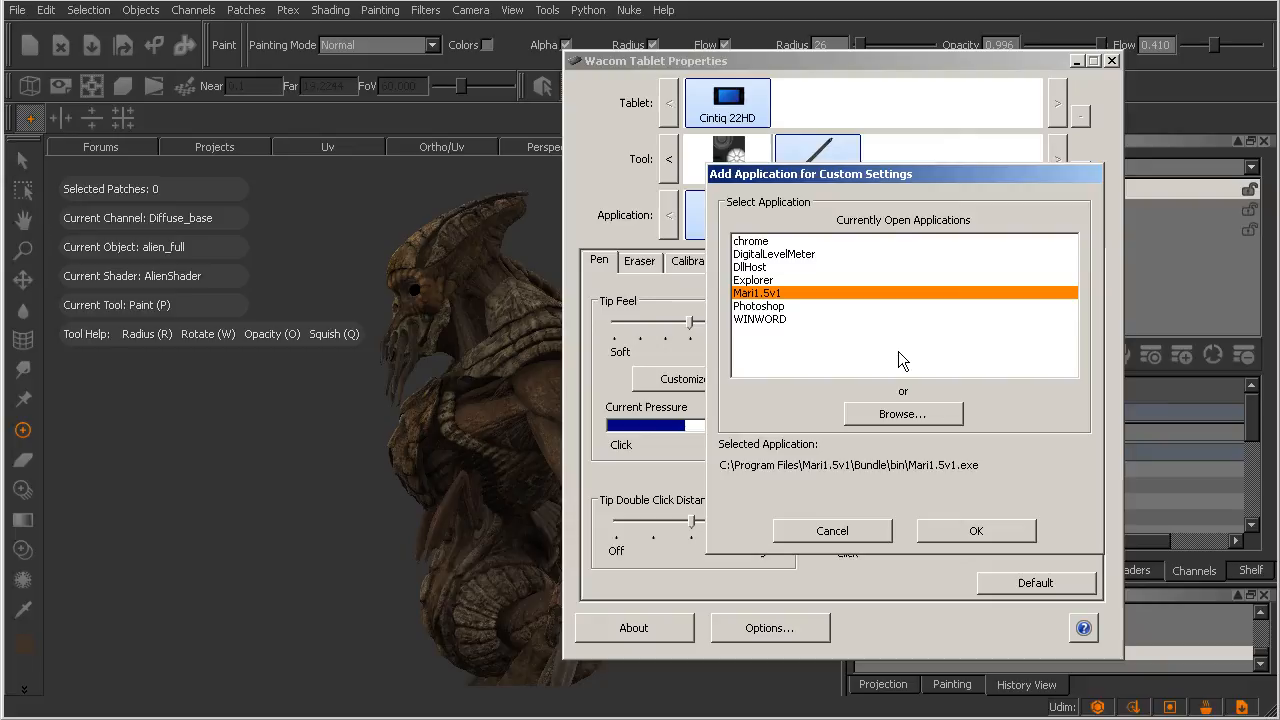
{"action": "left_click", "coordinate": [975, 530]}
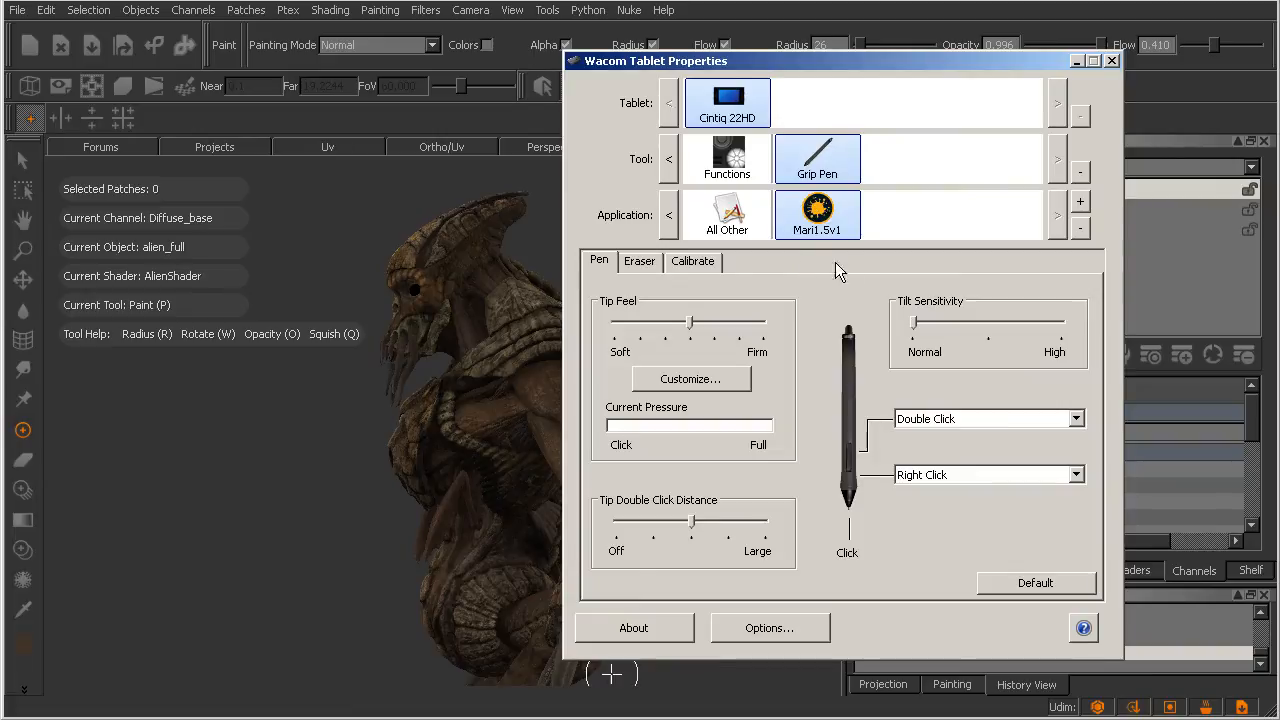
{"action": "mouse_move", "coordinate": [855, 312]}
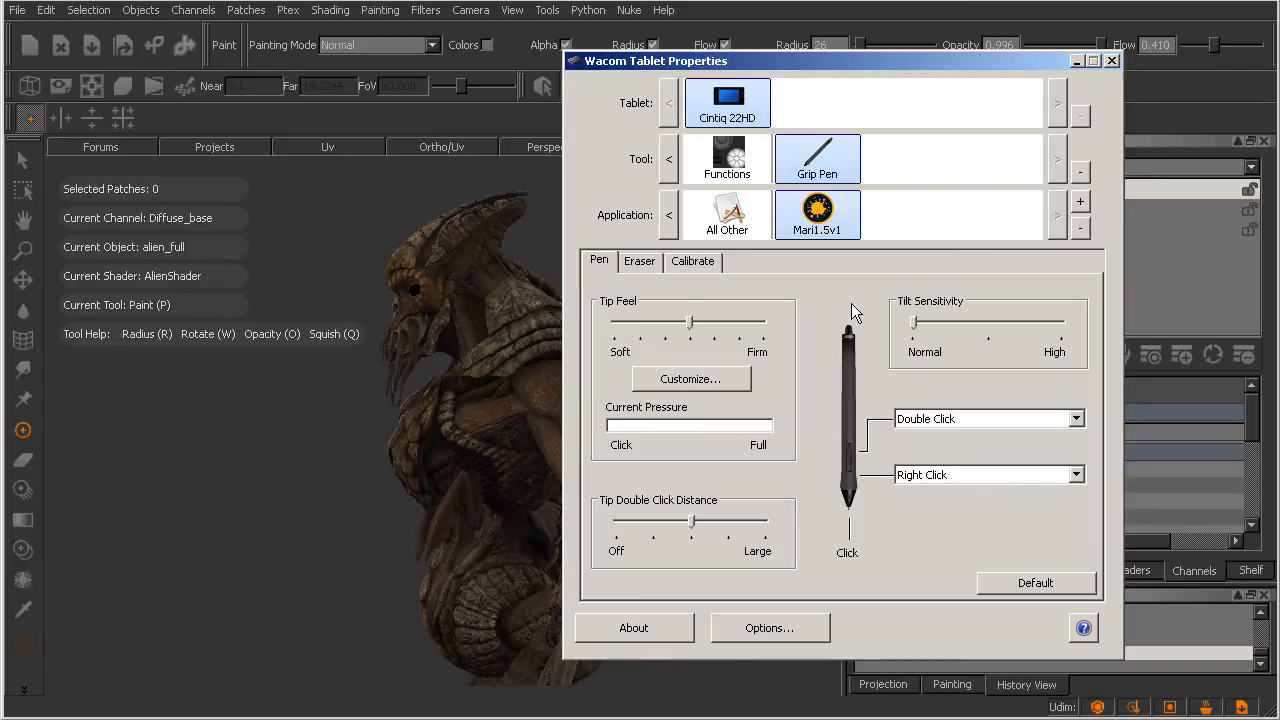
Add Mari1.5v1 as a custom application profile for the ExpressKey functions.
{"action": "left_click", "coordinate": [727, 158]}
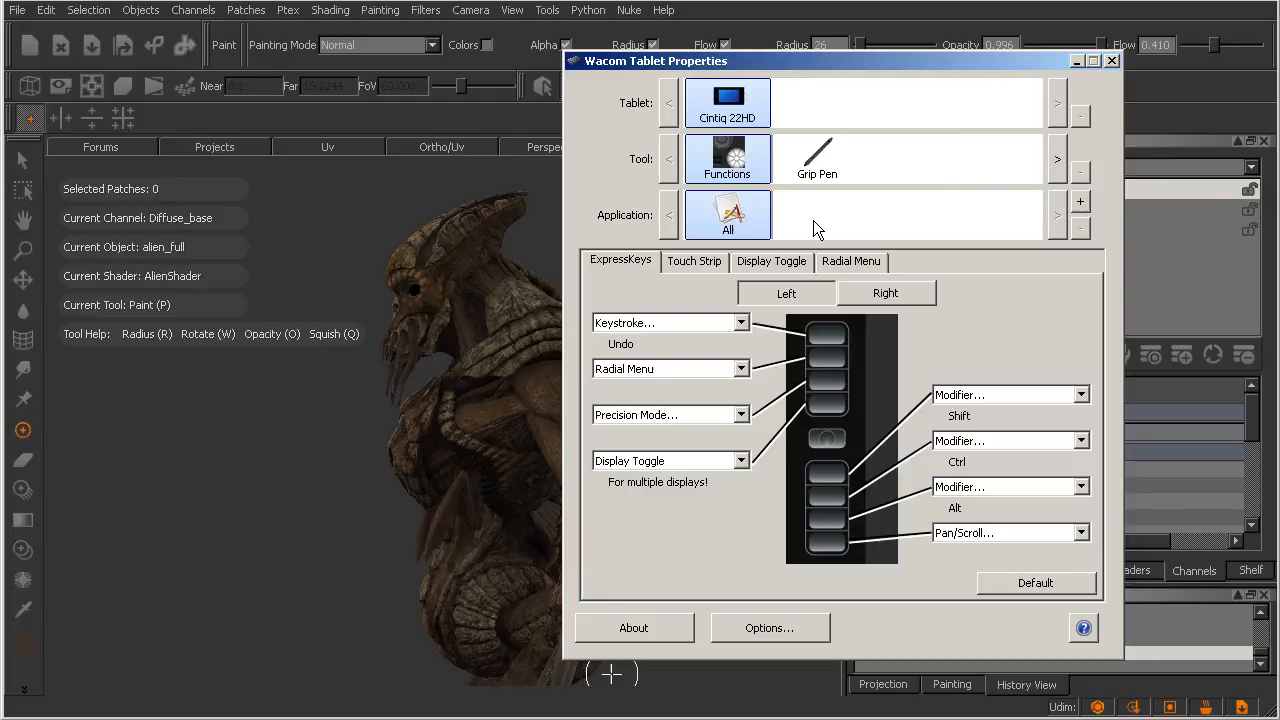
{"action": "mouse_move", "coordinate": [862, 250]}
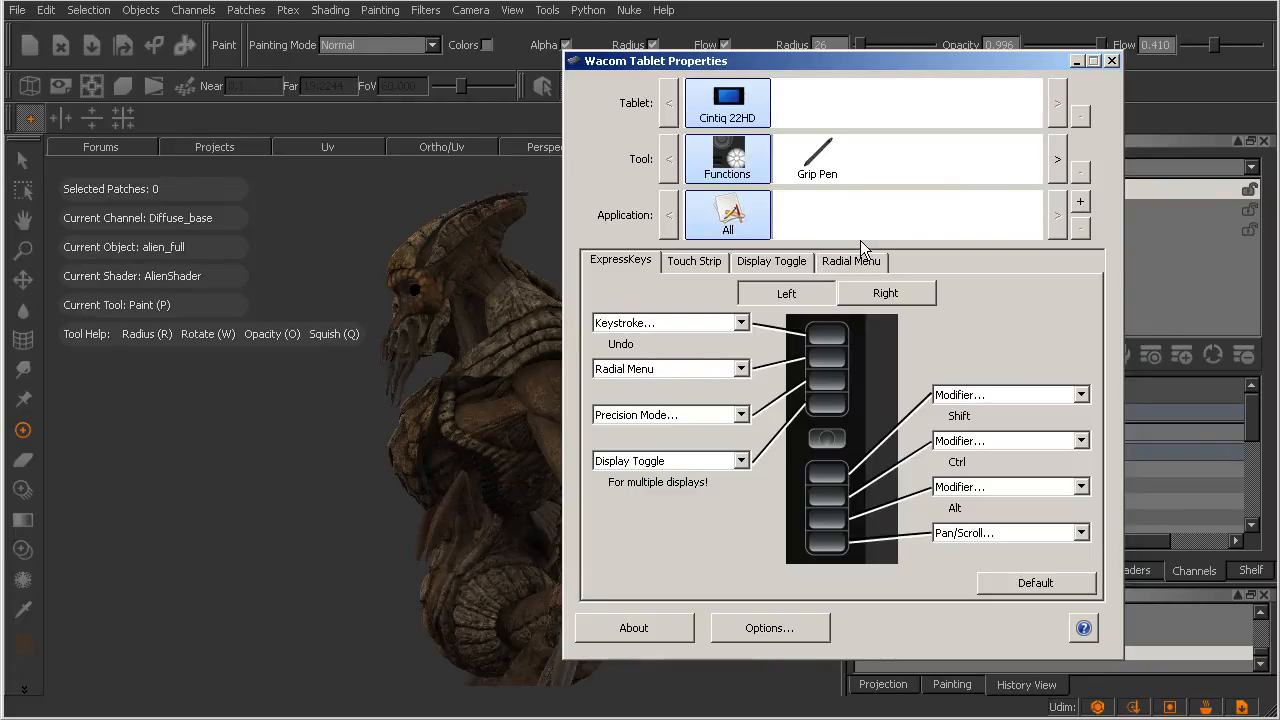
{"action": "left_click", "coordinate": [1080, 201]}
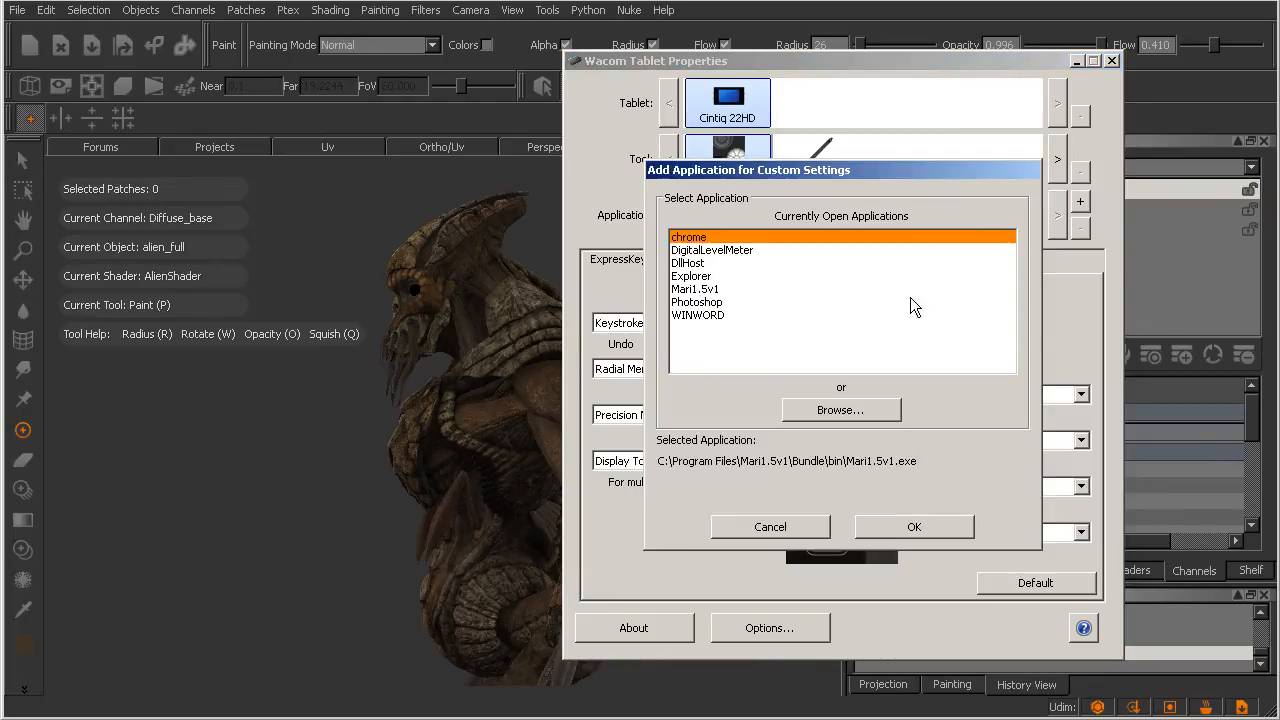
{"action": "left_click", "coordinate": [695, 289]}
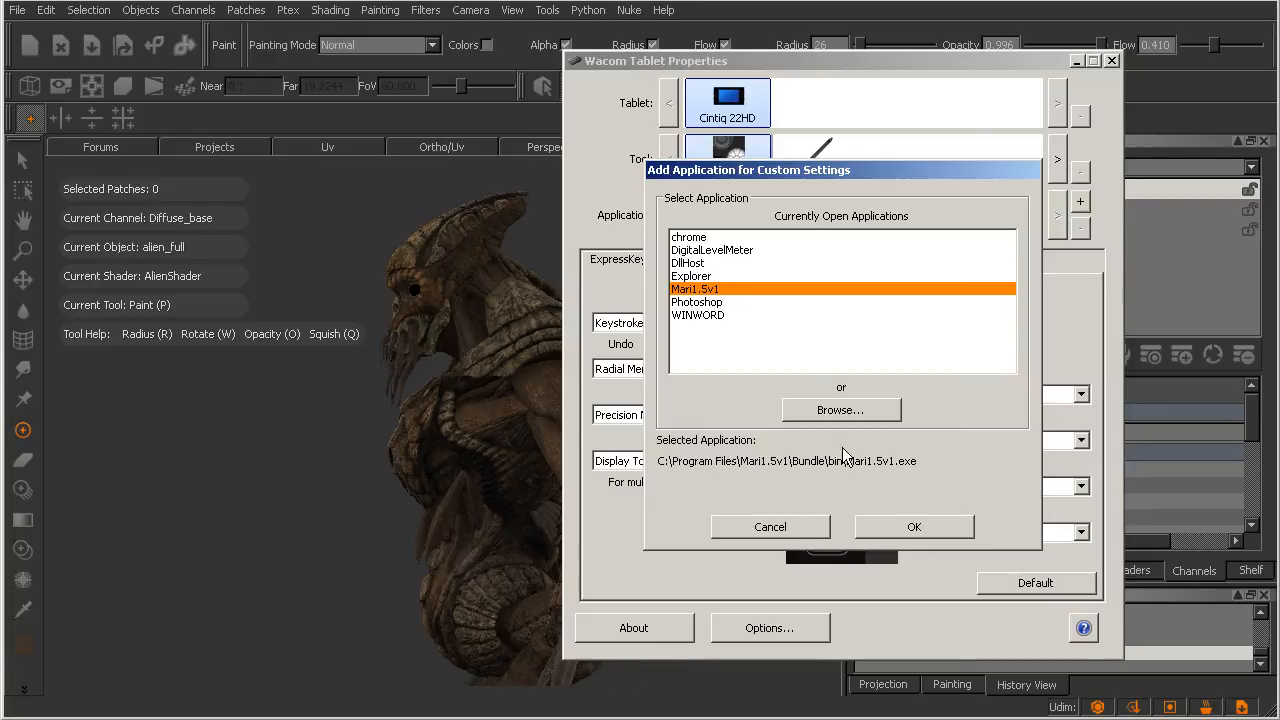
{"action": "left_click", "coordinate": [913, 527]}
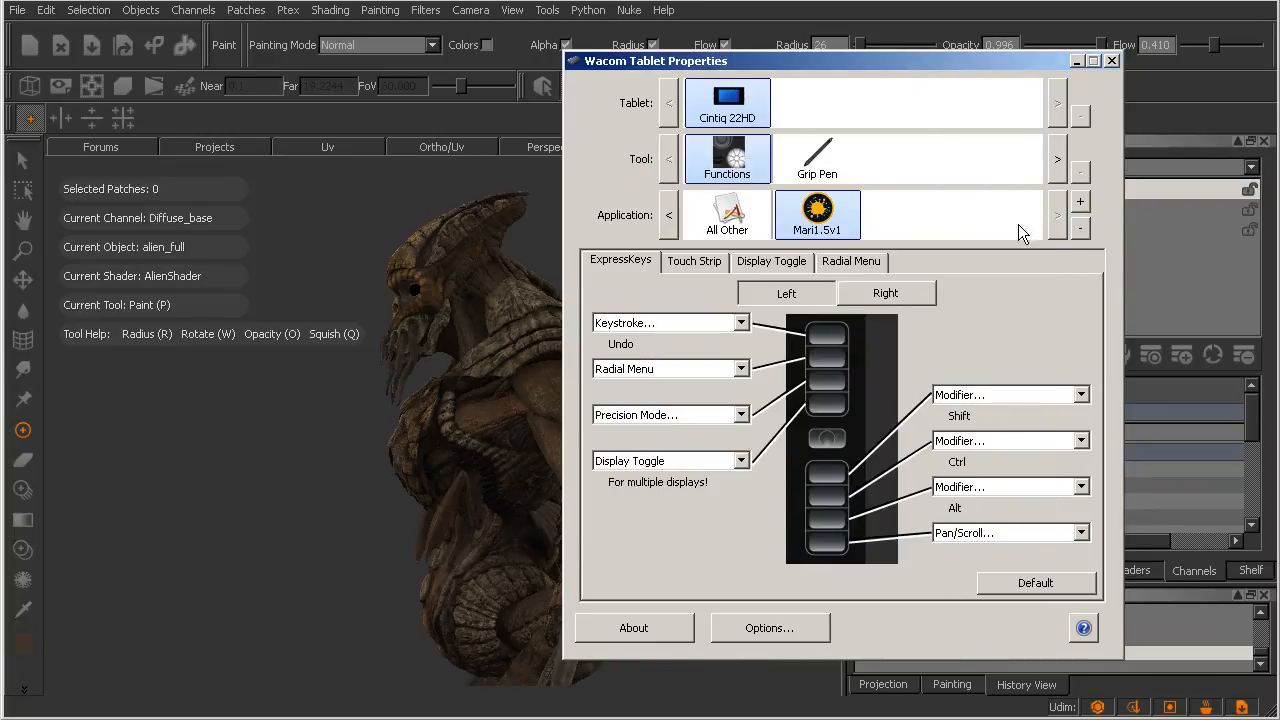
{"action": "left_click", "coordinate": [1080, 201]}
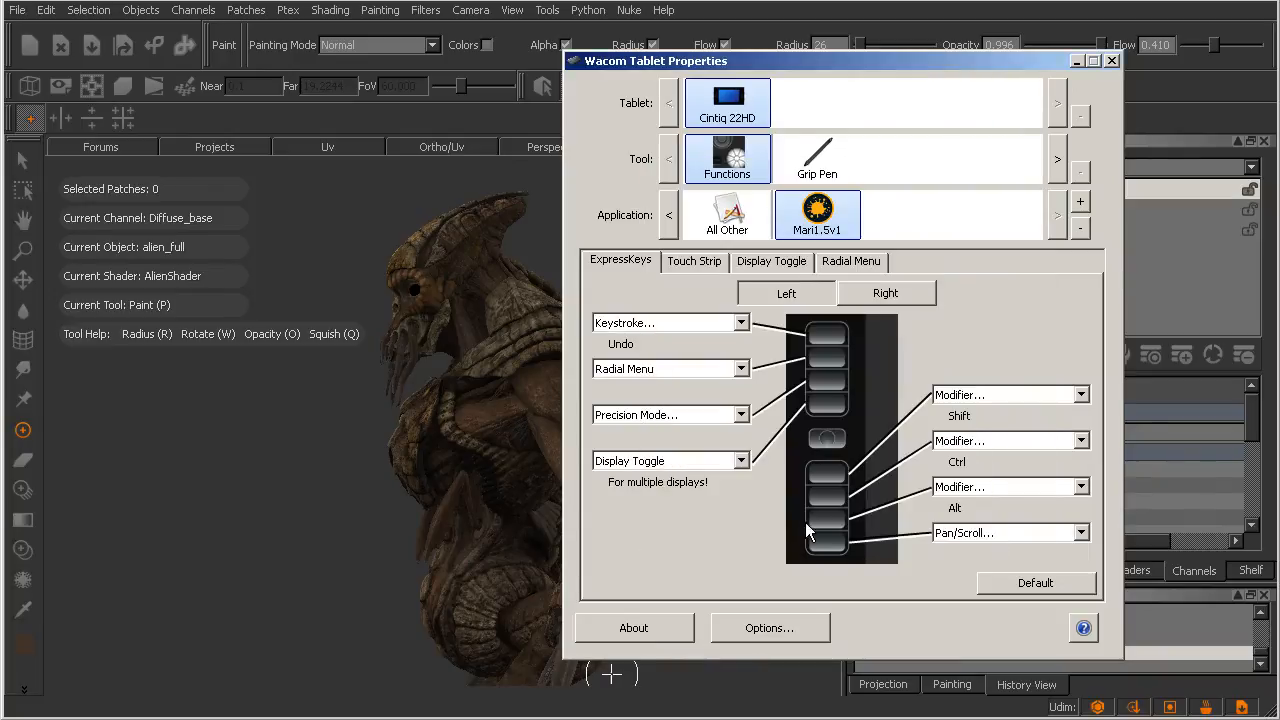
{"action": "mouse_move", "coordinate": [928, 361]}
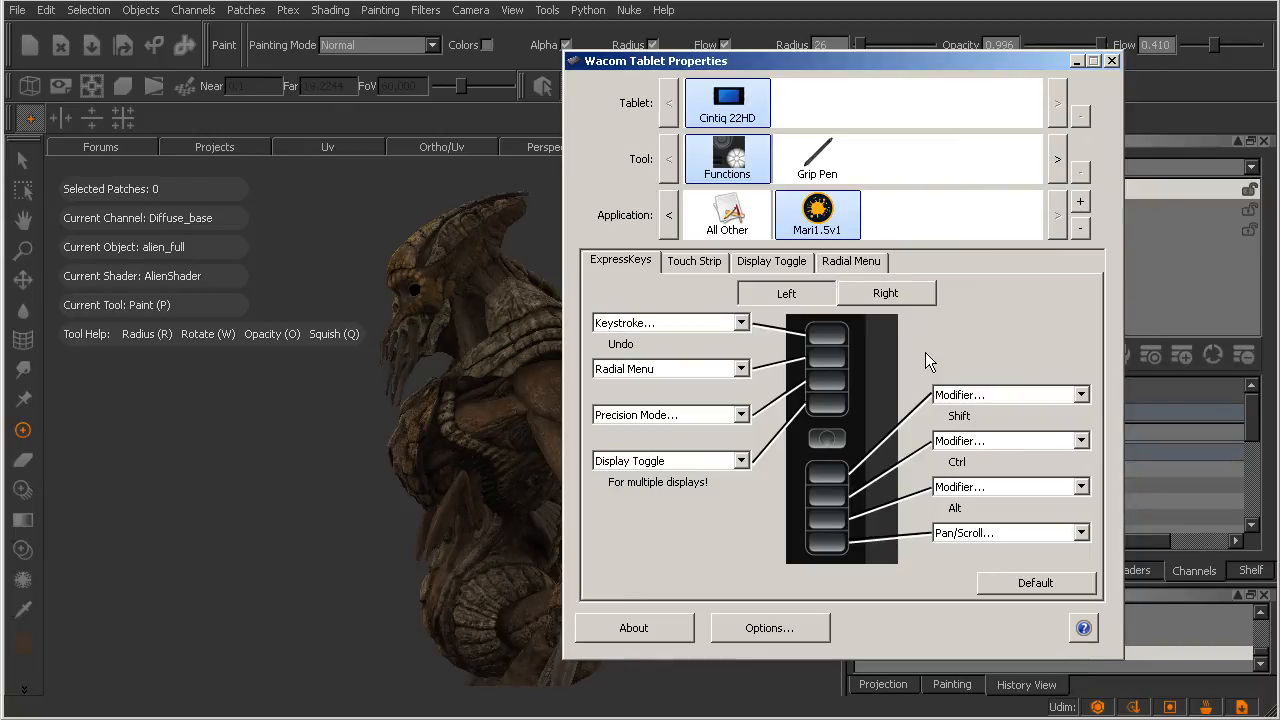
Return to the Grip Pen settings, move the properties window aside, and bring Mari forward.
{"action": "left_click", "coordinate": [817, 158]}
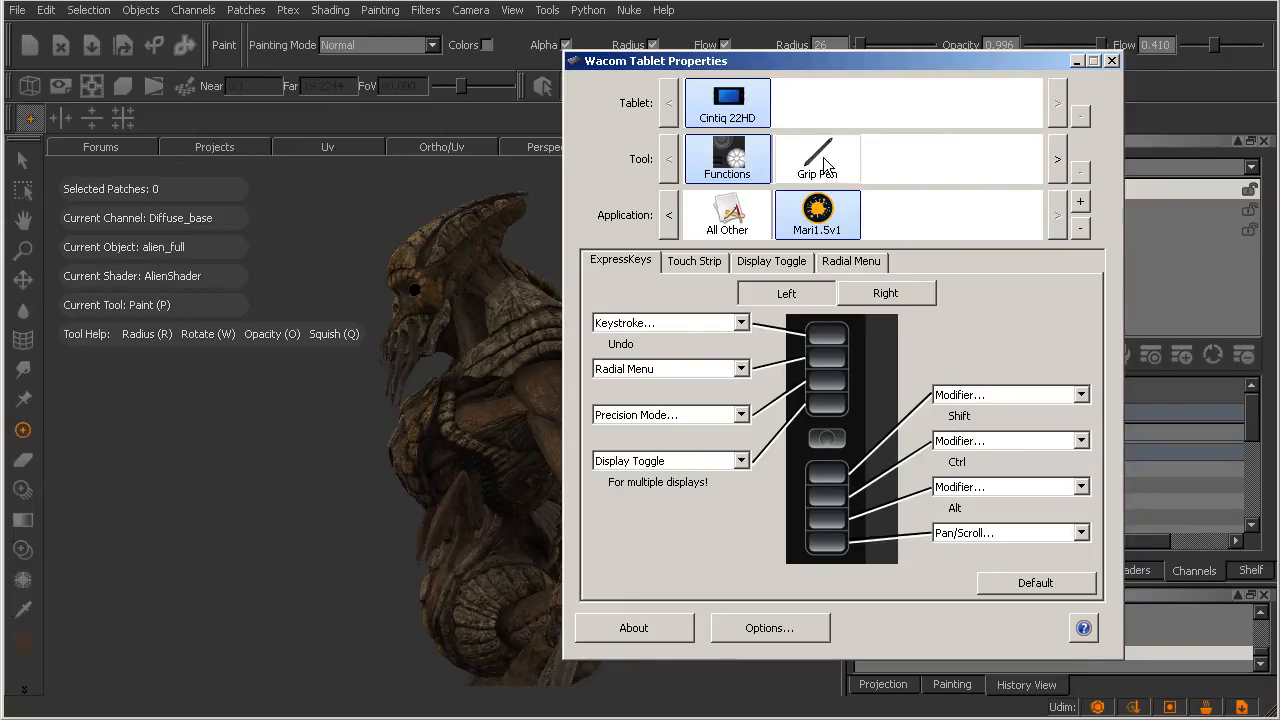
{"action": "left_click", "coordinate": [817, 159]}
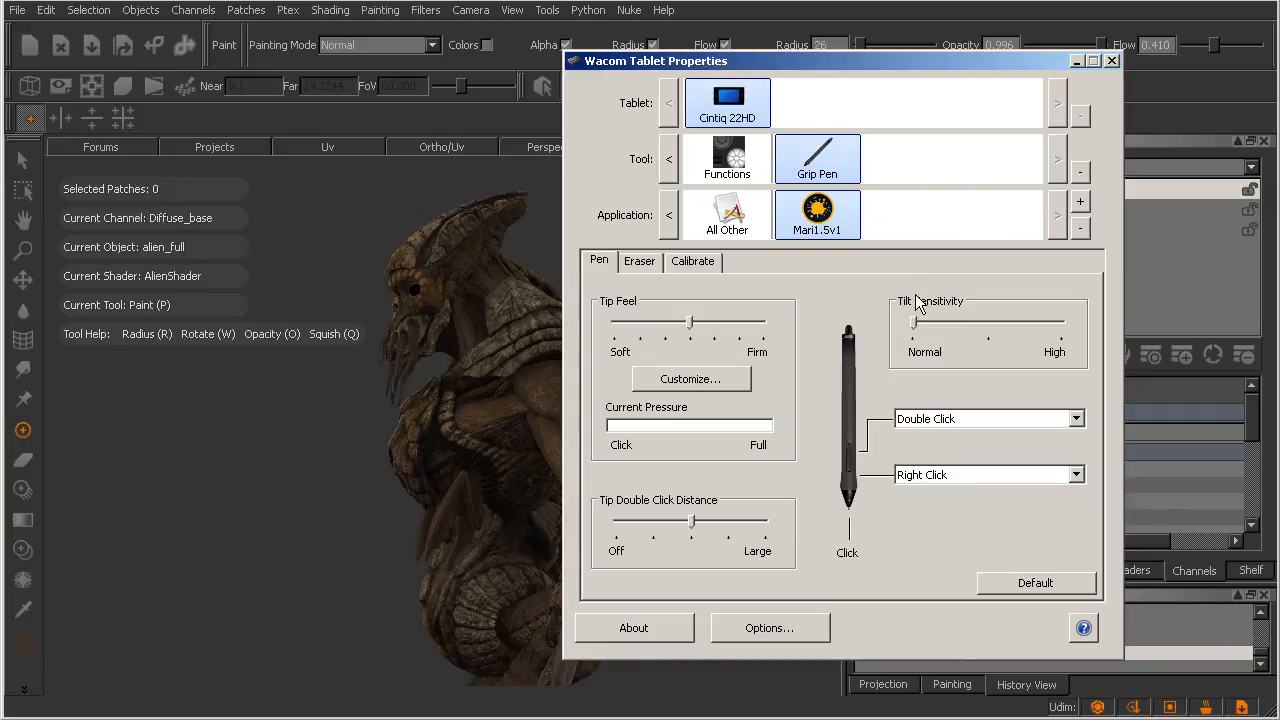
{"action": "left_click_drag", "start_coordinate": [840, 60], "coordinate": [925, 80]}
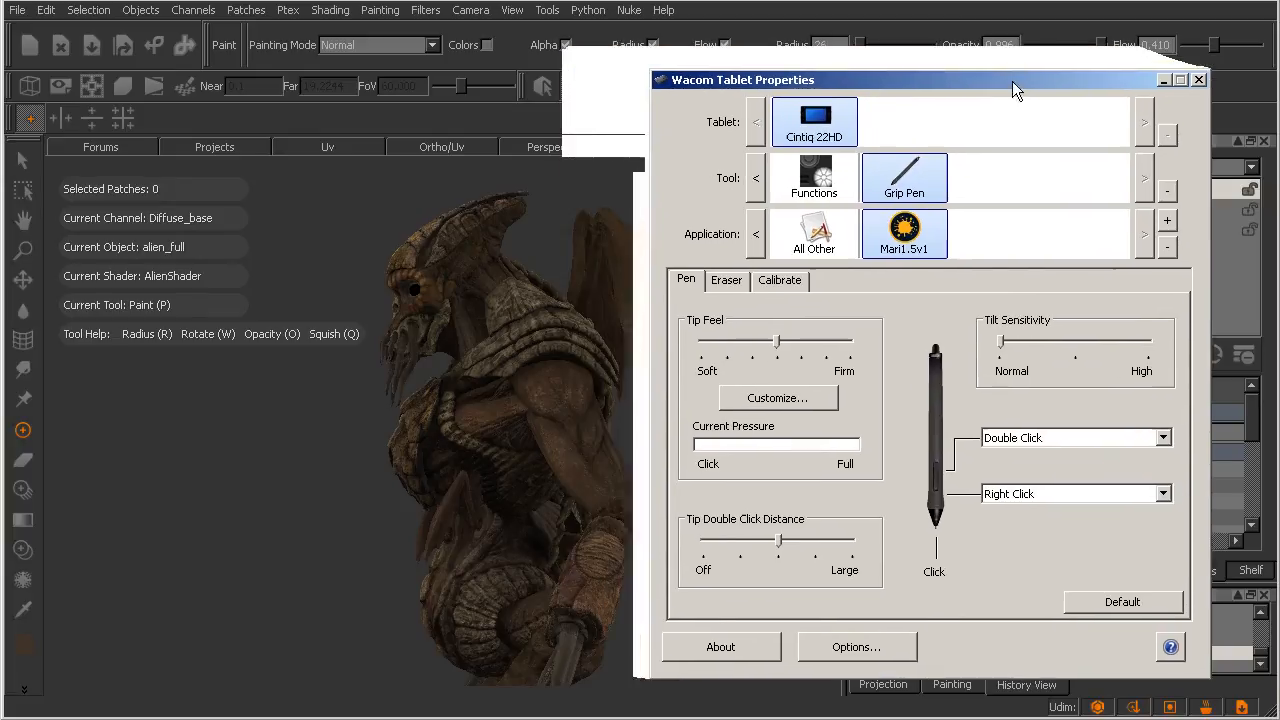
{"action": "left_click", "coordinate": [1199, 79]}
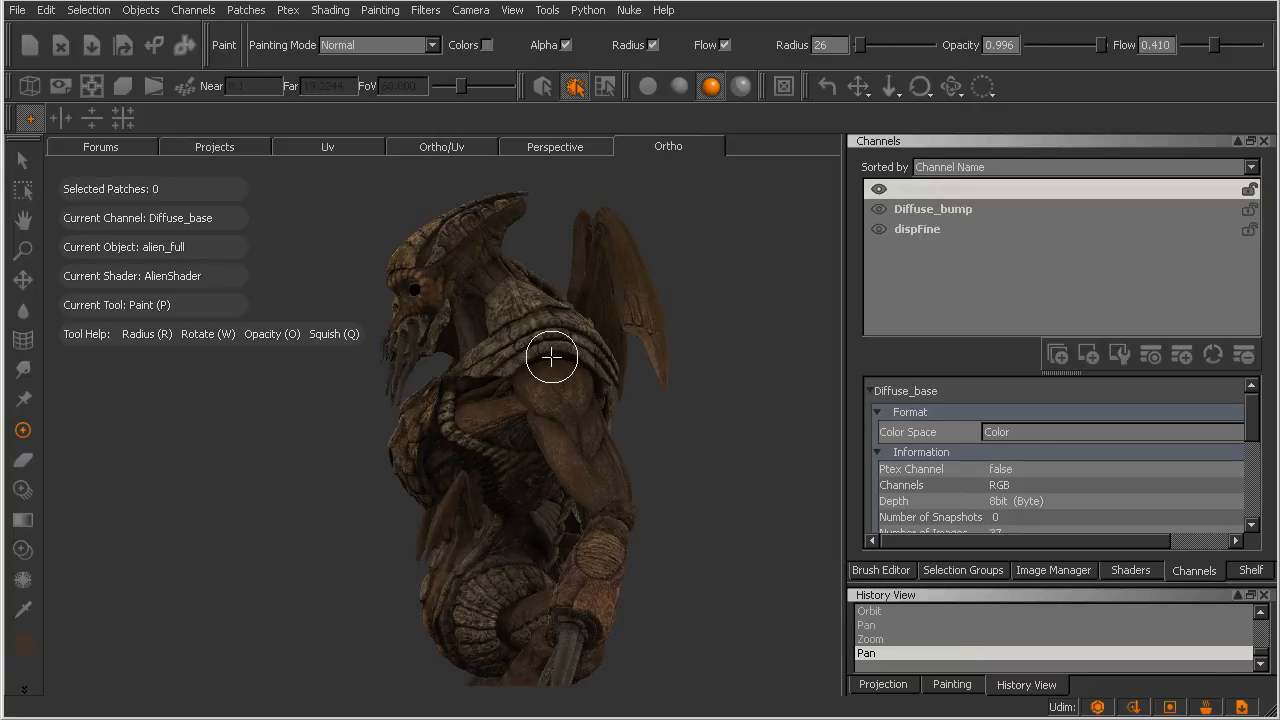
{"action": "mouse_move", "coordinate": [503, 402]}
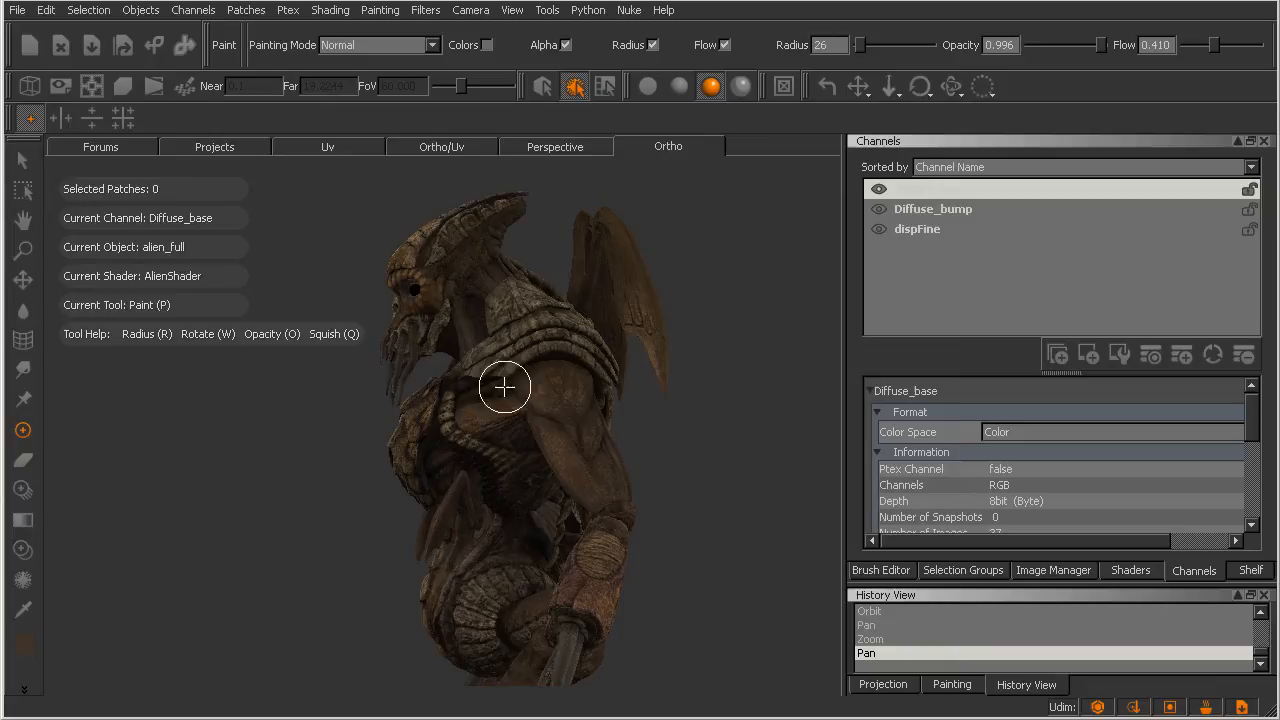
{"action": "mouse_move", "coordinate": [522, 383]}
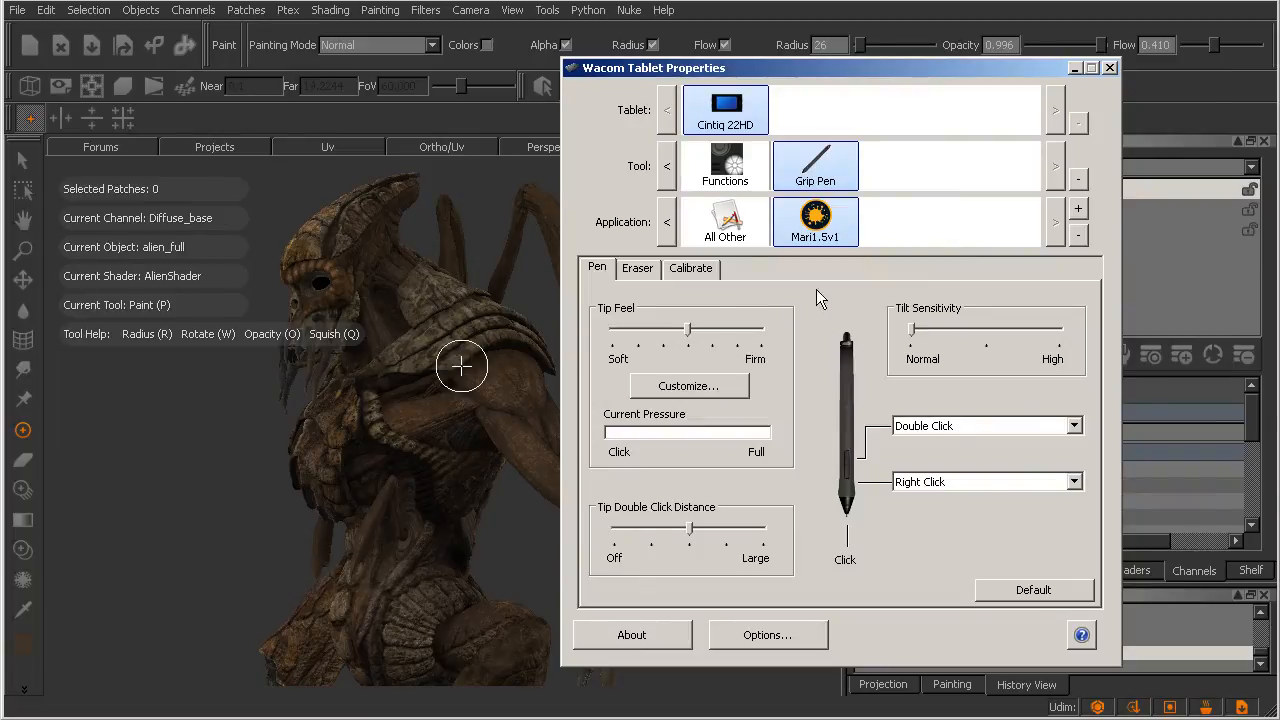
{"action": "mouse_move", "coordinate": [836, 512]}
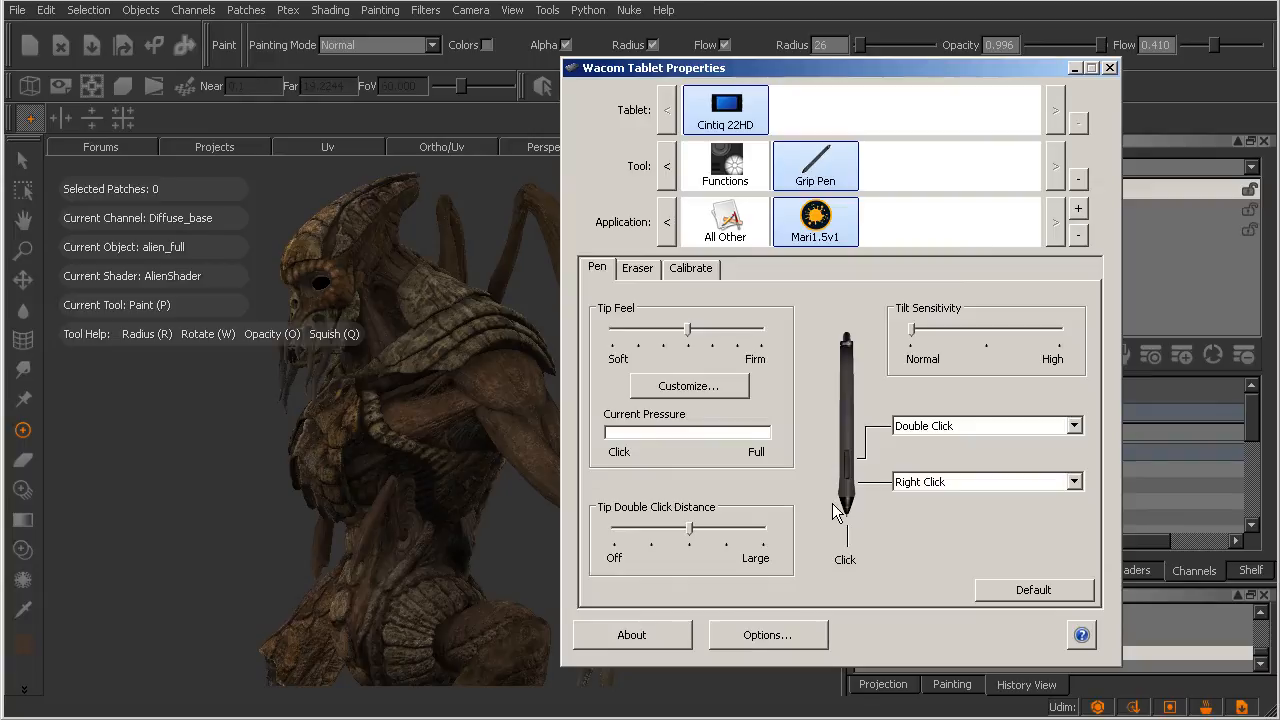
{"action": "mouse_move", "coordinate": [987, 472]}
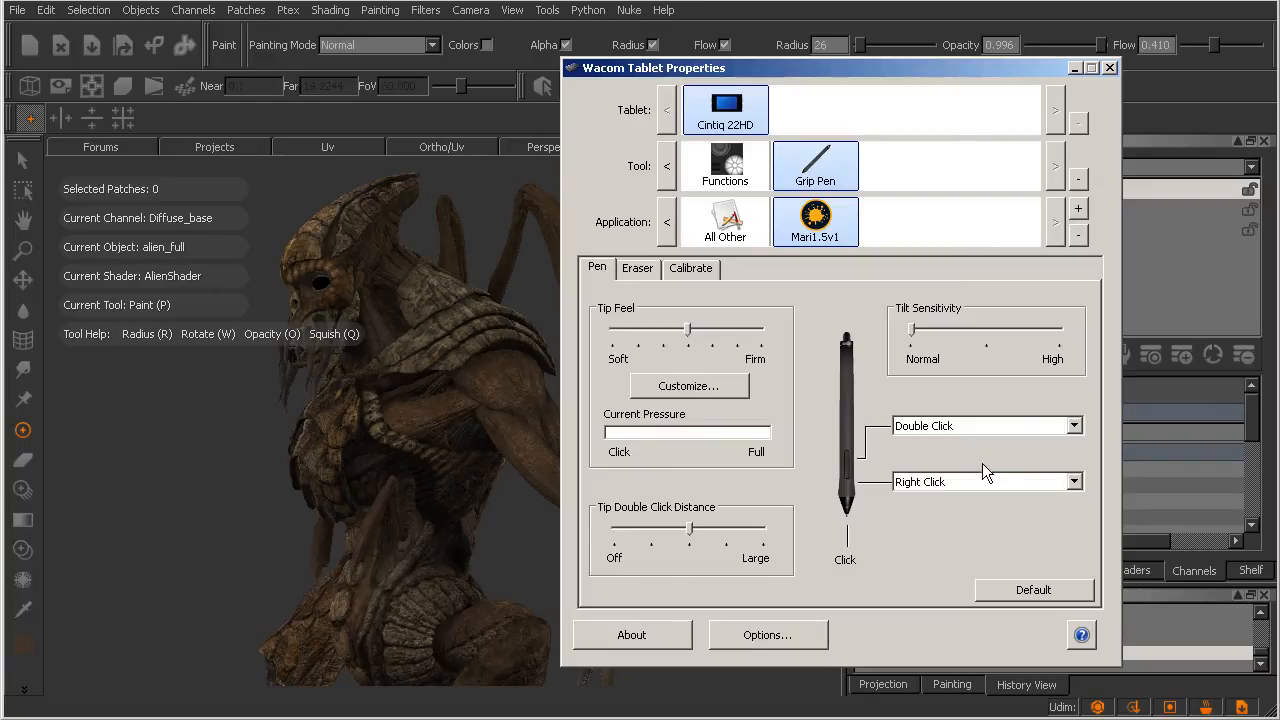
{"action": "mouse_move", "coordinate": [950, 450]}
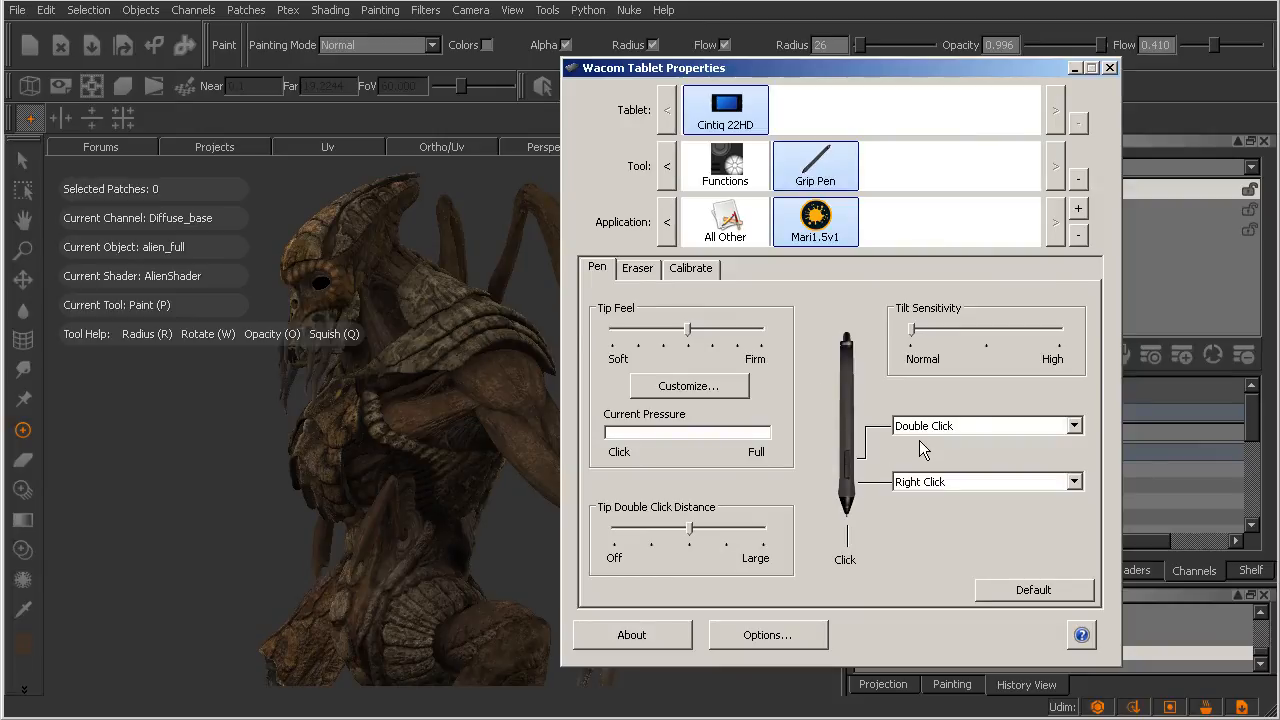
{"action": "mouse_move", "coordinate": [892, 474]}
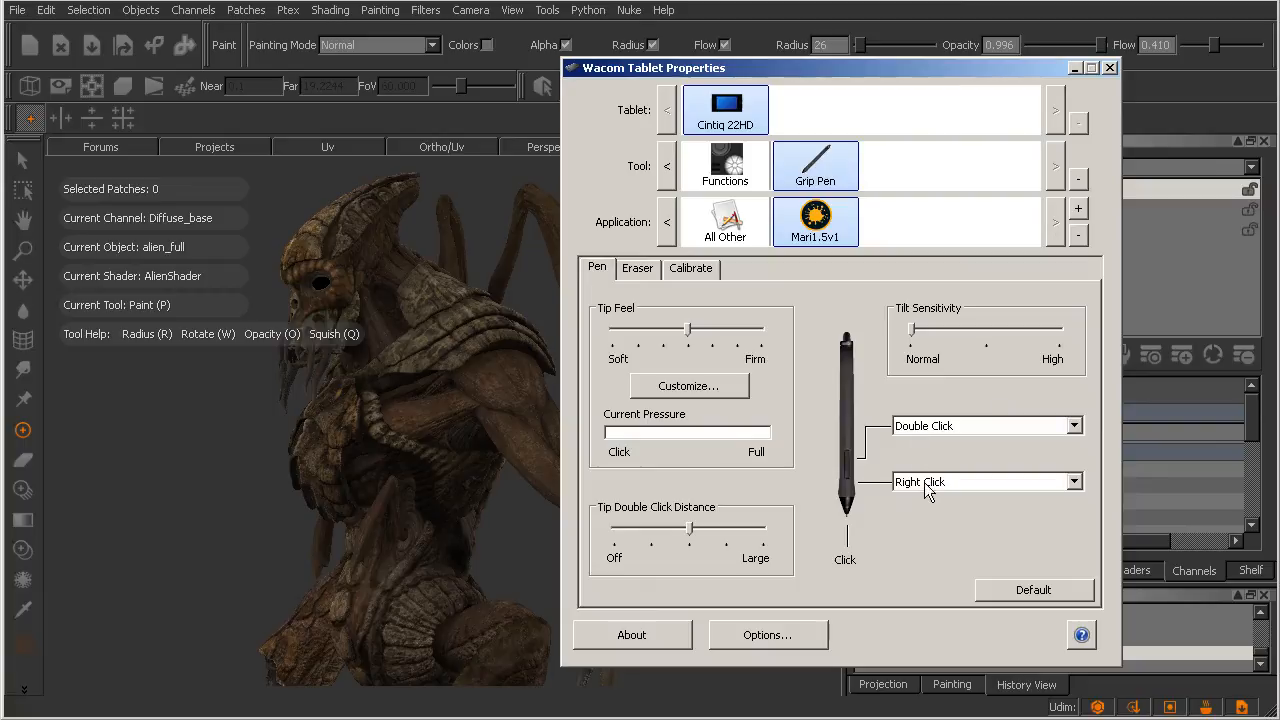
{"action": "mouse_move", "coordinate": [928, 503]}
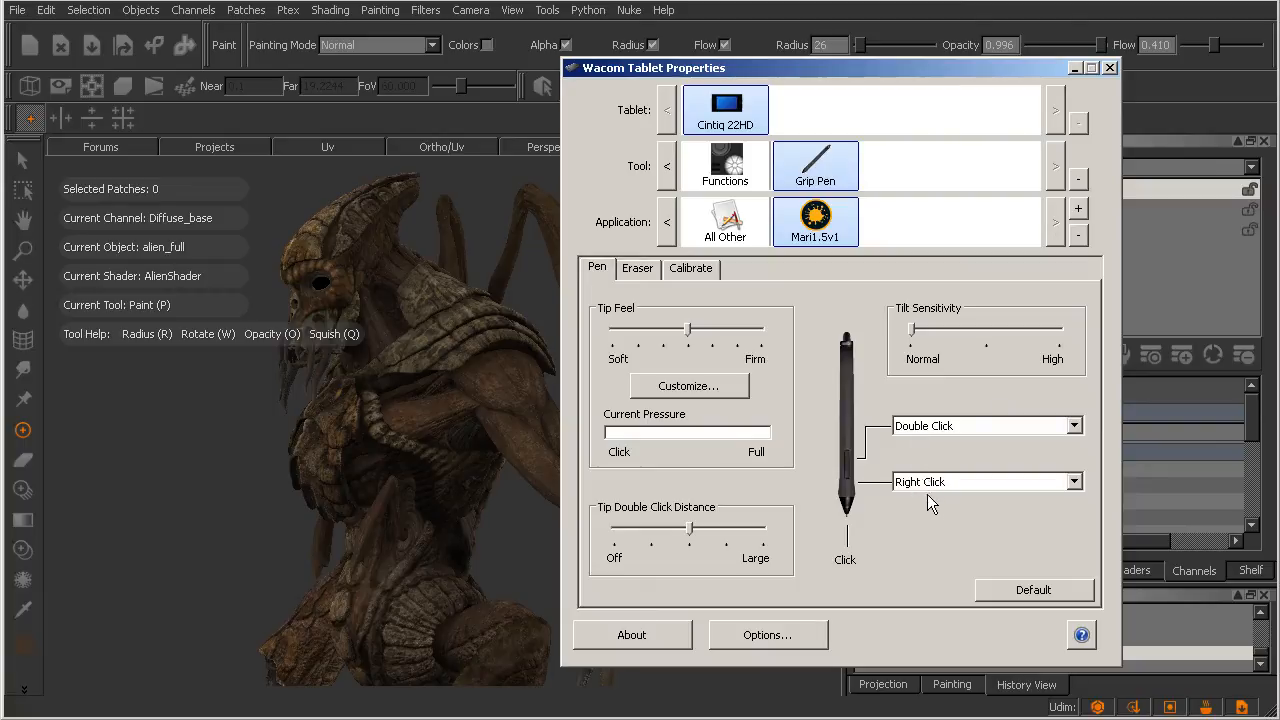
{"action": "mouse_move", "coordinate": [975, 448]}
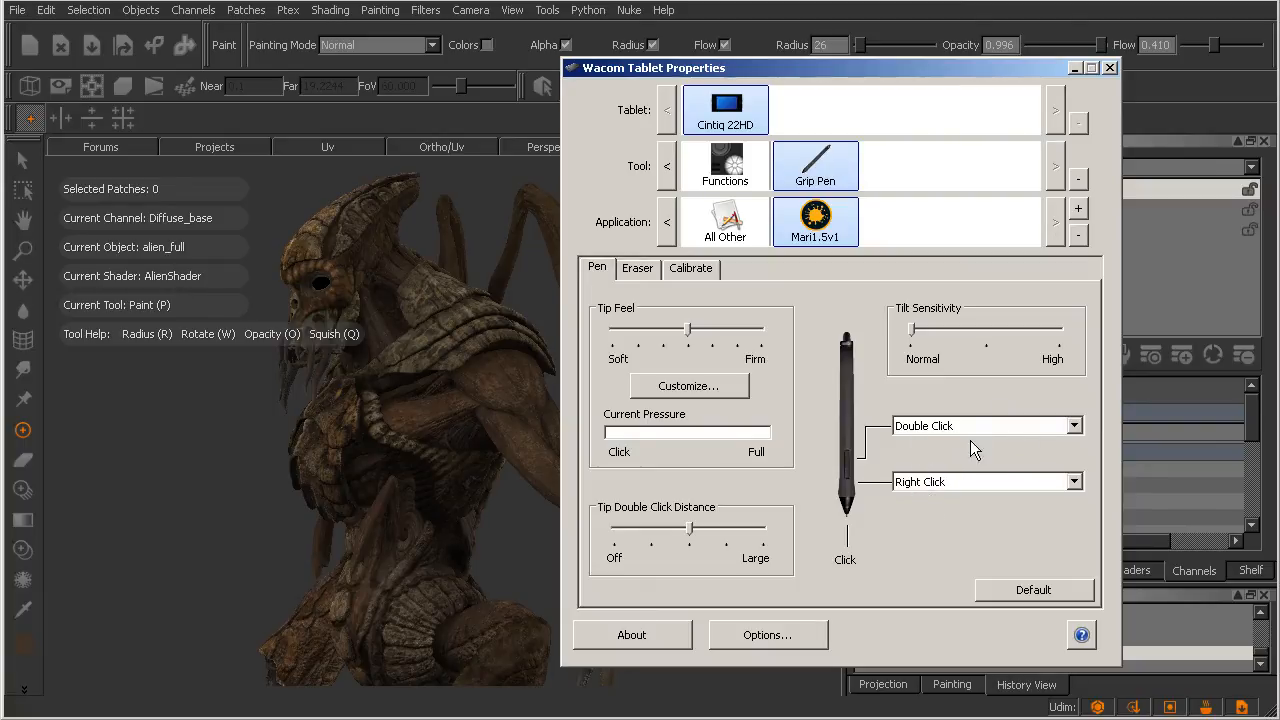
{"action": "left_click", "coordinate": [1073, 425]}
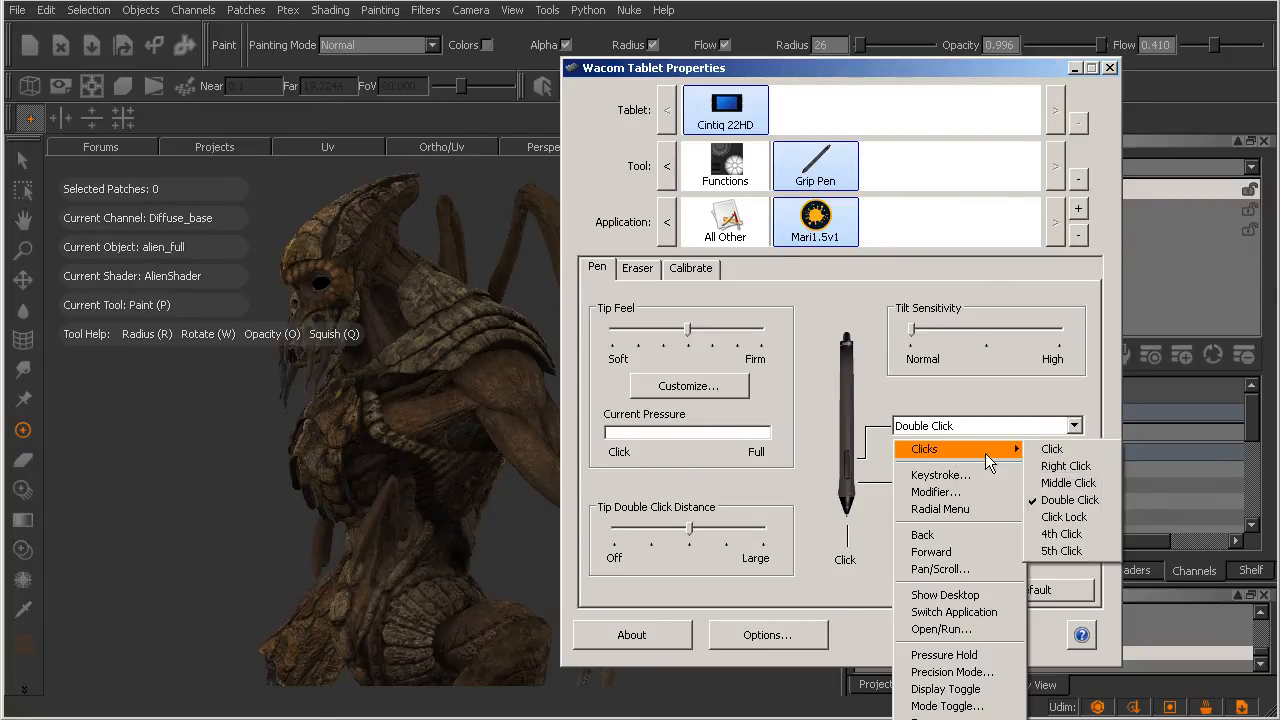
{"action": "mouse_move", "coordinate": [1069, 483]}
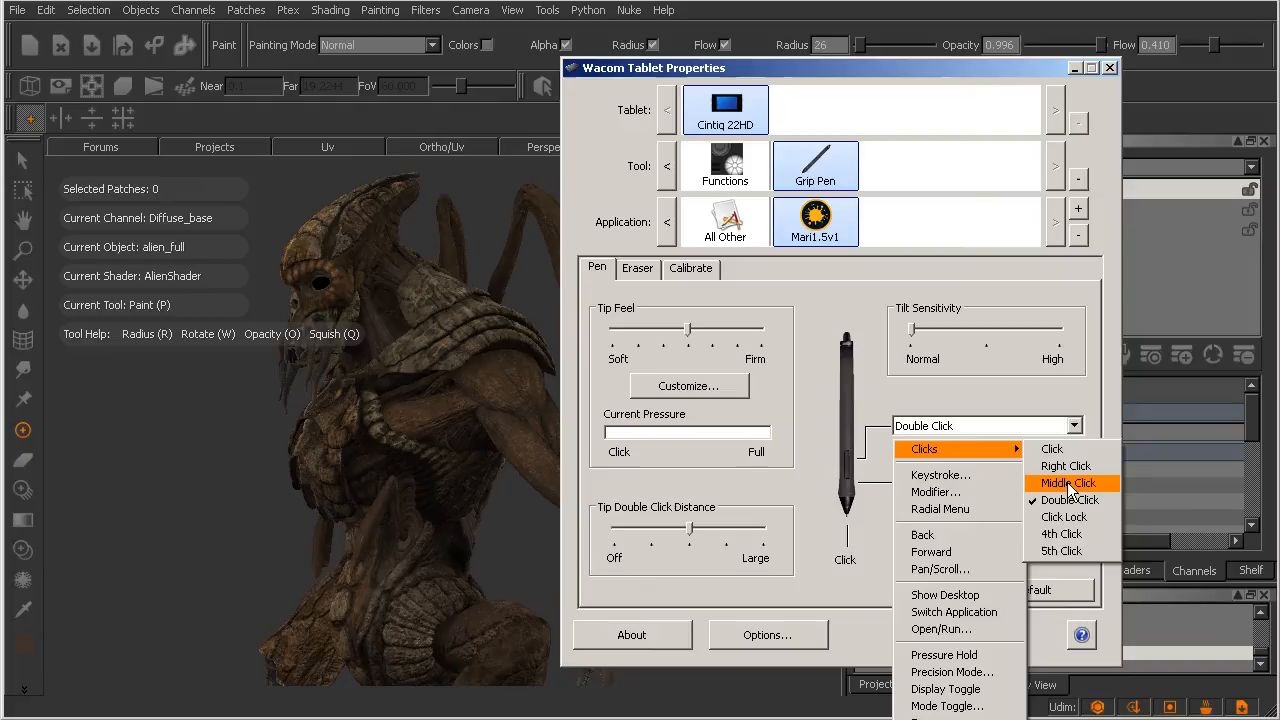
Set the grip pen's upper side button to Middle Click, then show the ExpressKey settings.
{"action": "left_click", "coordinate": [1069, 483]}
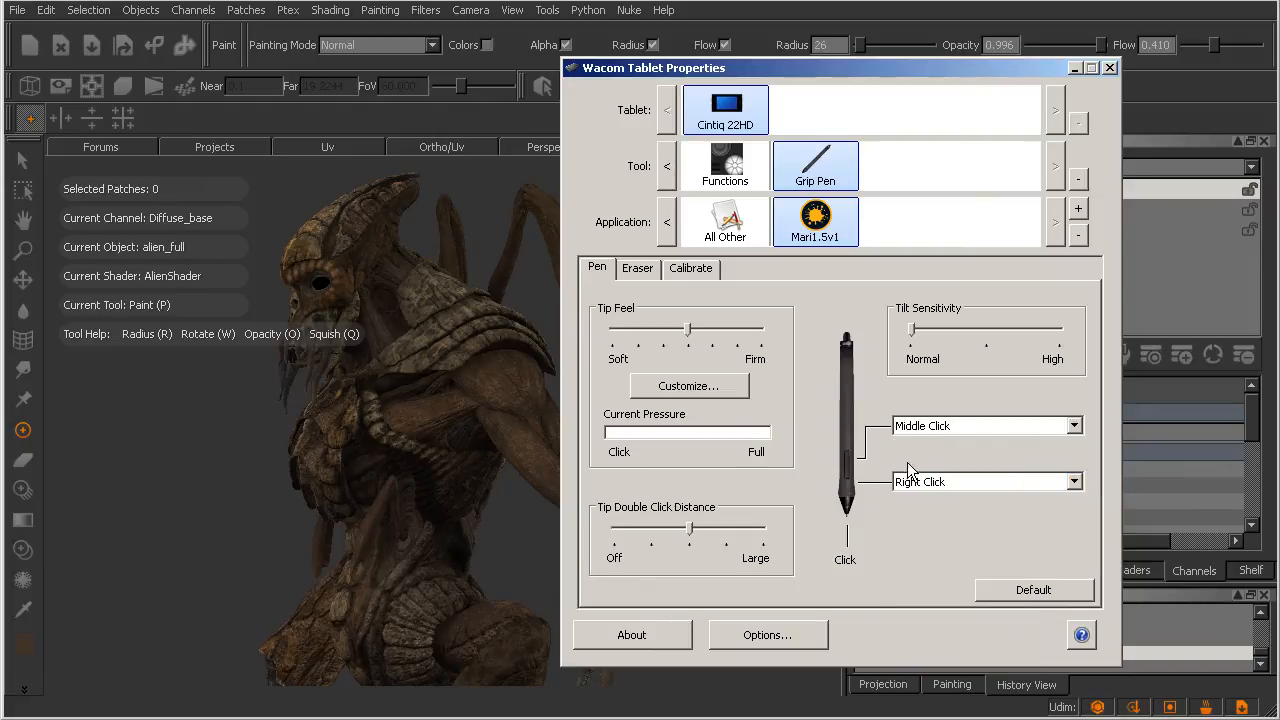
{"action": "mouse_move", "coordinate": [920, 456]}
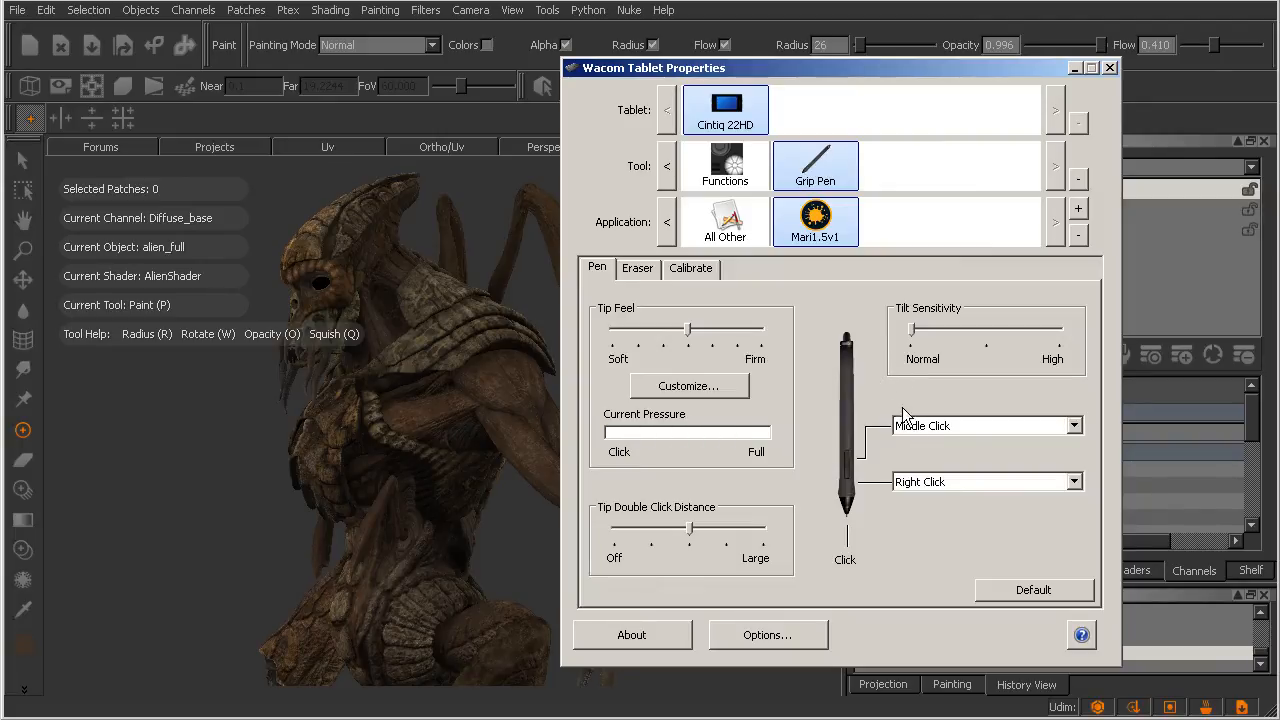
{"action": "mouse_move", "coordinate": [863, 393]}
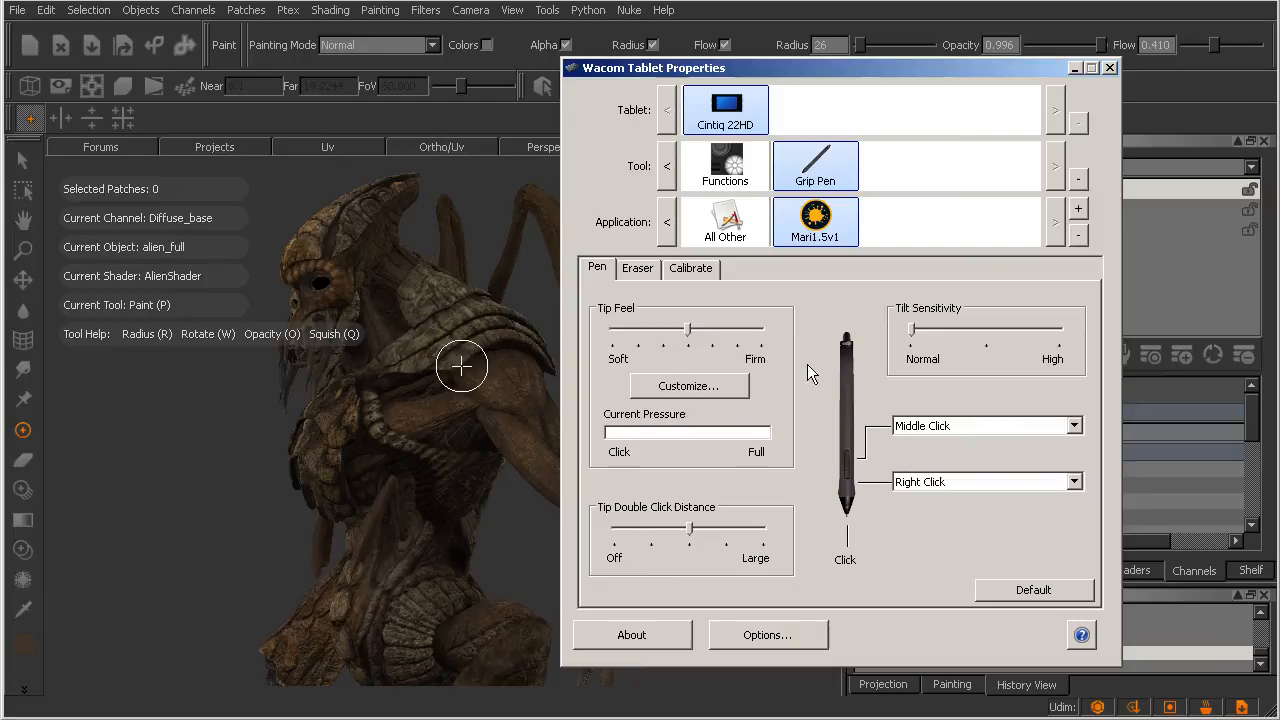
{"action": "mouse_move", "coordinate": [845, 470]}
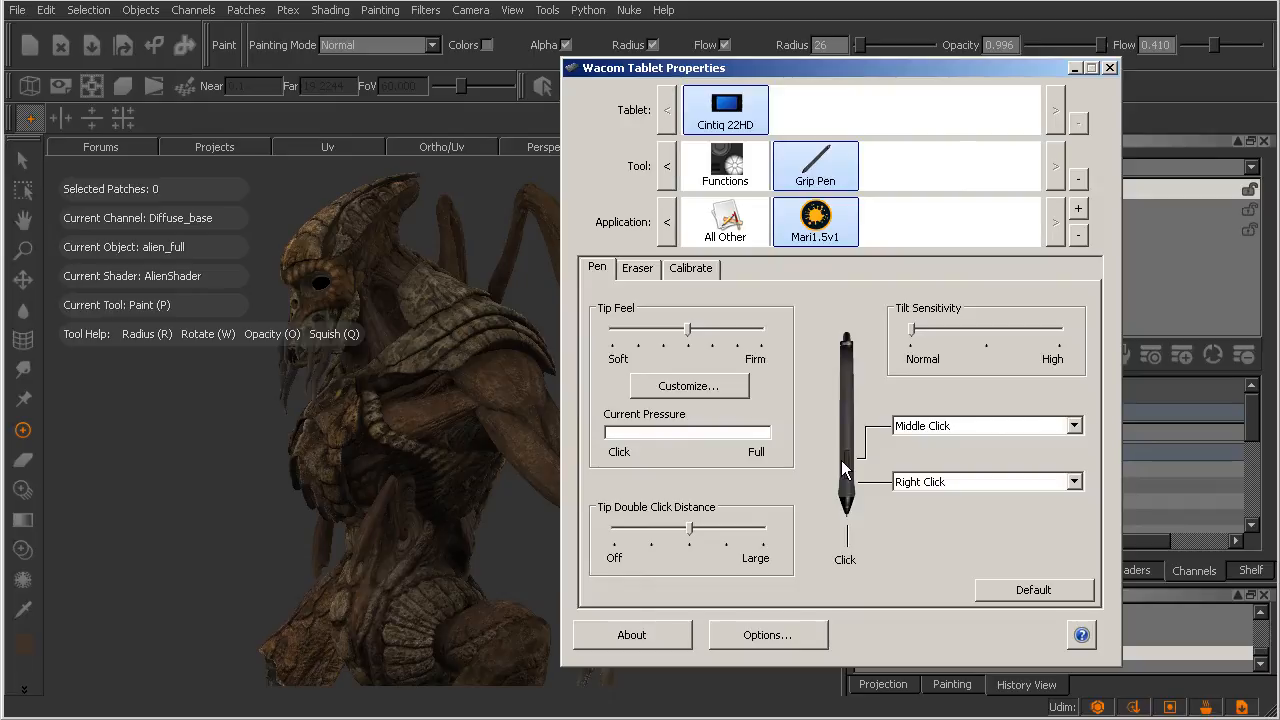
{"action": "mouse_move", "coordinate": [893, 357]}
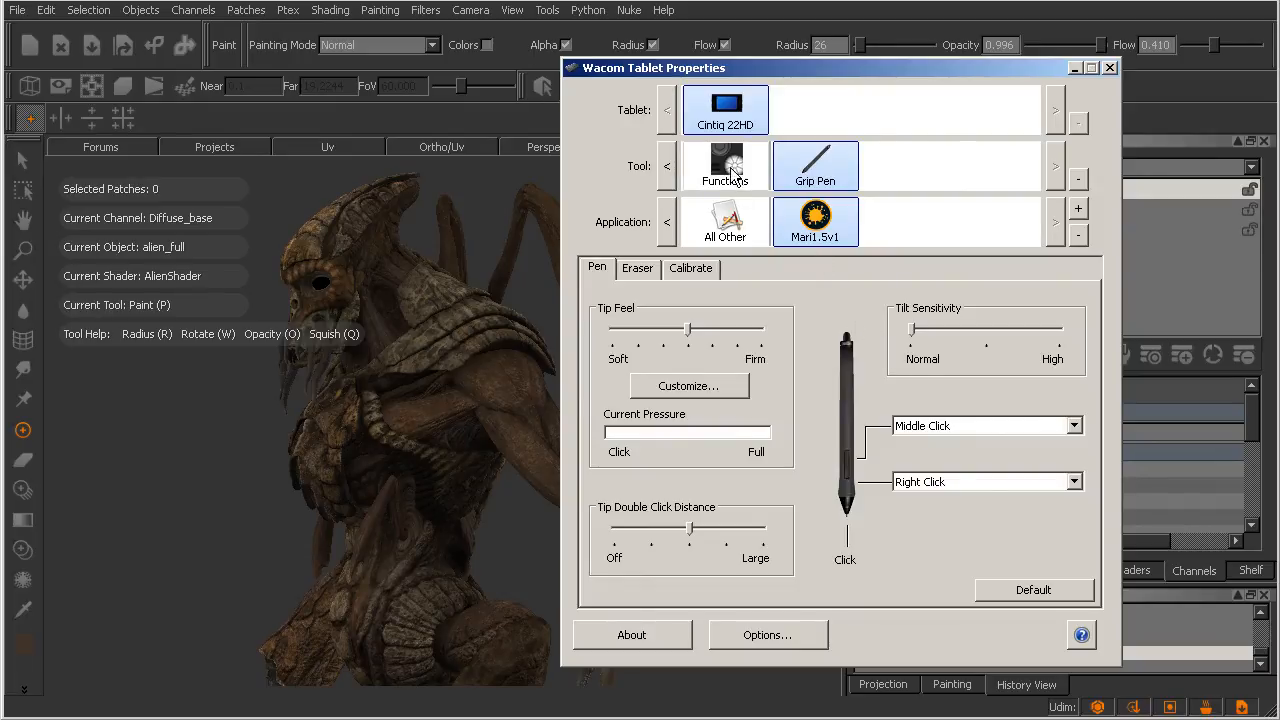
{"action": "left_click", "coordinate": [725, 166]}
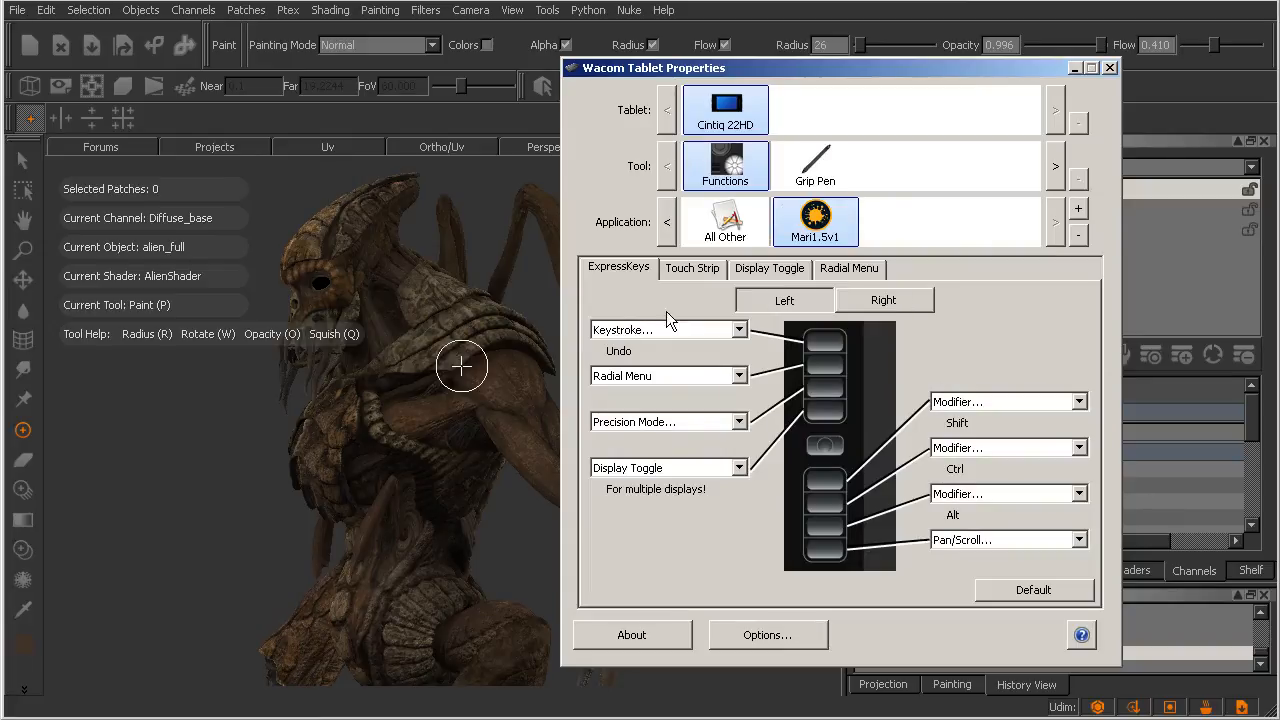
{"action": "mouse_move", "coordinate": [840, 470]}
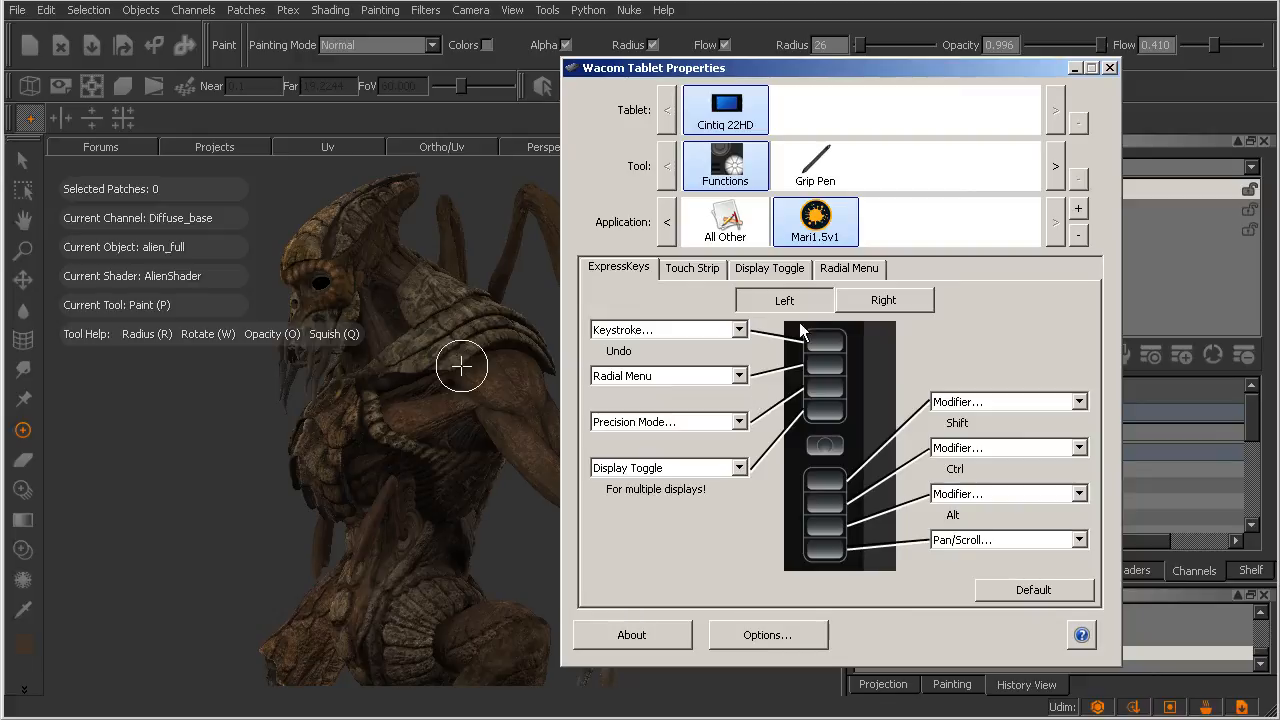
{"action": "mouse_move", "coordinate": [840, 318]}
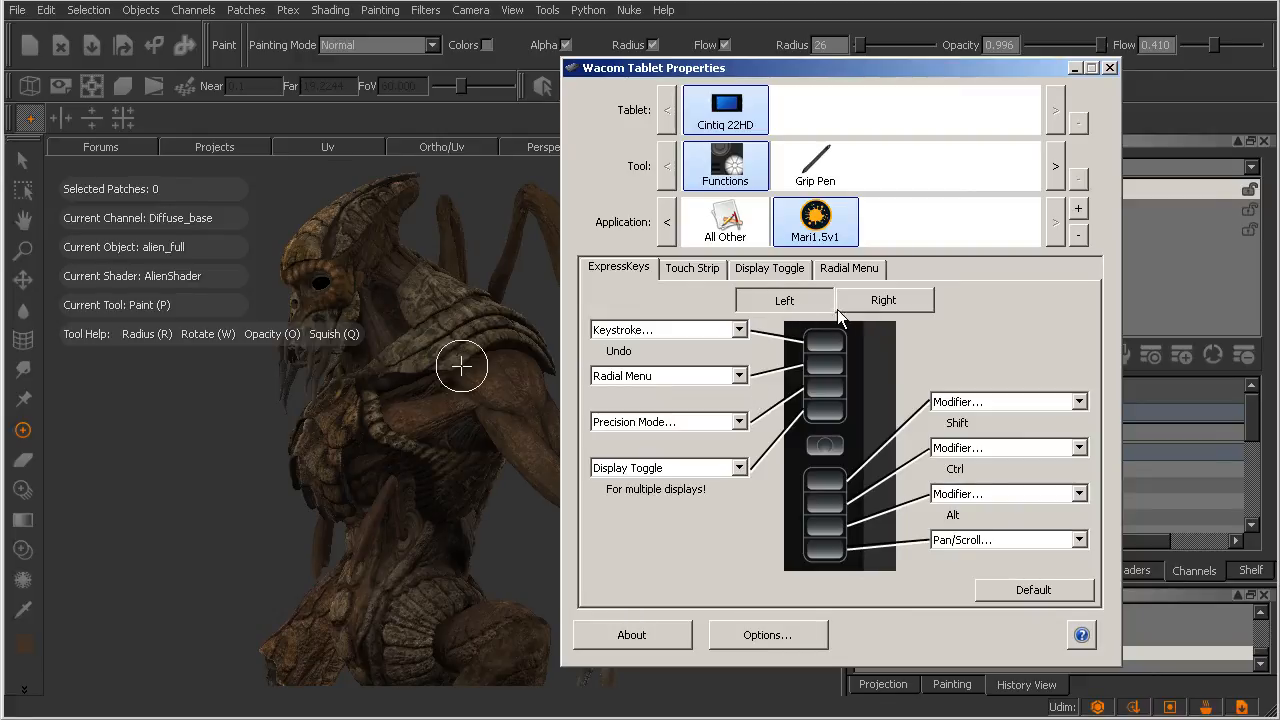
Show Mari1.5v1's ExpressKey assignments for the left-side keys.
{"action": "left_click", "coordinate": [784, 300]}
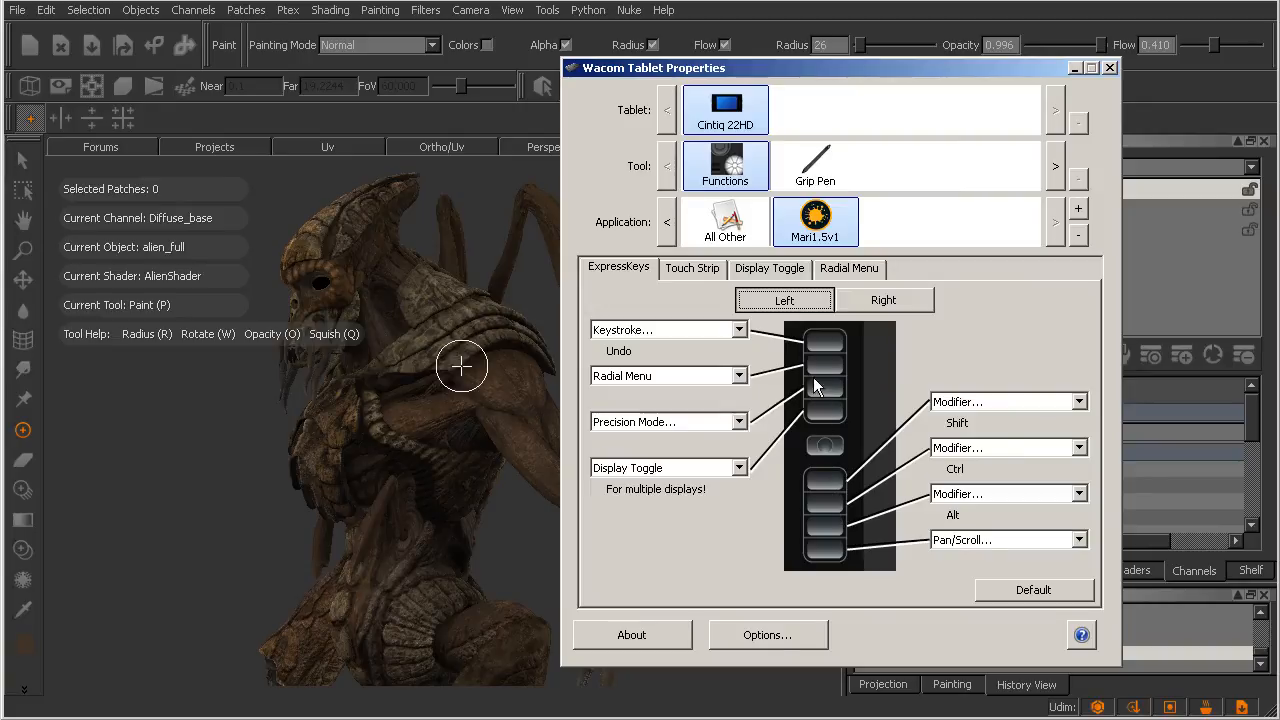
{"action": "mouse_move", "coordinate": [850, 518]}
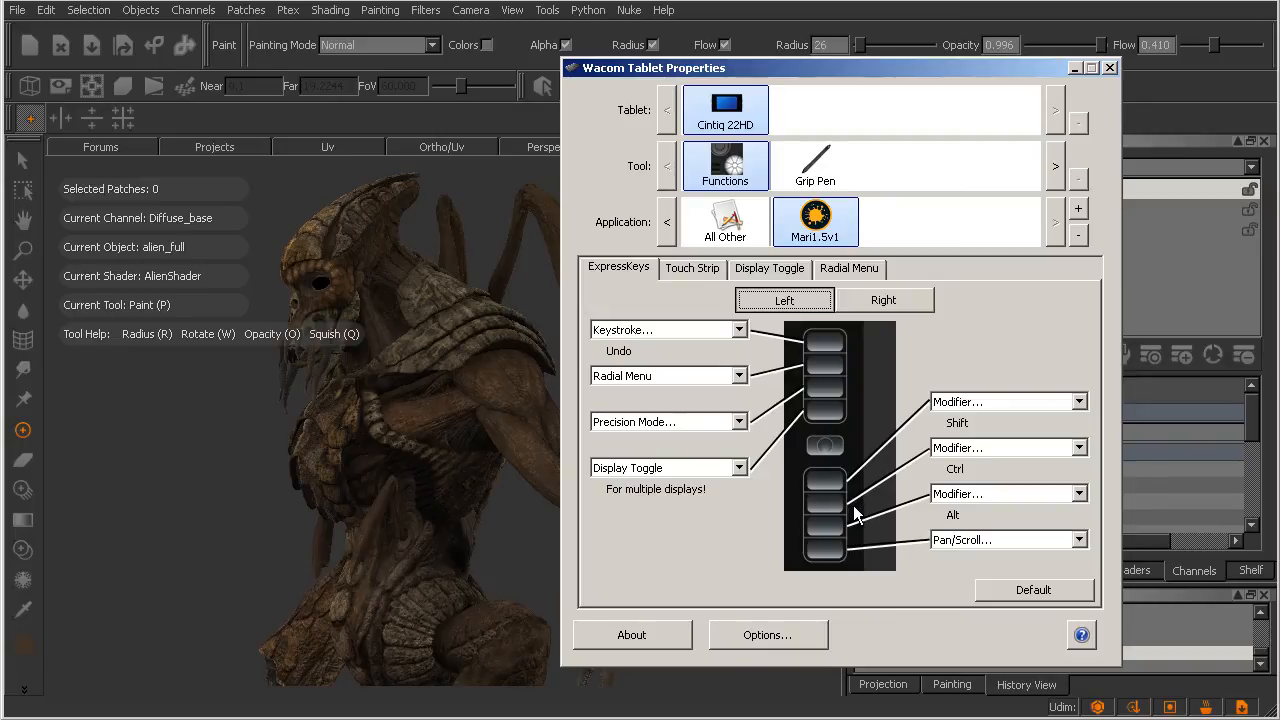
{"action": "mouse_move", "coordinate": [858, 512]}
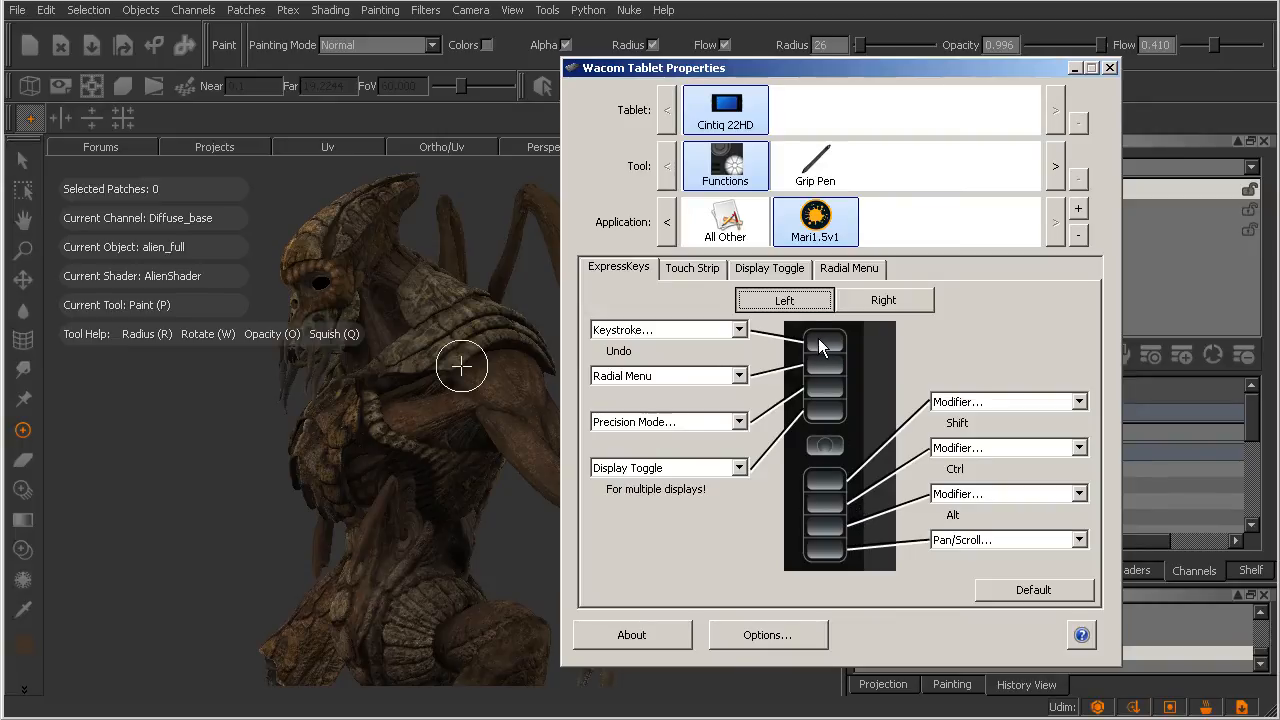
{"action": "mouse_move", "coordinate": [830, 558]}
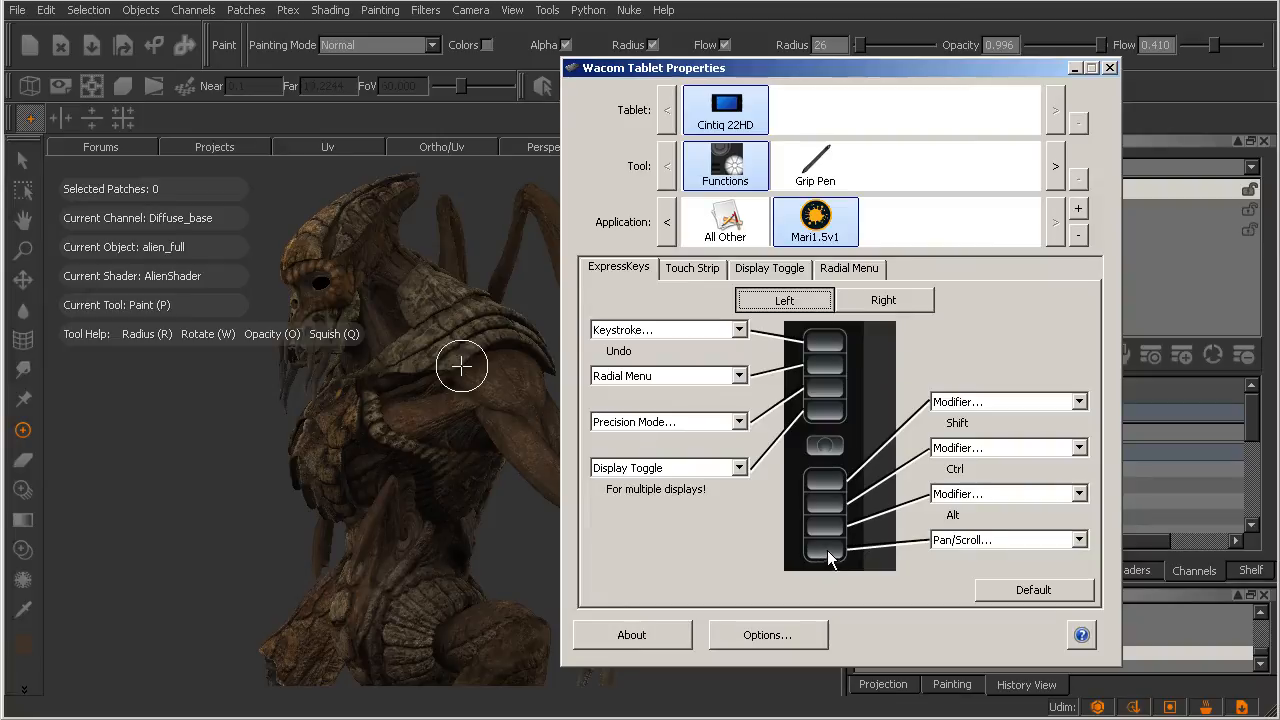
{"action": "mouse_move", "coordinate": [825, 472]}
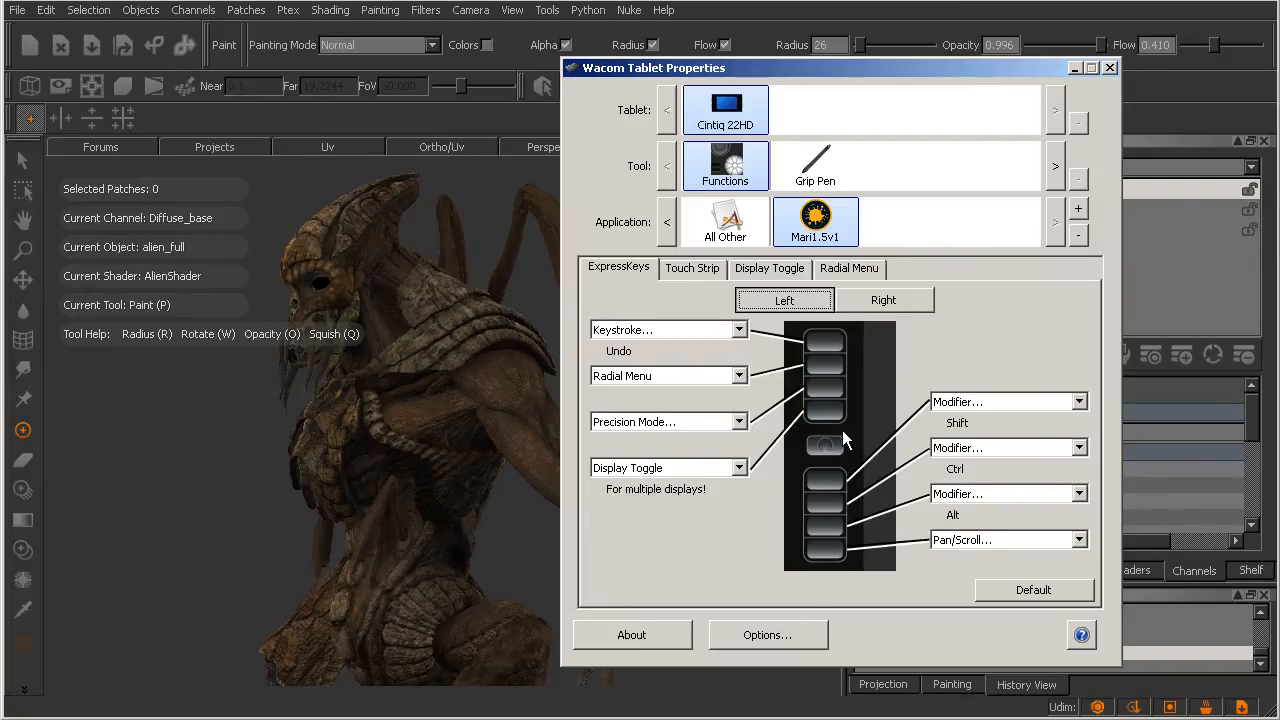
{"action": "mouse_move", "coordinate": [835, 458]}
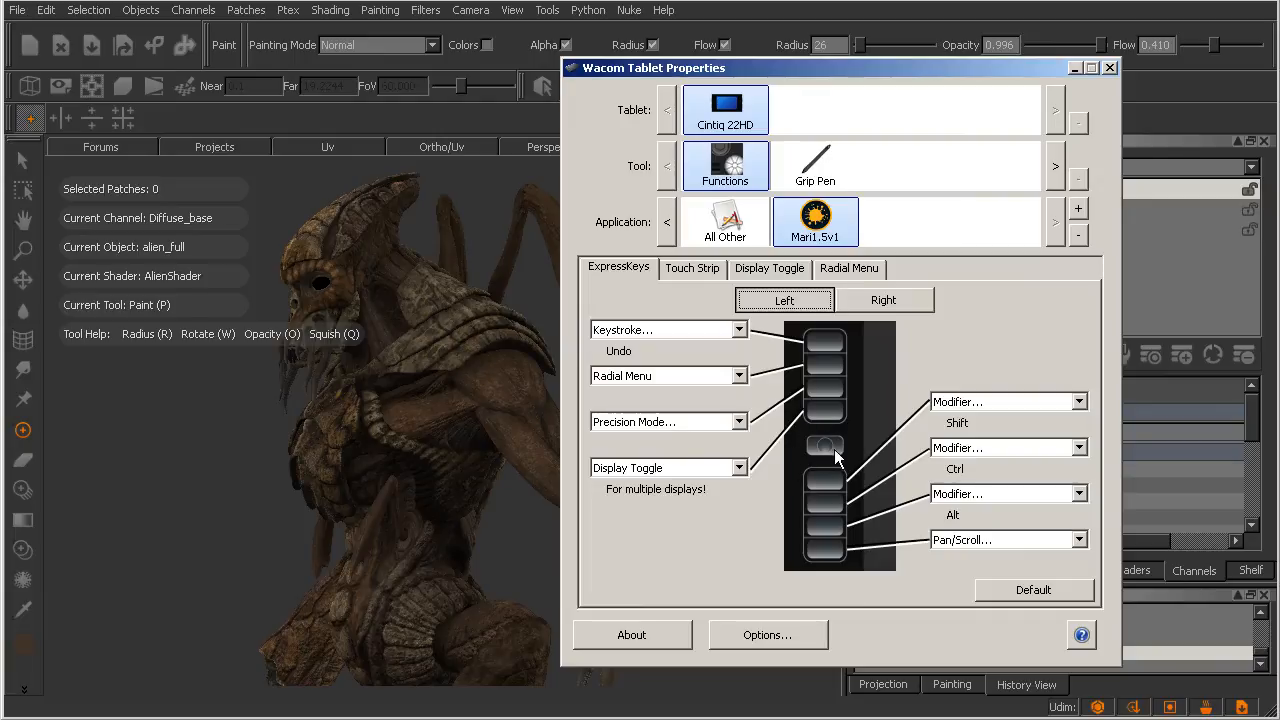
{"action": "mouse_move", "coordinate": [836, 432]}
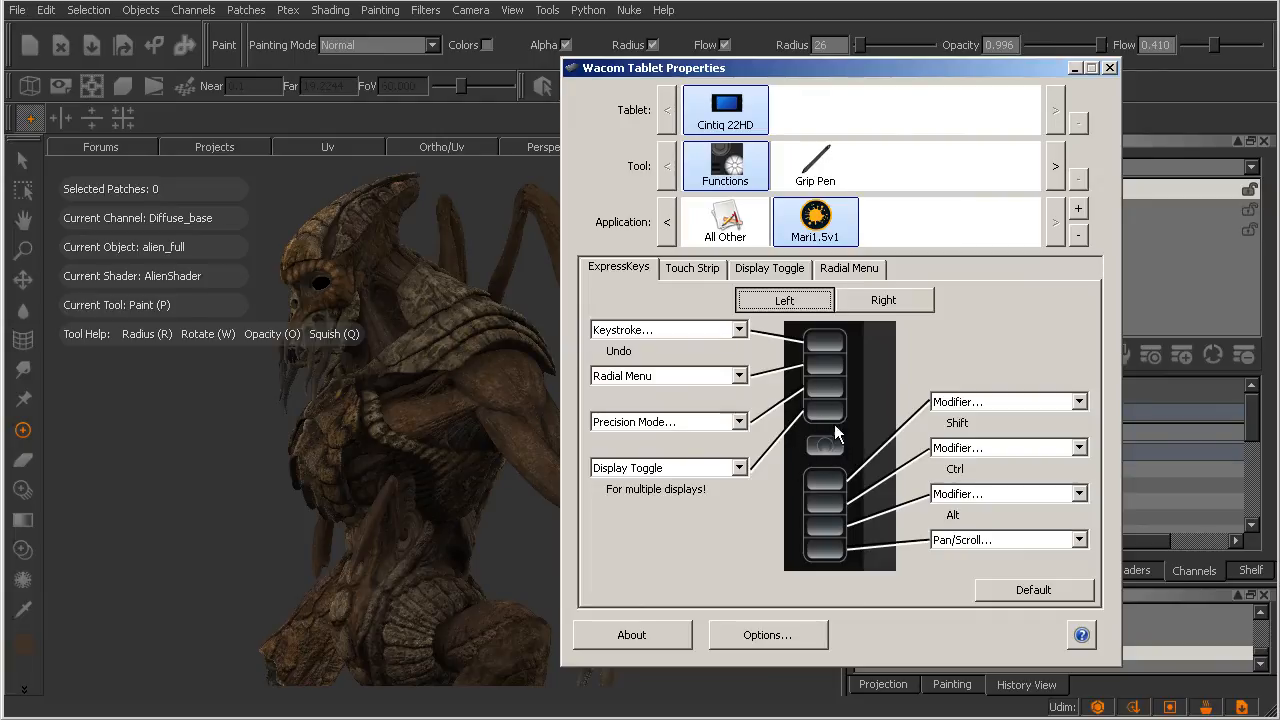
{"action": "mouse_move", "coordinate": [835, 558]}
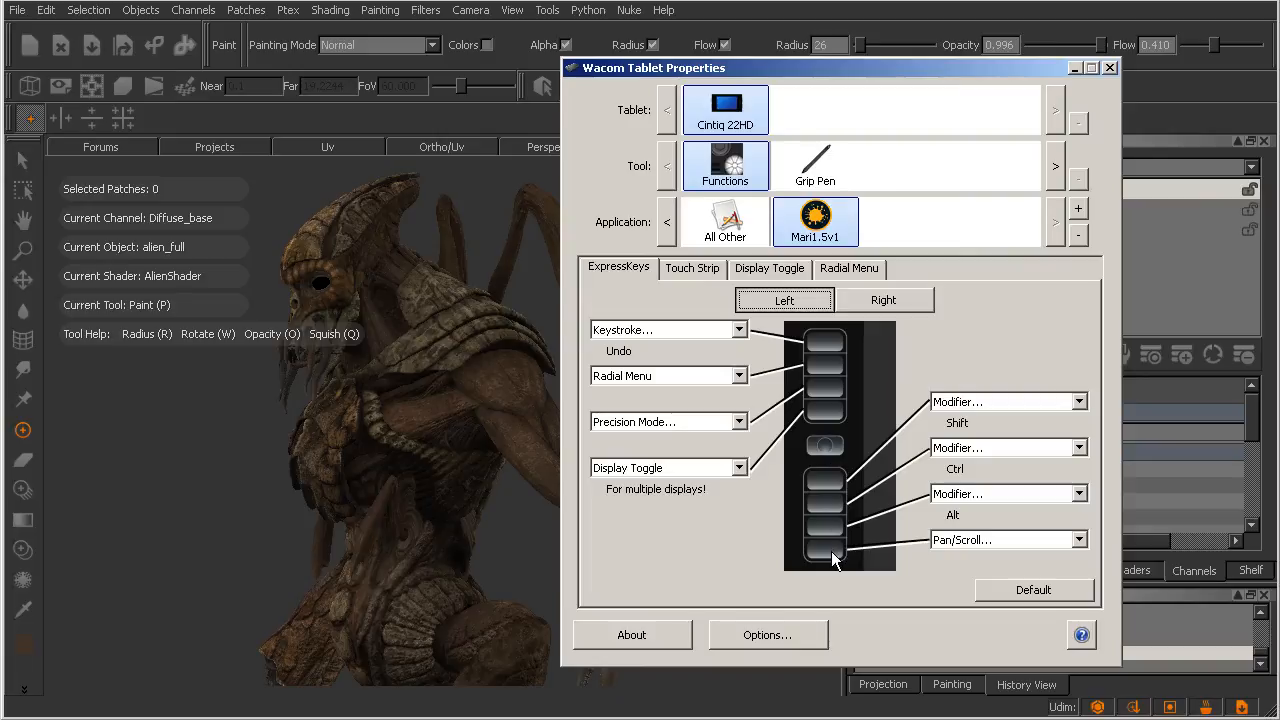
{"action": "mouse_move", "coordinate": [873, 507]}
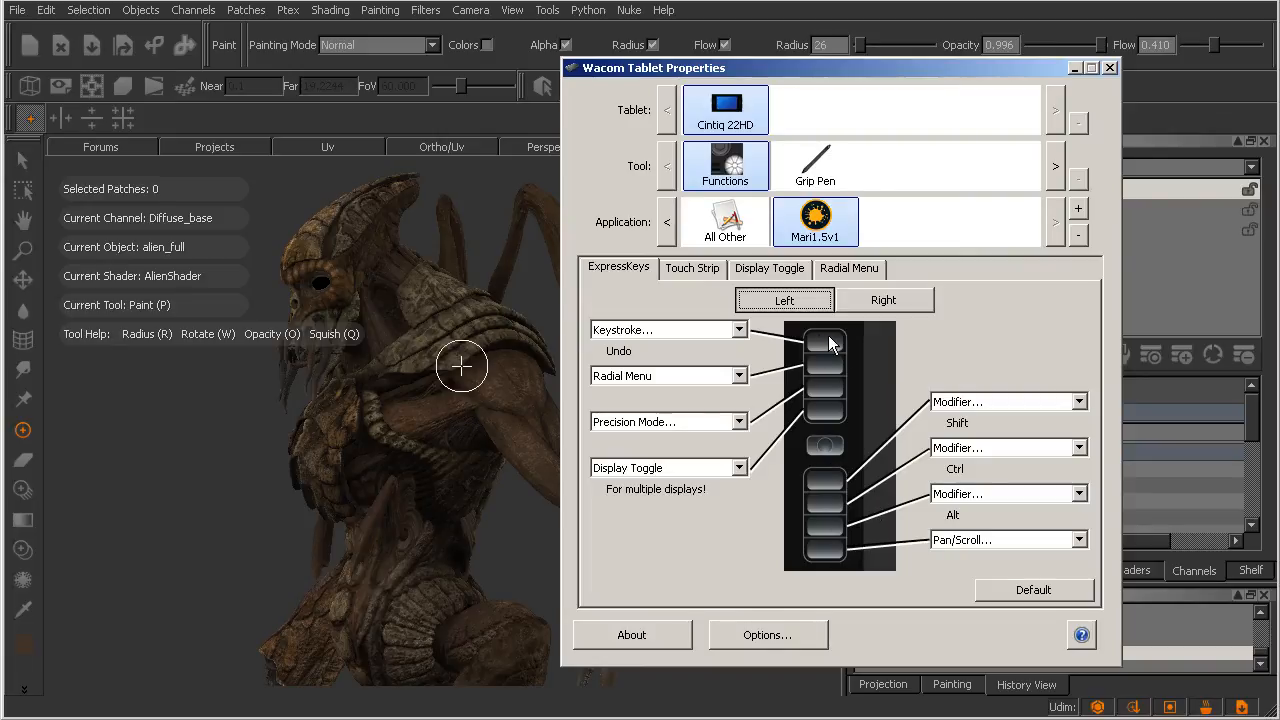
{"action": "mouse_move", "coordinate": [835, 558]}
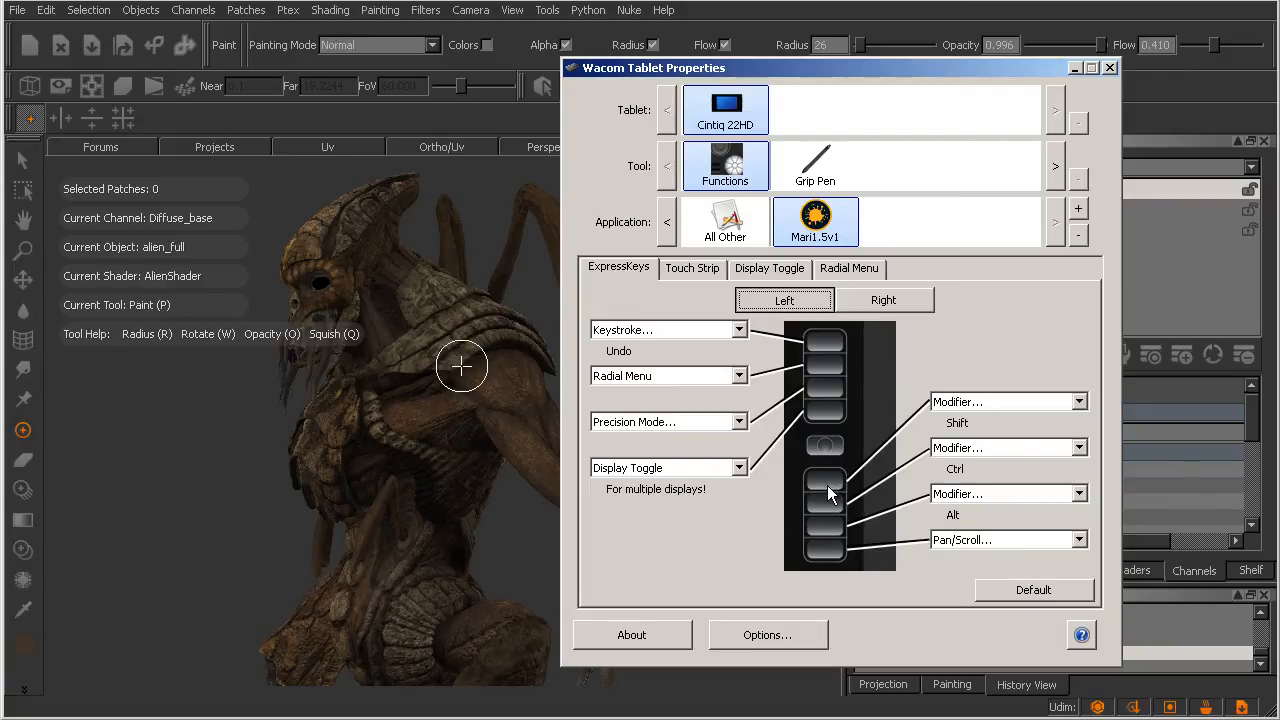
{"action": "mouse_move", "coordinate": [825, 548]}
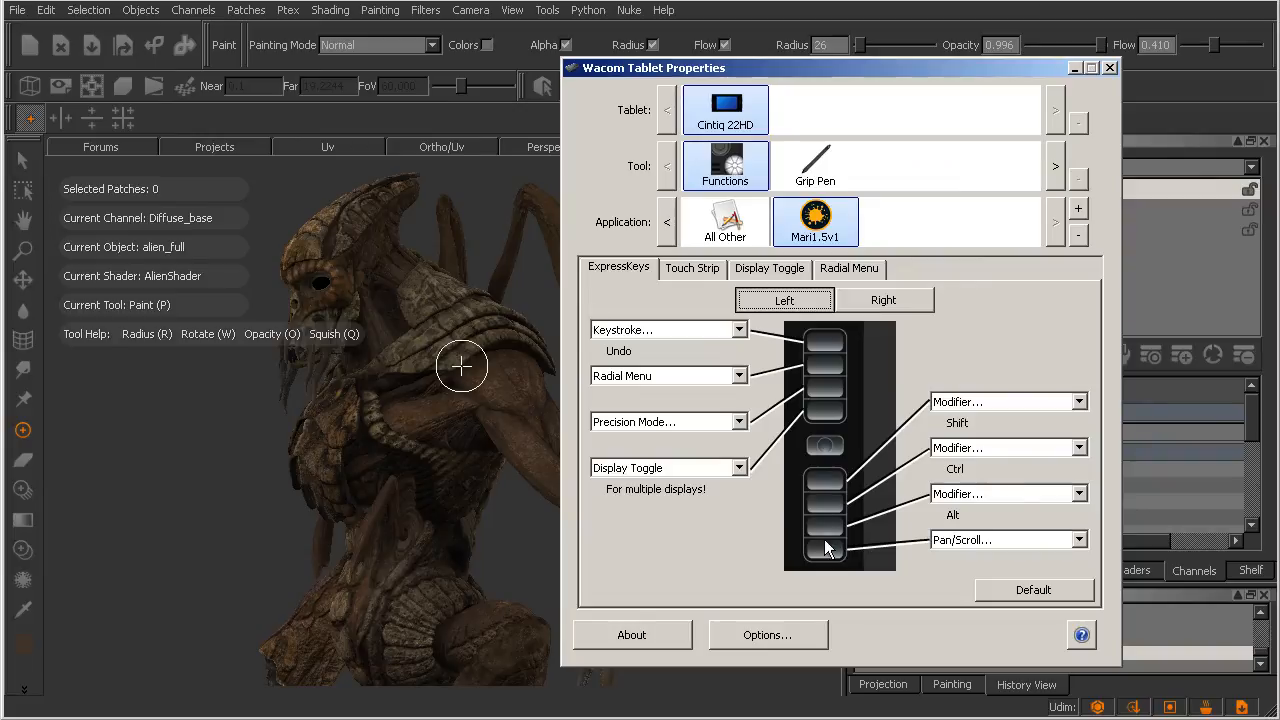
{"action": "mouse_move", "coordinate": [828, 553]}
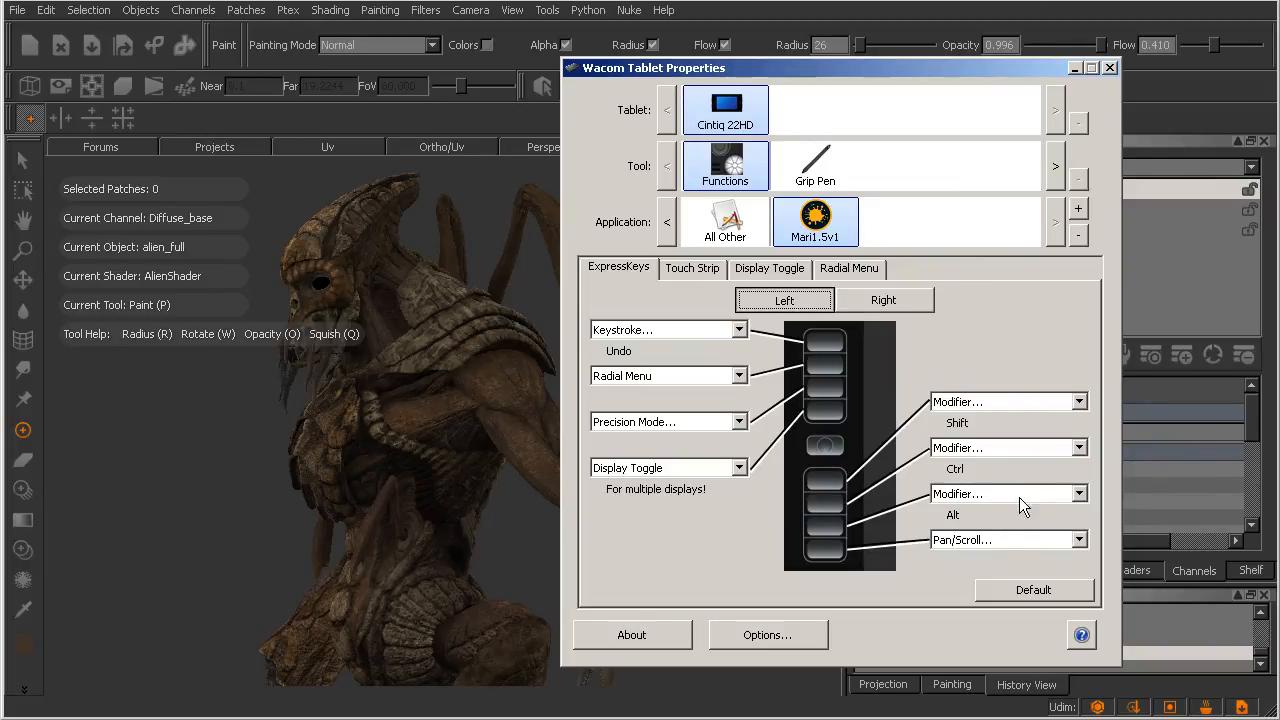
{"action": "mouse_move", "coordinate": [461, 367]}
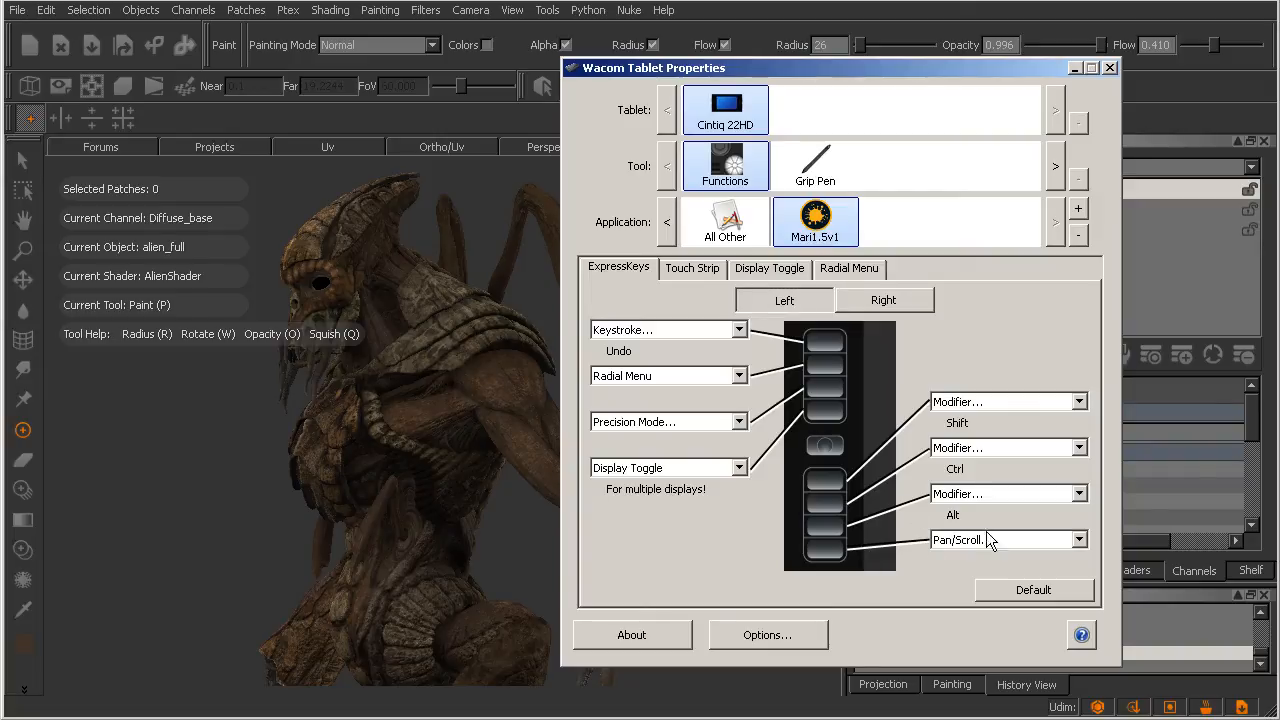
{"action": "mouse_move", "coordinate": [885, 555]}
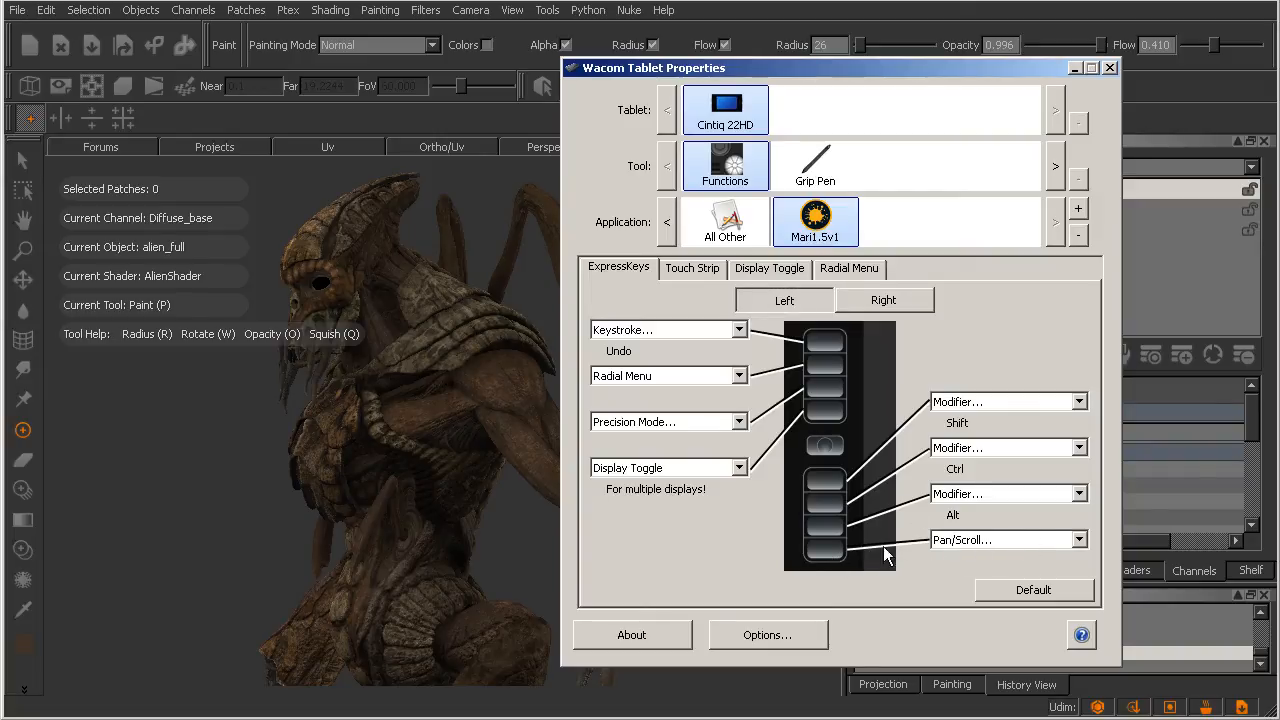
{"action": "mouse_move", "coordinate": [945, 552]}
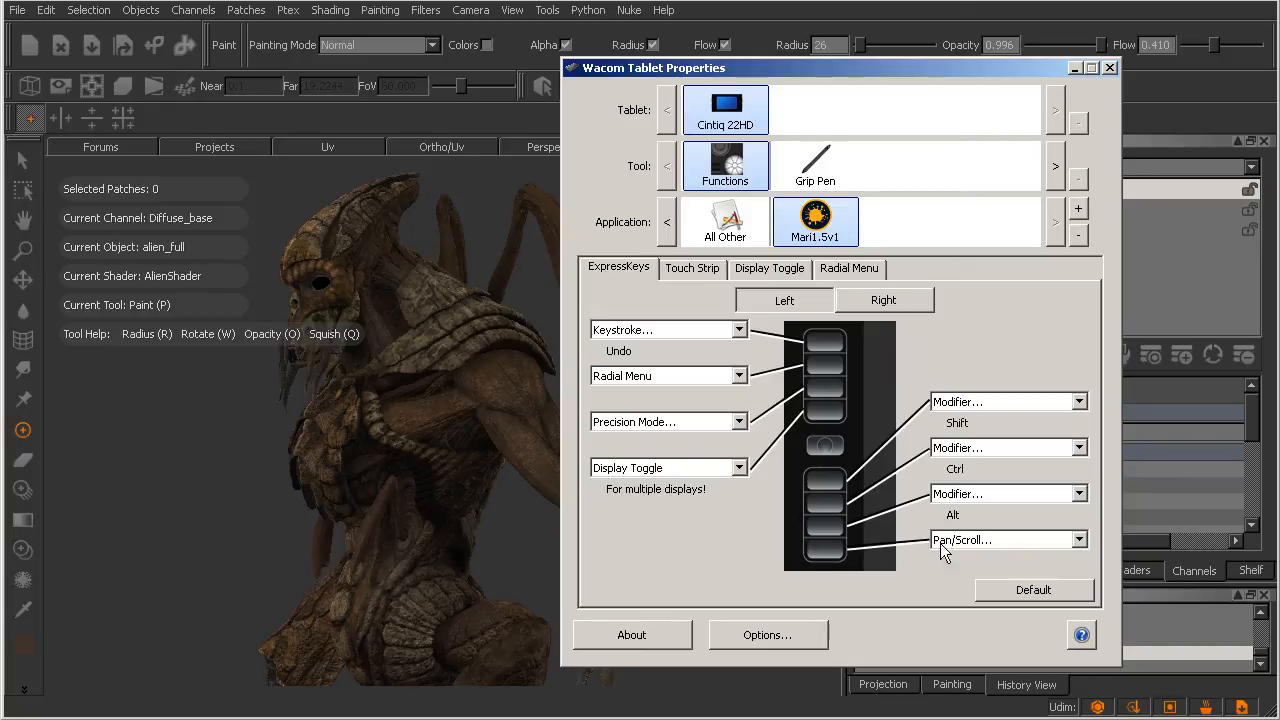
{"action": "mouse_move", "coordinate": [1060, 548]}
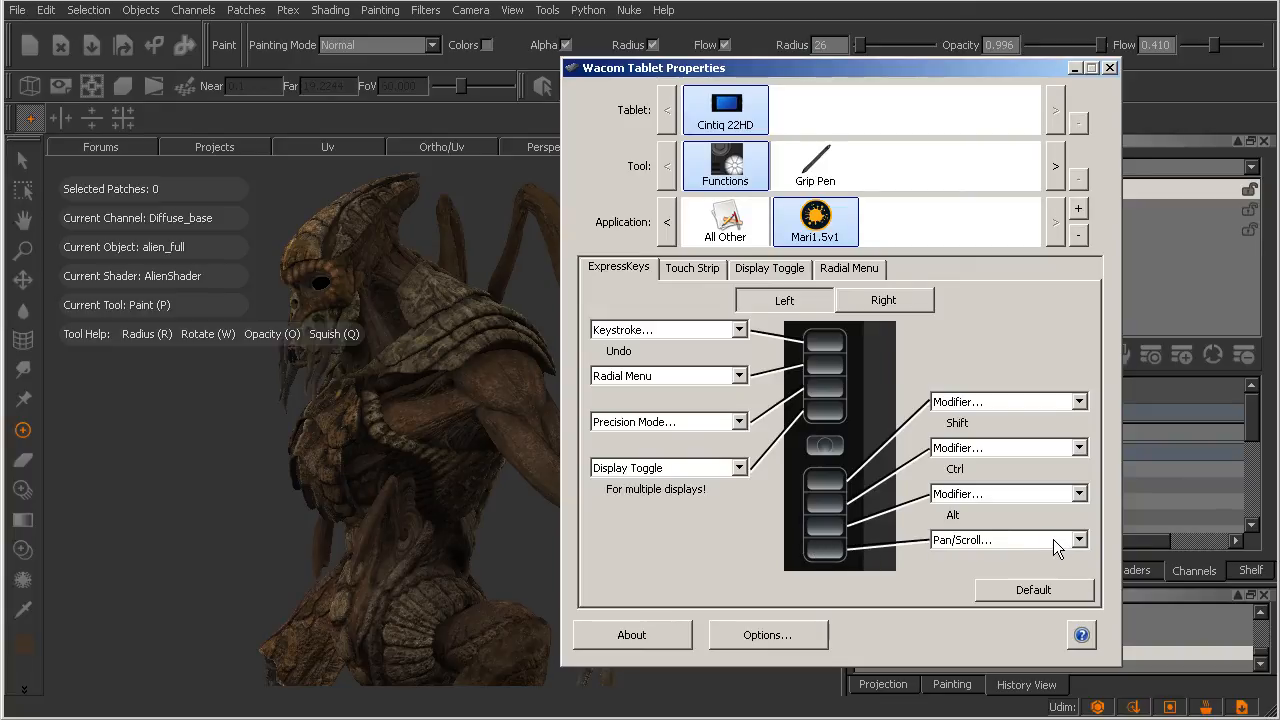
Change the bottom left ExpressKey from Pan/Scroll to an Alt modifier.
{"action": "left_click", "coordinate": [1005, 539]}
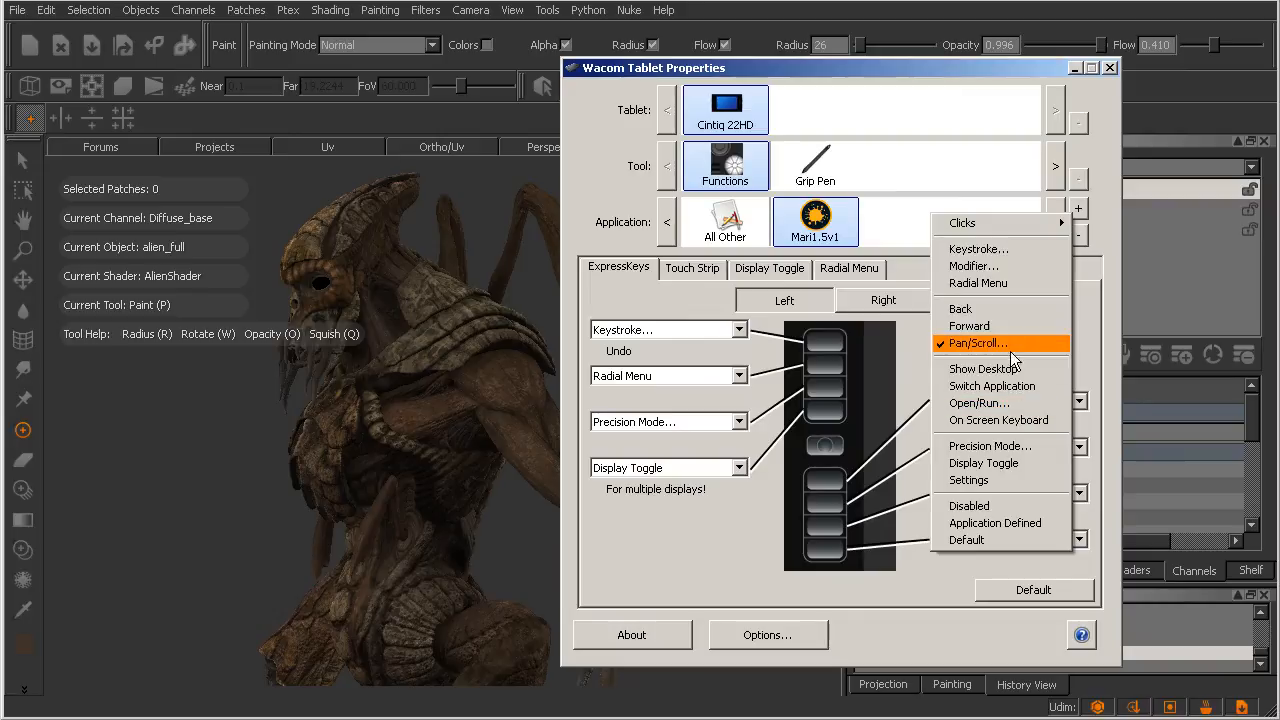
{"action": "mouse_move", "coordinate": [985, 267]}
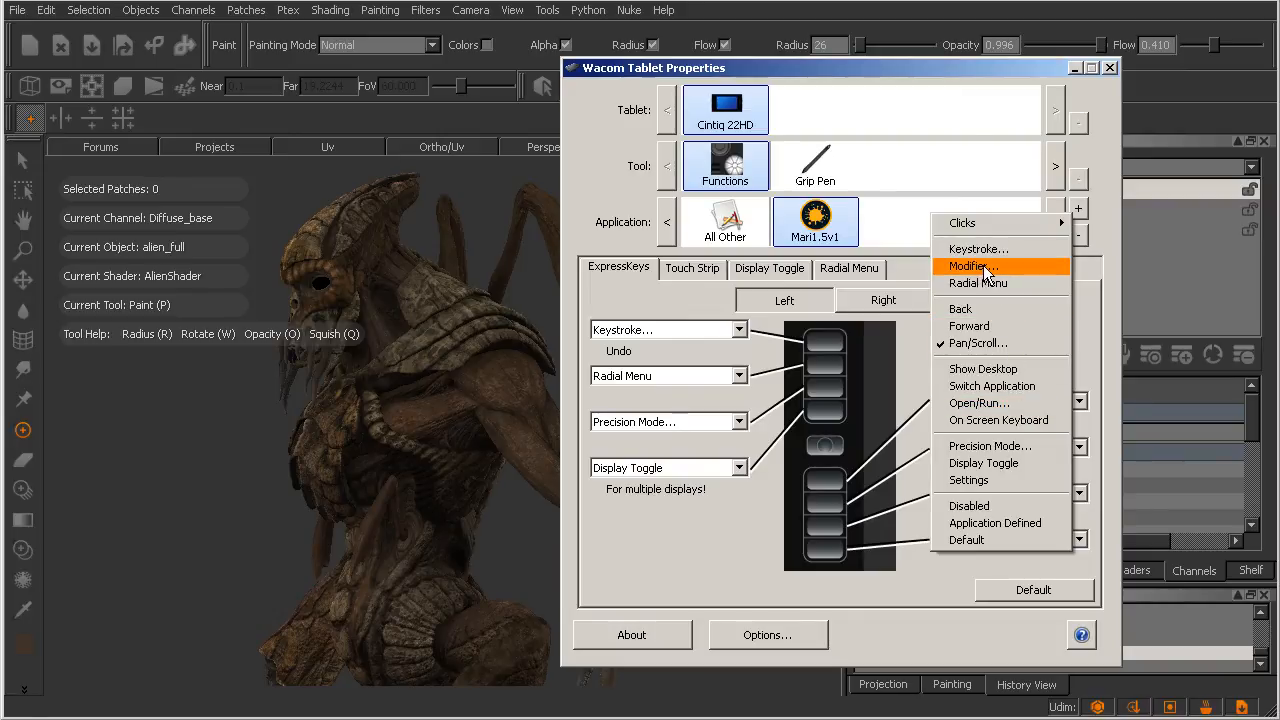
{"action": "left_click", "coordinate": [971, 266]}
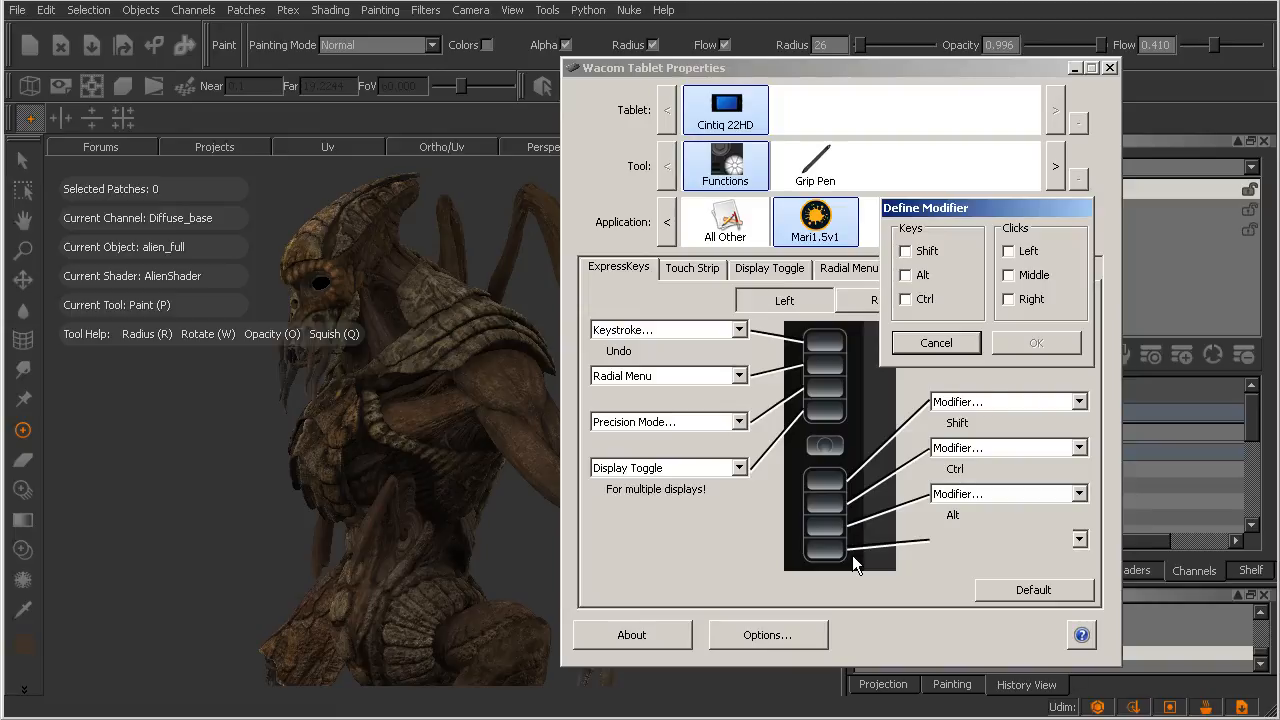
{"action": "mouse_move", "coordinate": [1030, 278]}
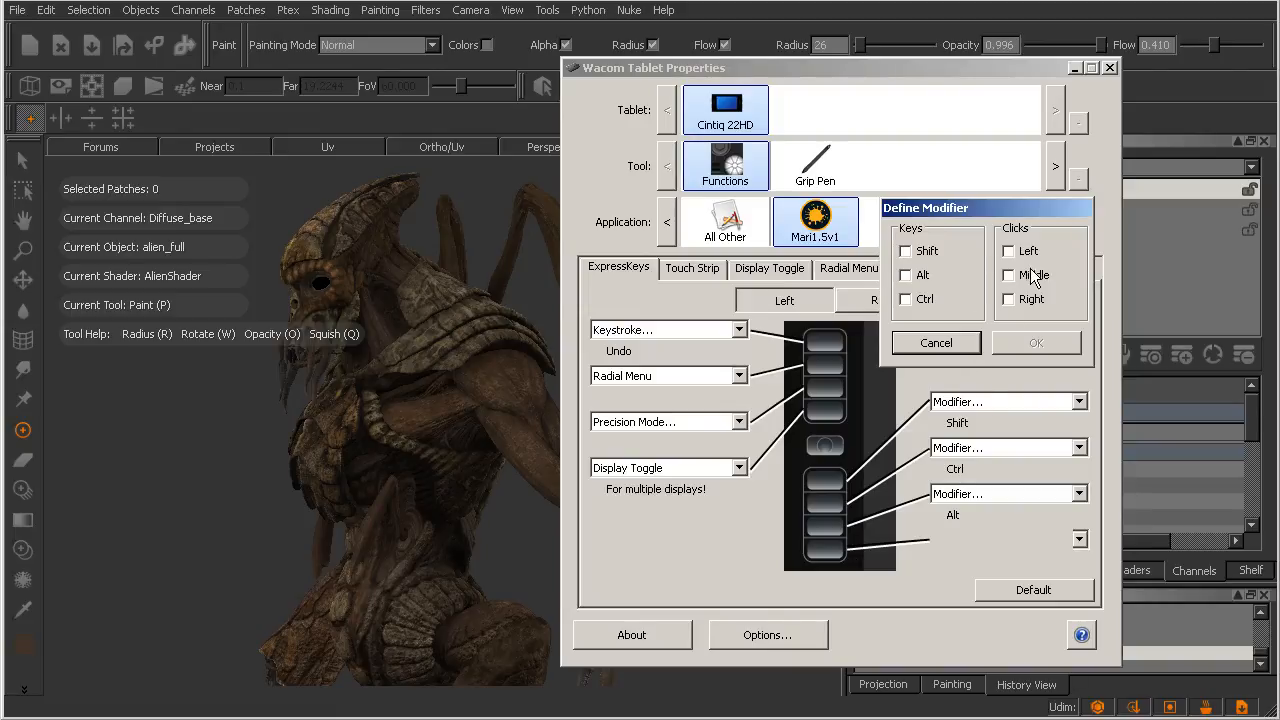
{"action": "mouse_move", "coordinate": [1035, 325]}
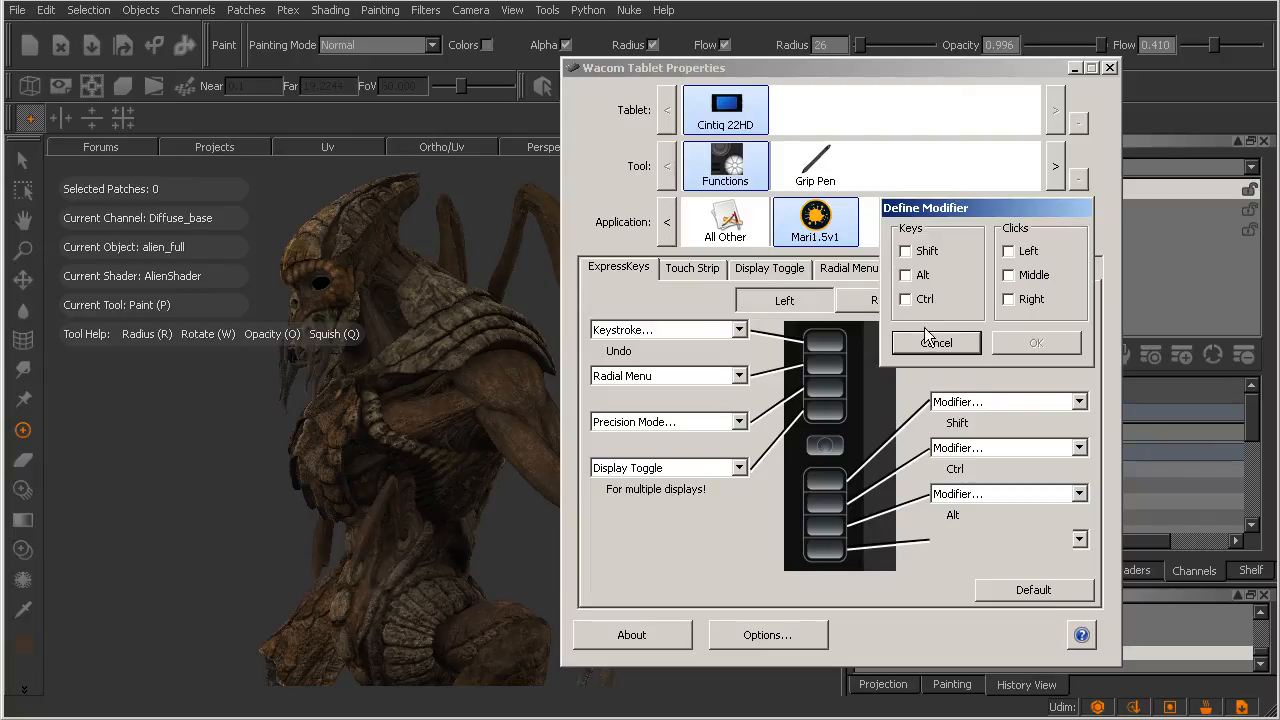
{"action": "mouse_move", "coordinate": [933, 320]}
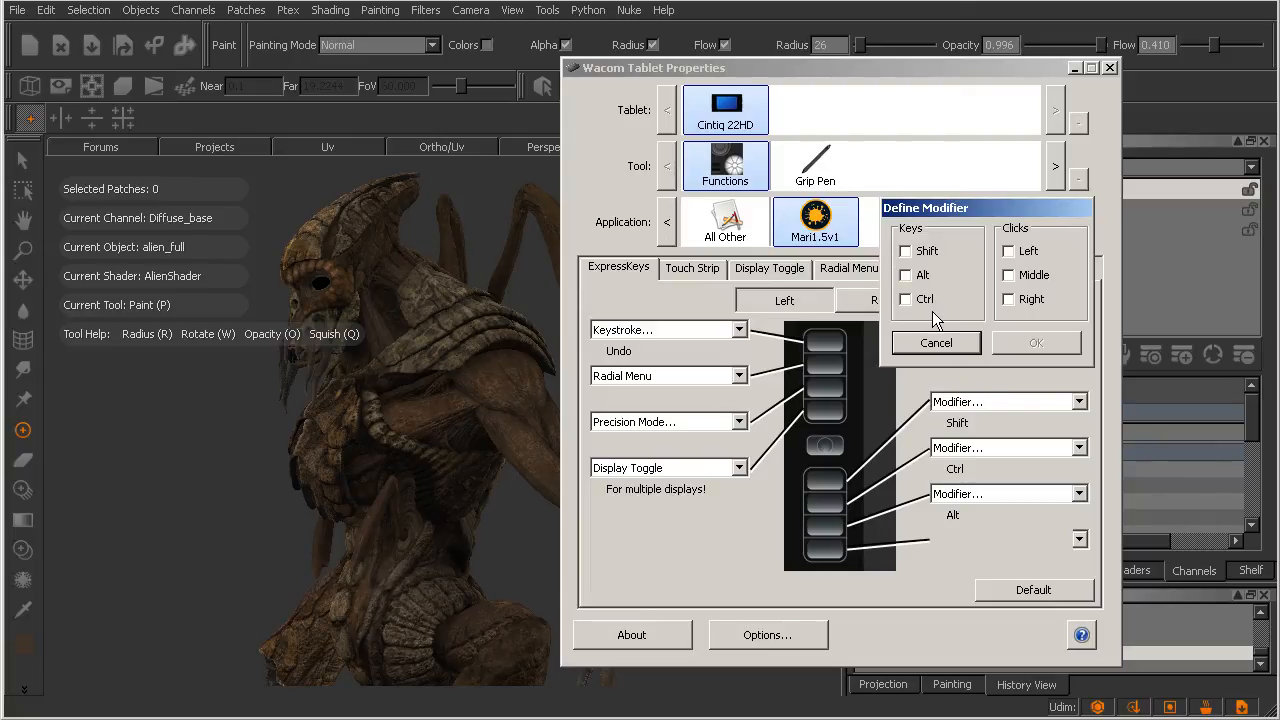
{"action": "mouse_move", "coordinate": [933, 358]}
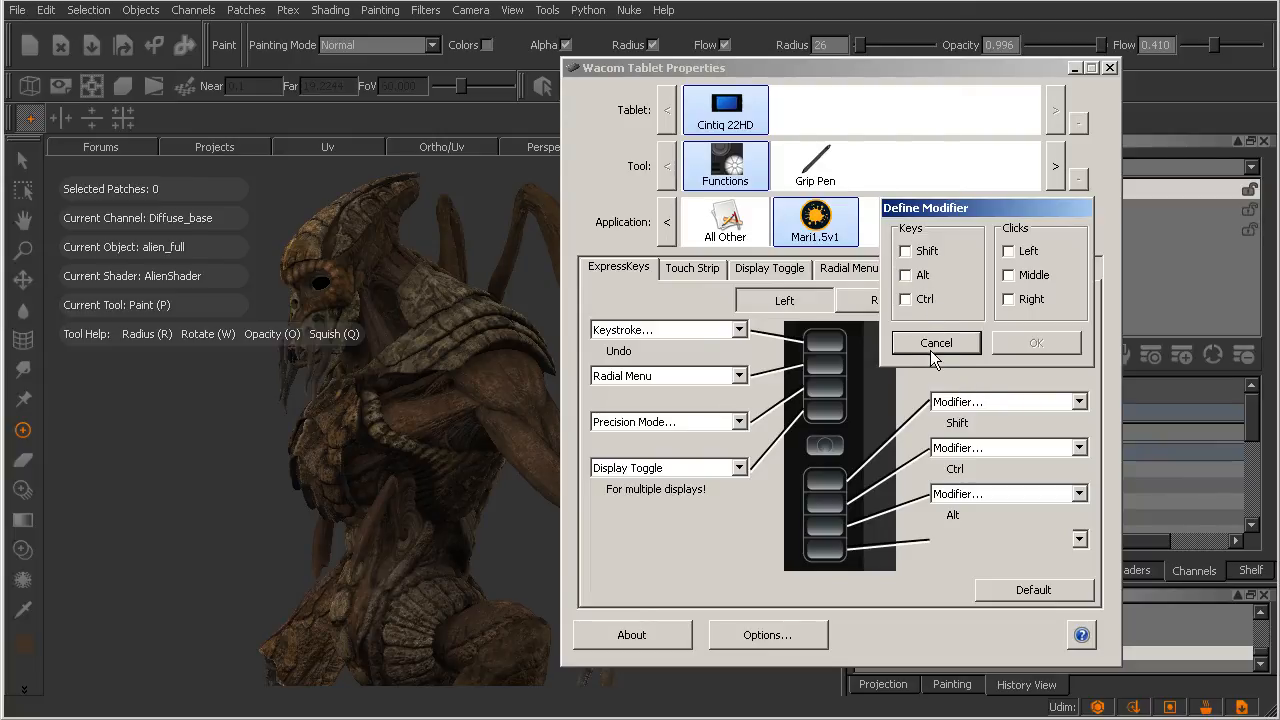
{"action": "mouse_move", "coordinate": [942, 362]}
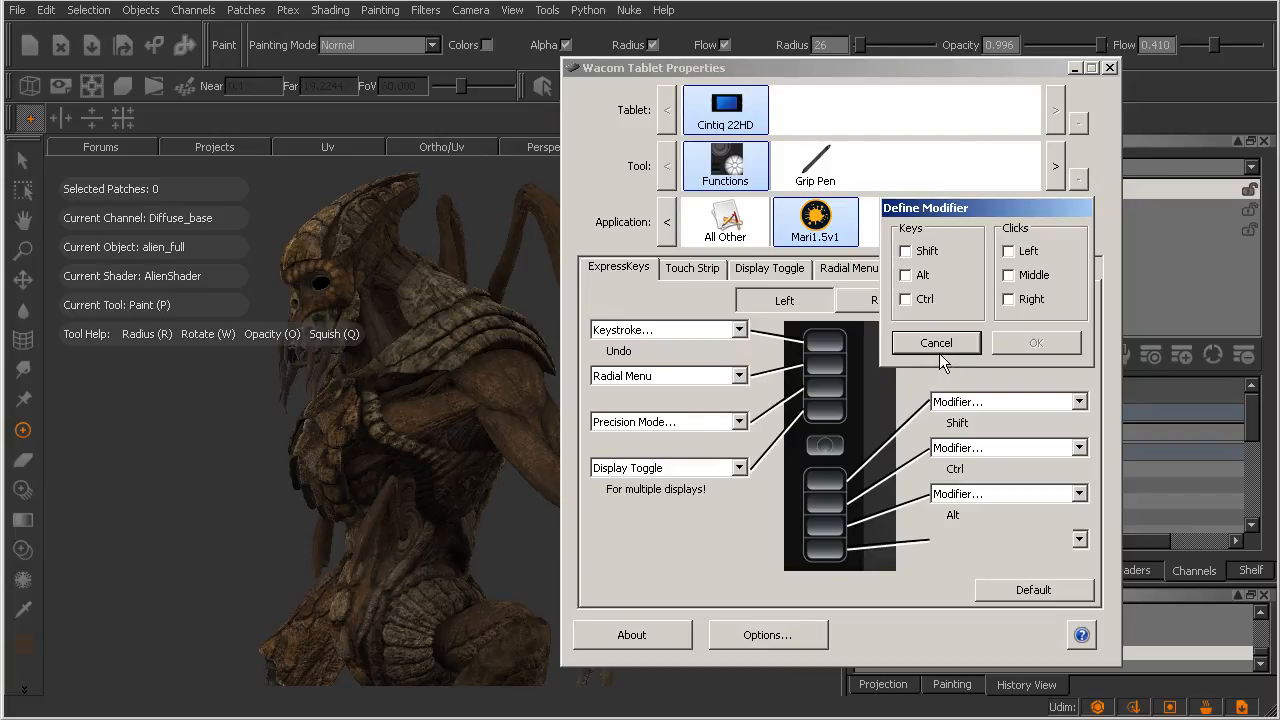
{"action": "left_click", "coordinate": [906, 275]}
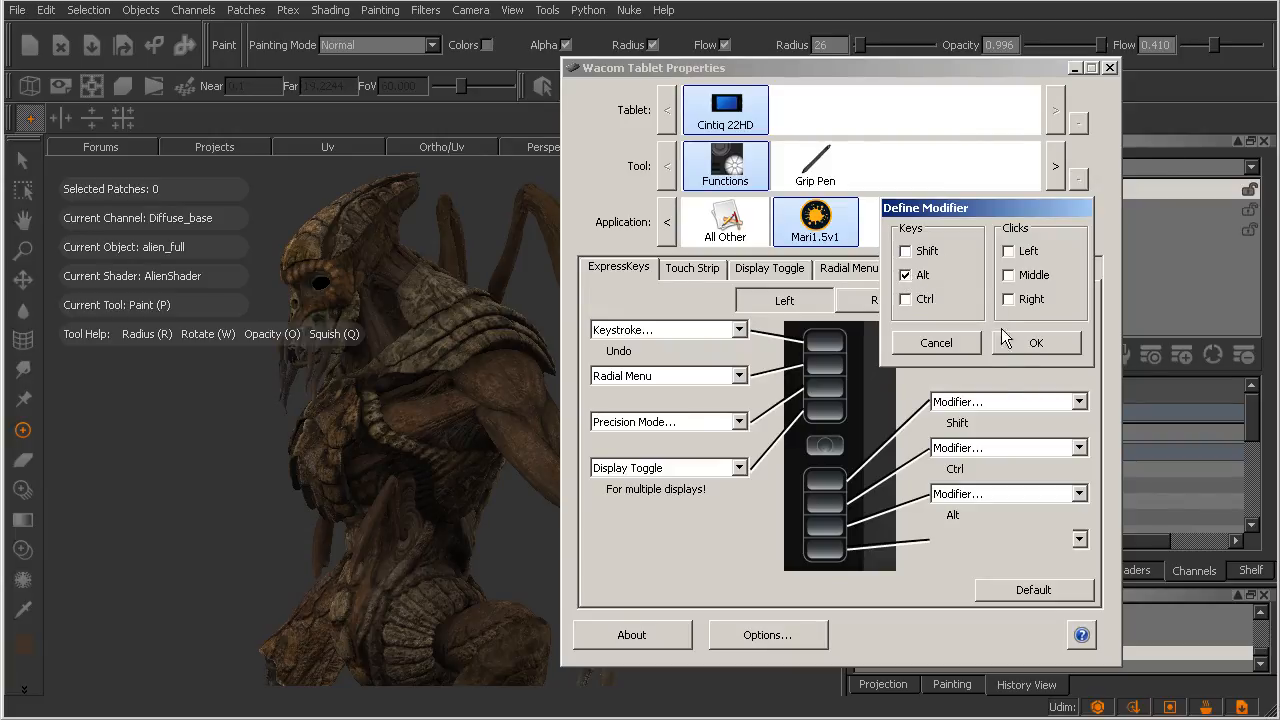
{"action": "left_click", "coordinate": [1036, 342]}
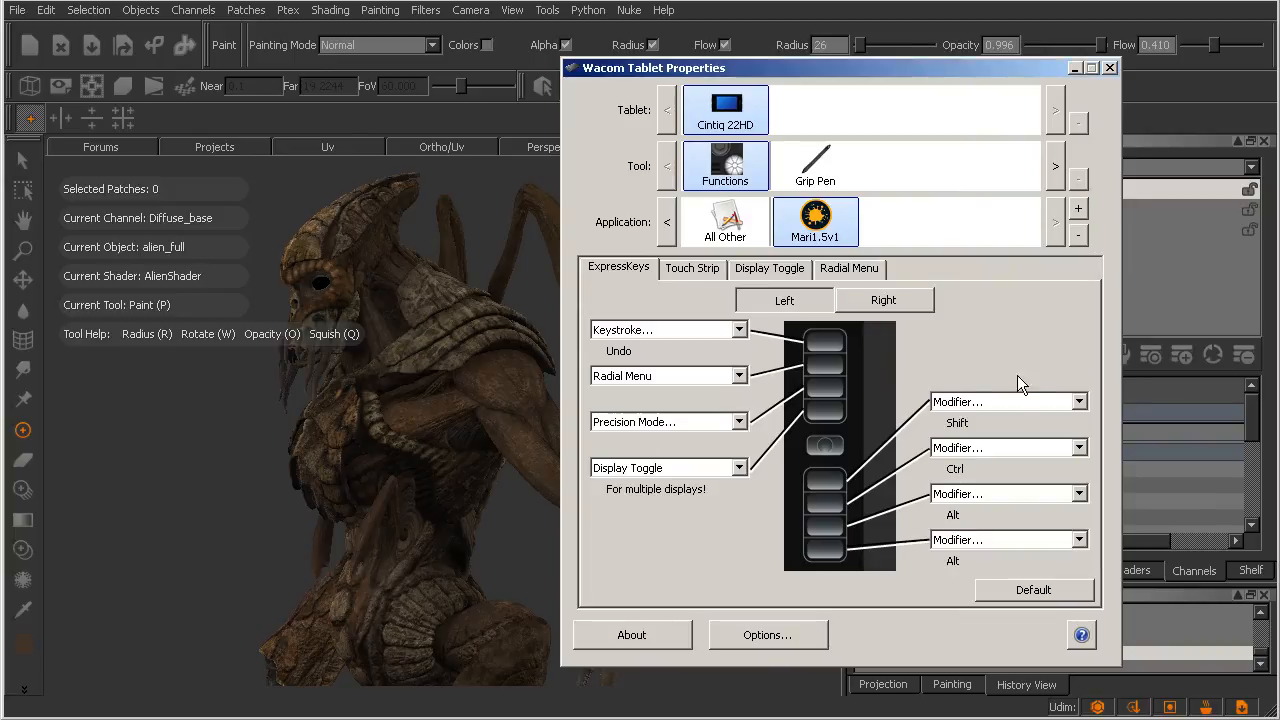
{"action": "mouse_move", "coordinate": [960, 578]}
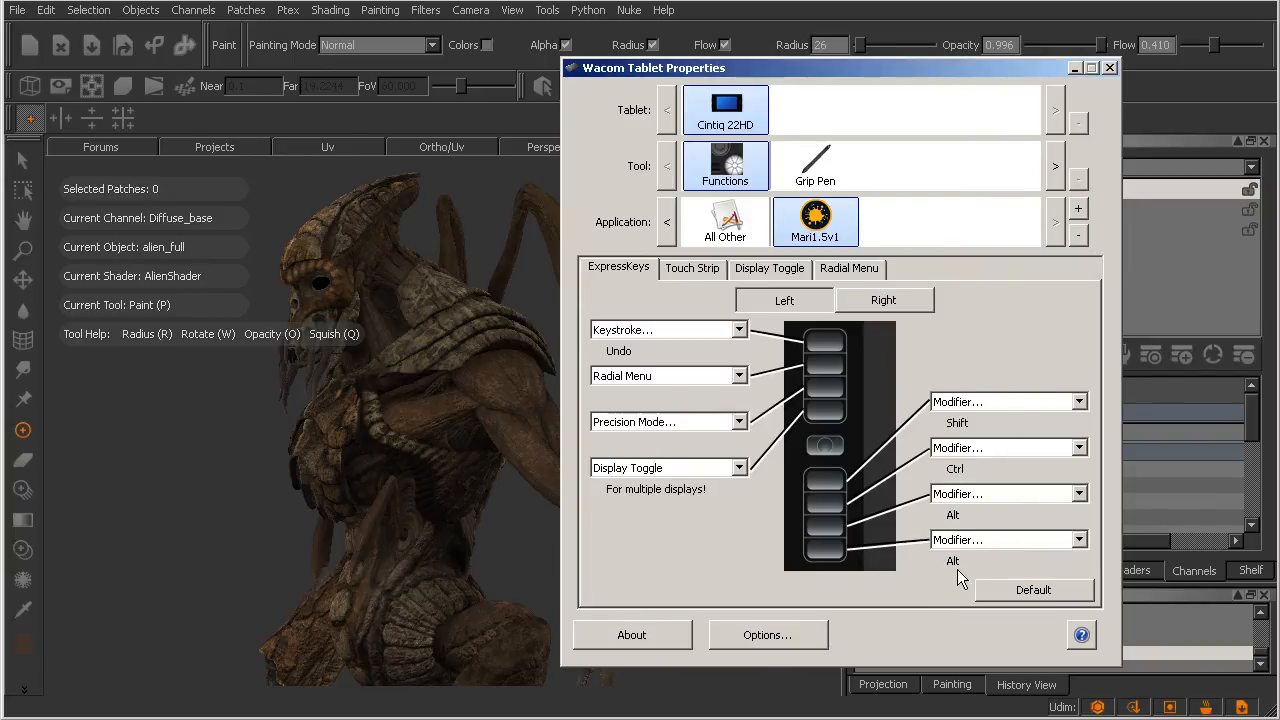
{"action": "mouse_move", "coordinate": [950, 557]}
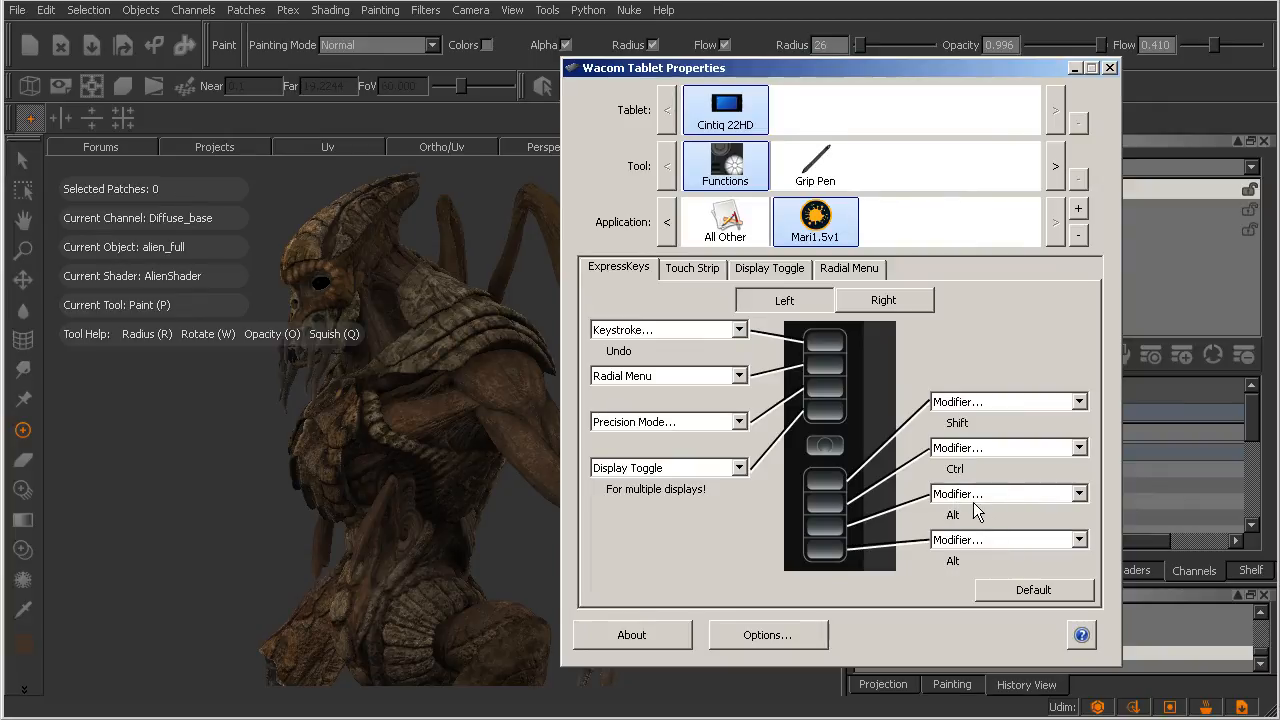
{"action": "mouse_move", "coordinate": [948, 503]}
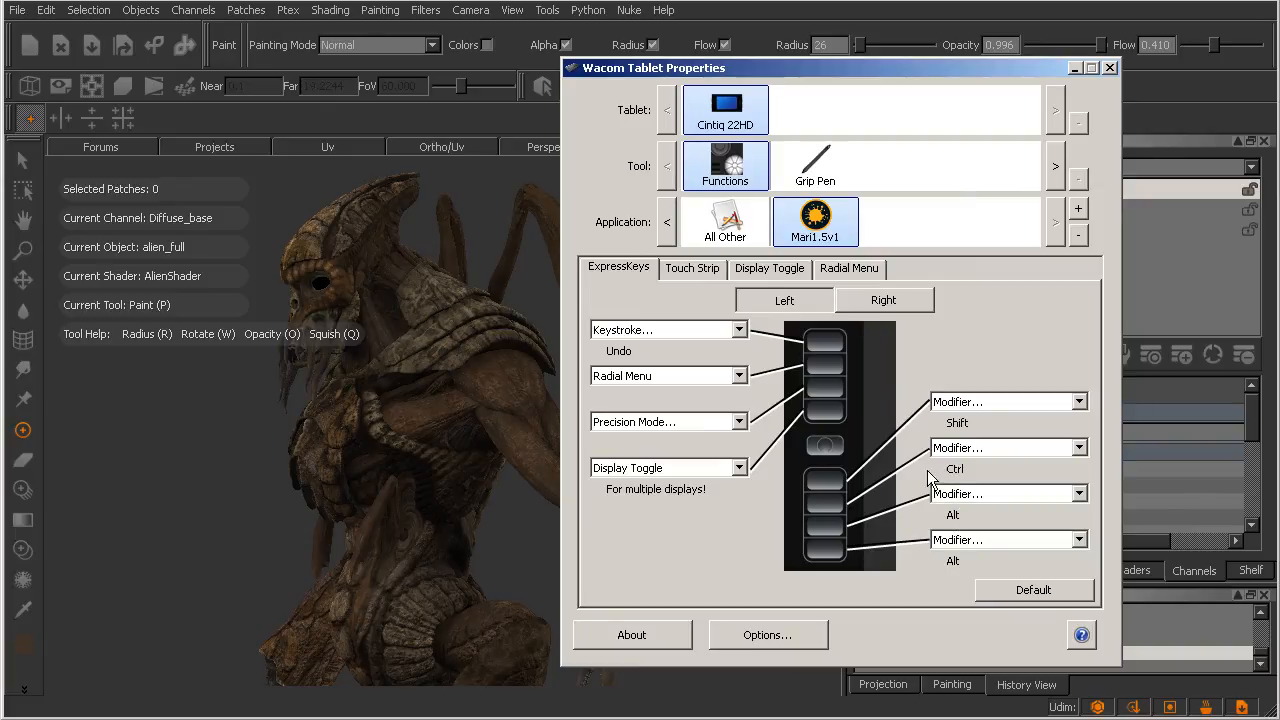
{"action": "mouse_move", "coordinate": [1005, 558]}
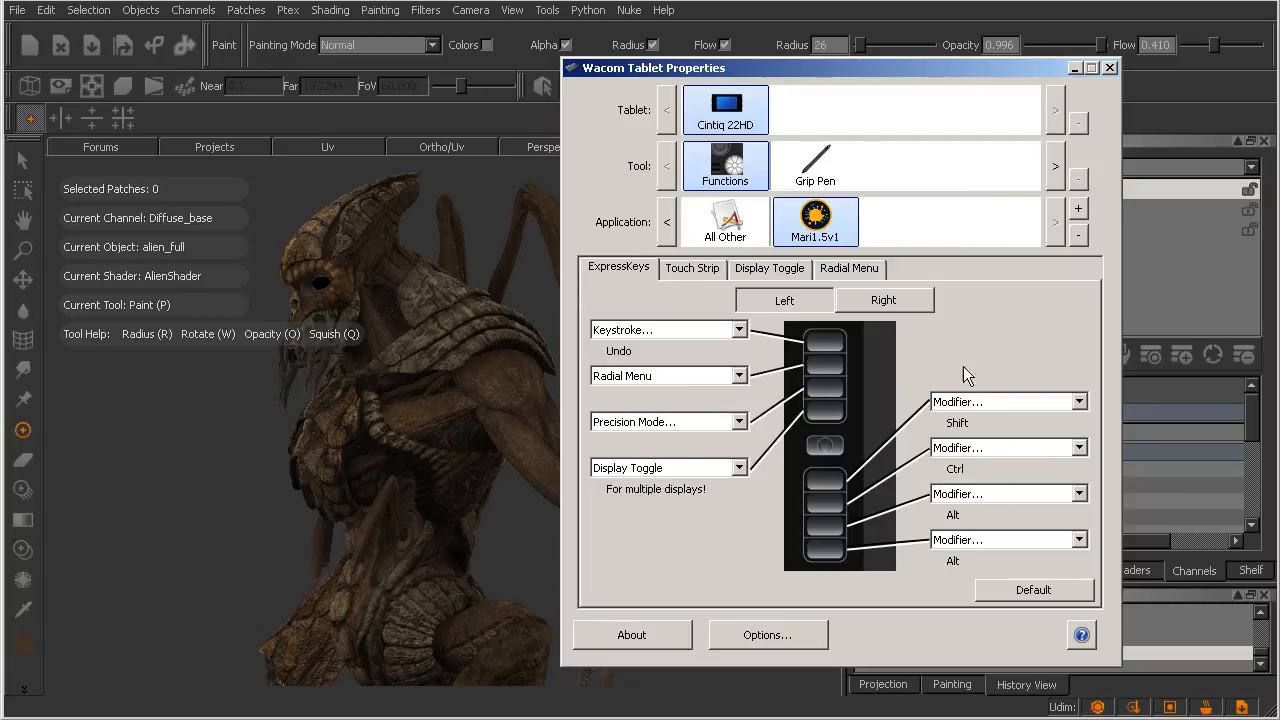
Close the Wacom Tablet Properties window to return to Mari.
{"action": "left_click", "coordinate": [1109, 67]}
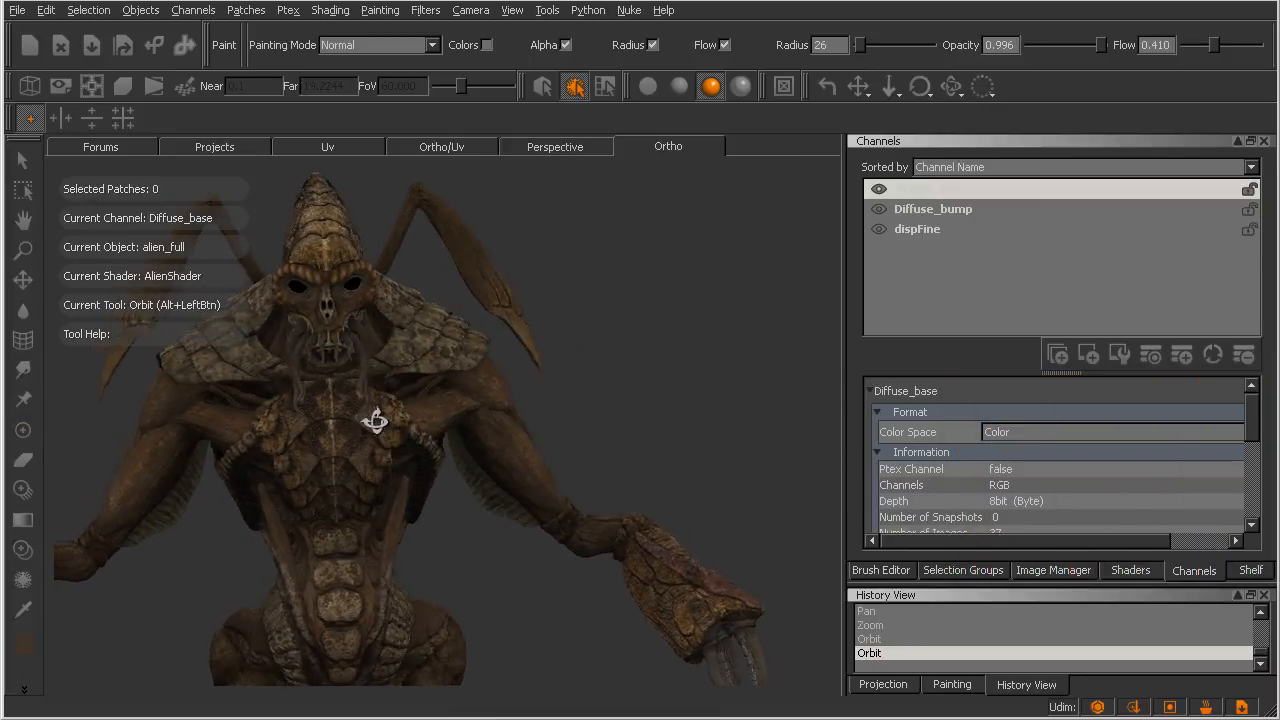
Orbit the alien model through several angles using the Alt ExpressKey and pen.
{"action": "left_click_drag", "start_coordinate": [375, 418], "coordinate": [358, 415]}
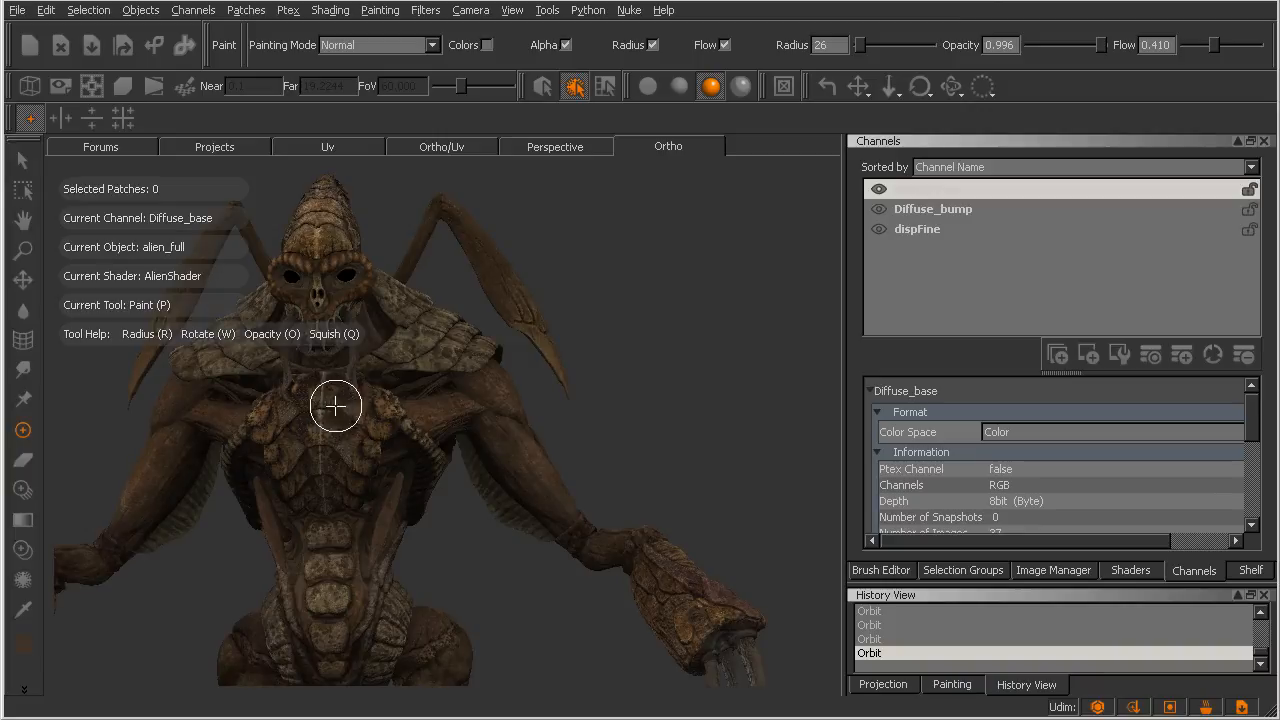
{"action": "left_click_drag", "start_coordinate": [335, 405], "coordinate": [318, 420]}
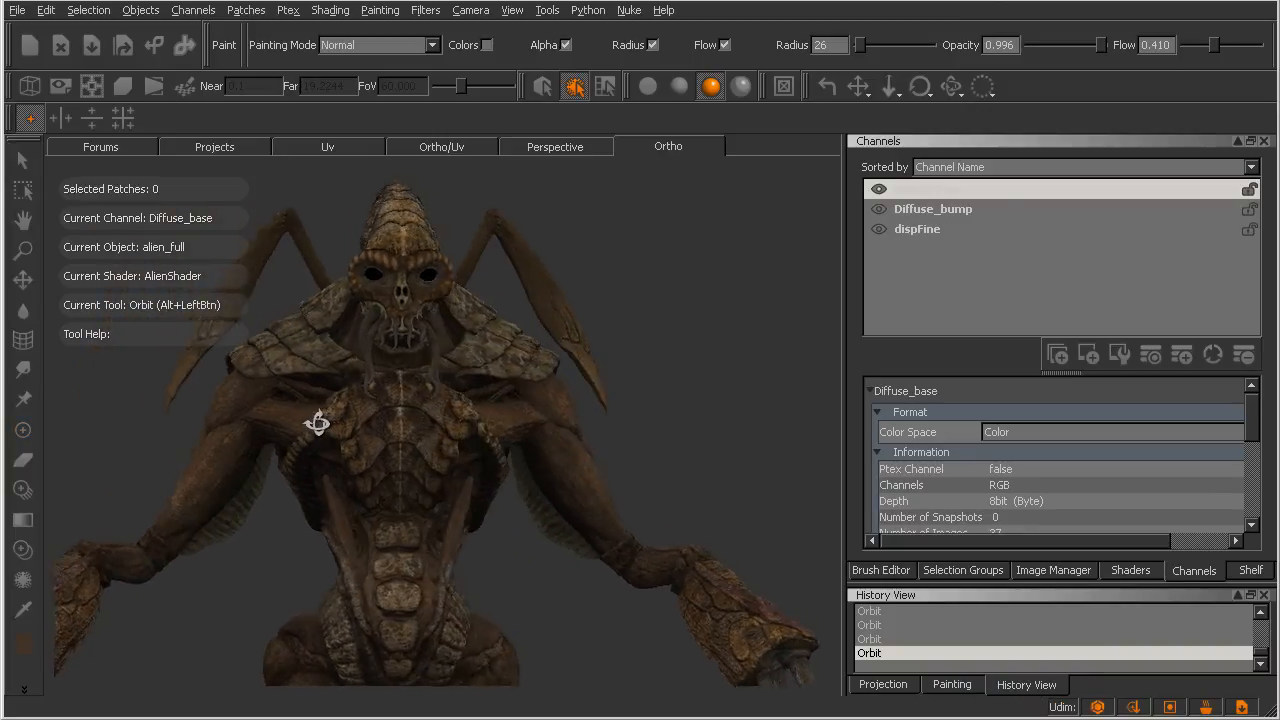
{"action": "left_click_drag", "start_coordinate": [318, 423], "coordinate": [398, 413]}
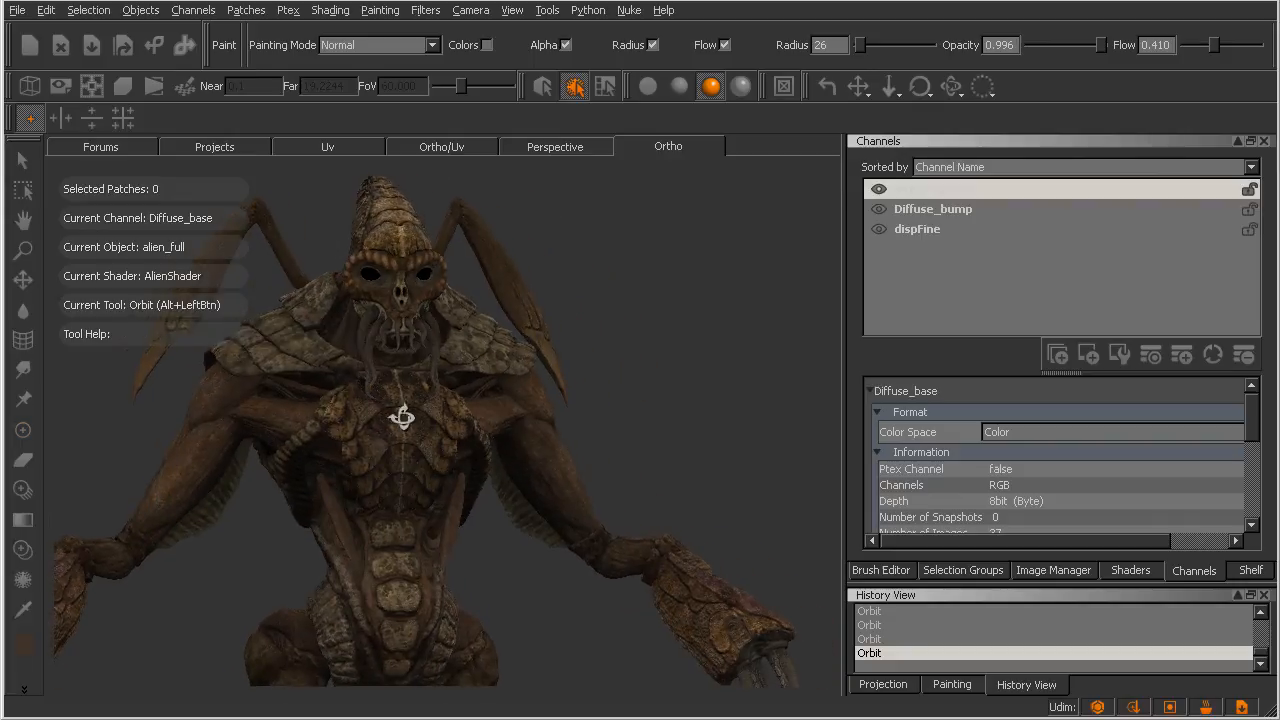
{"action": "left_click_drag", "start_coordinate": [402, 417], "coordinate": [364, 417]}
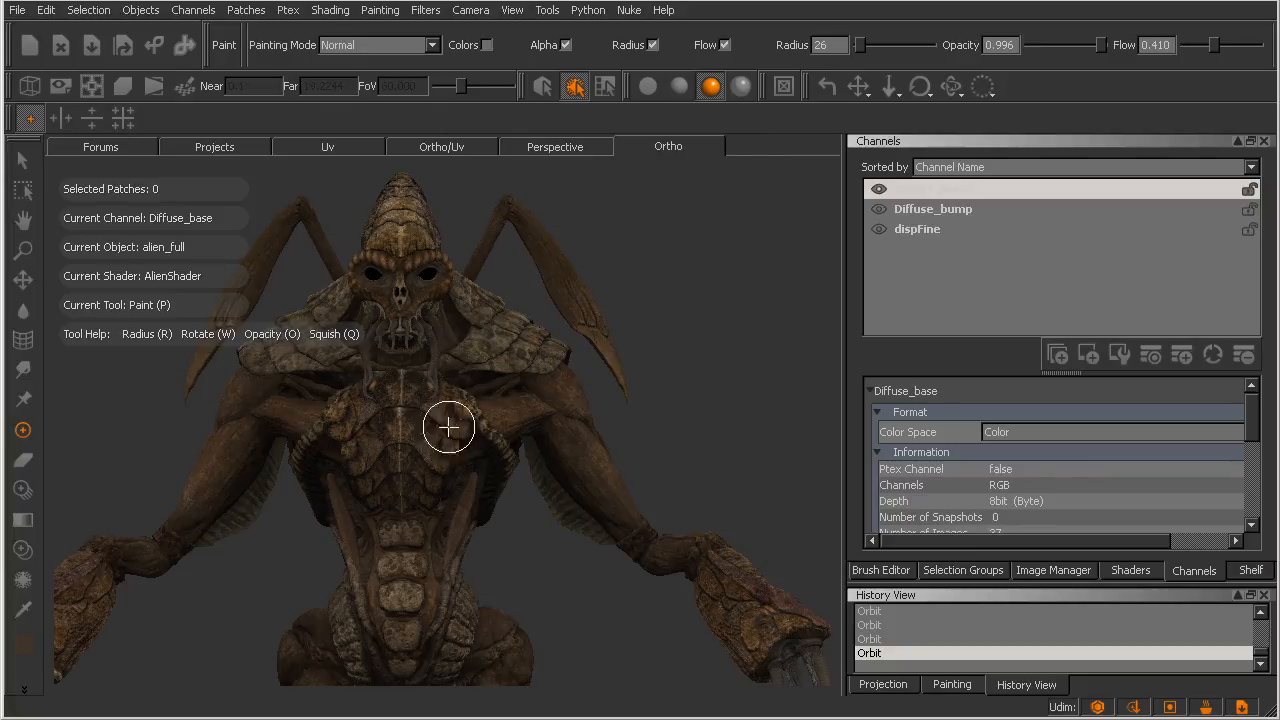
{"action": "mouse_move", "coordinate": [427, 415]}
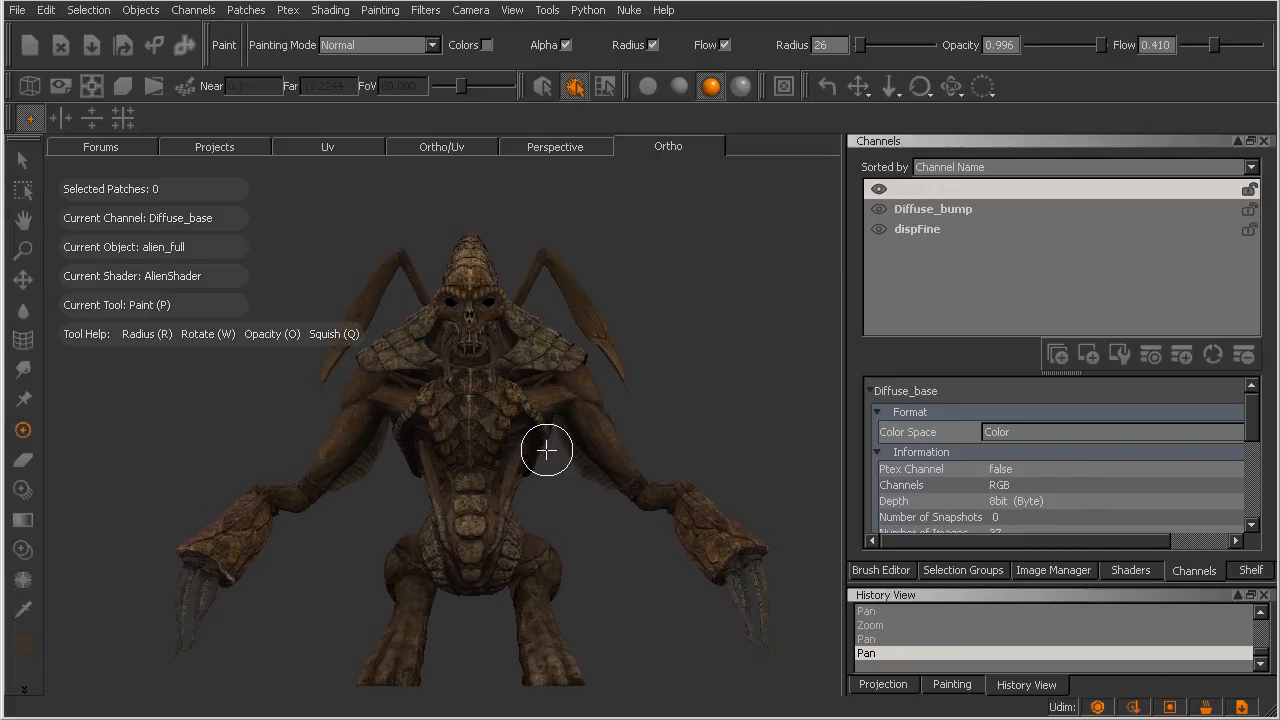
{"action": "mouse_move", "coordinate": [547, 447]}
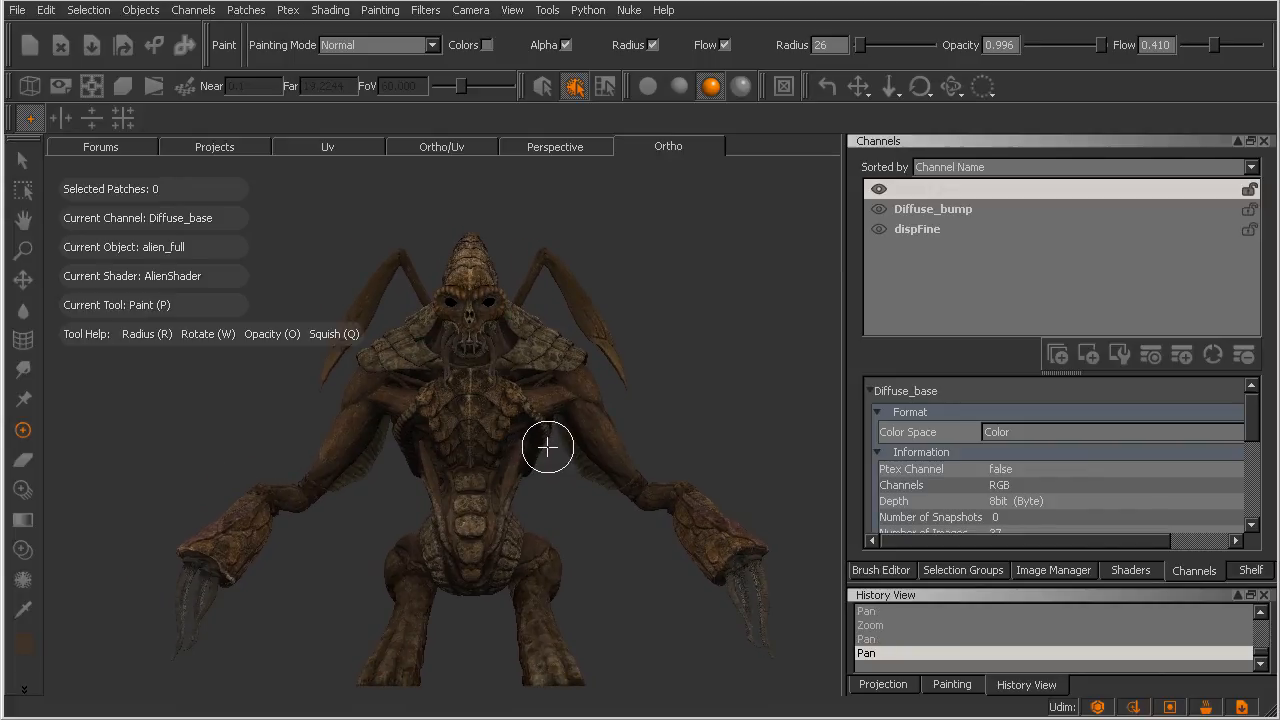
{"action": "mouse_move", "coordinate": [447, 359]}
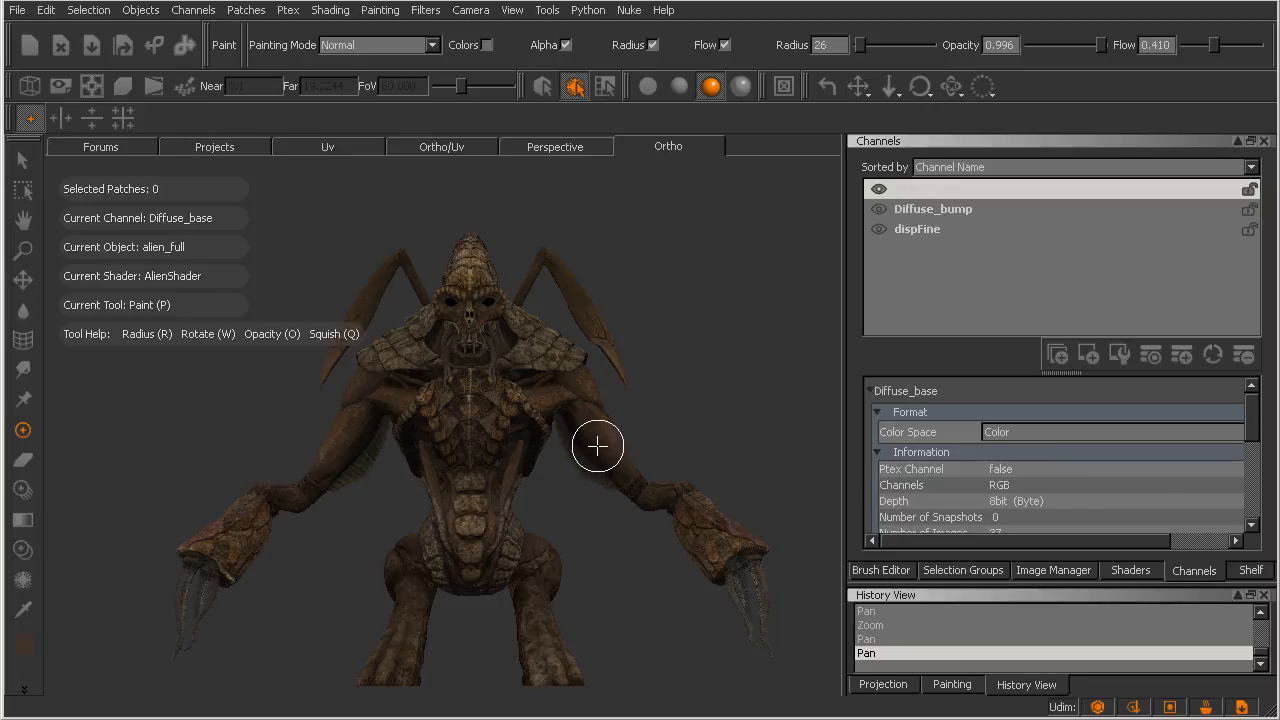
{"action": "mouse_move", "coordinate": [515, 491]}
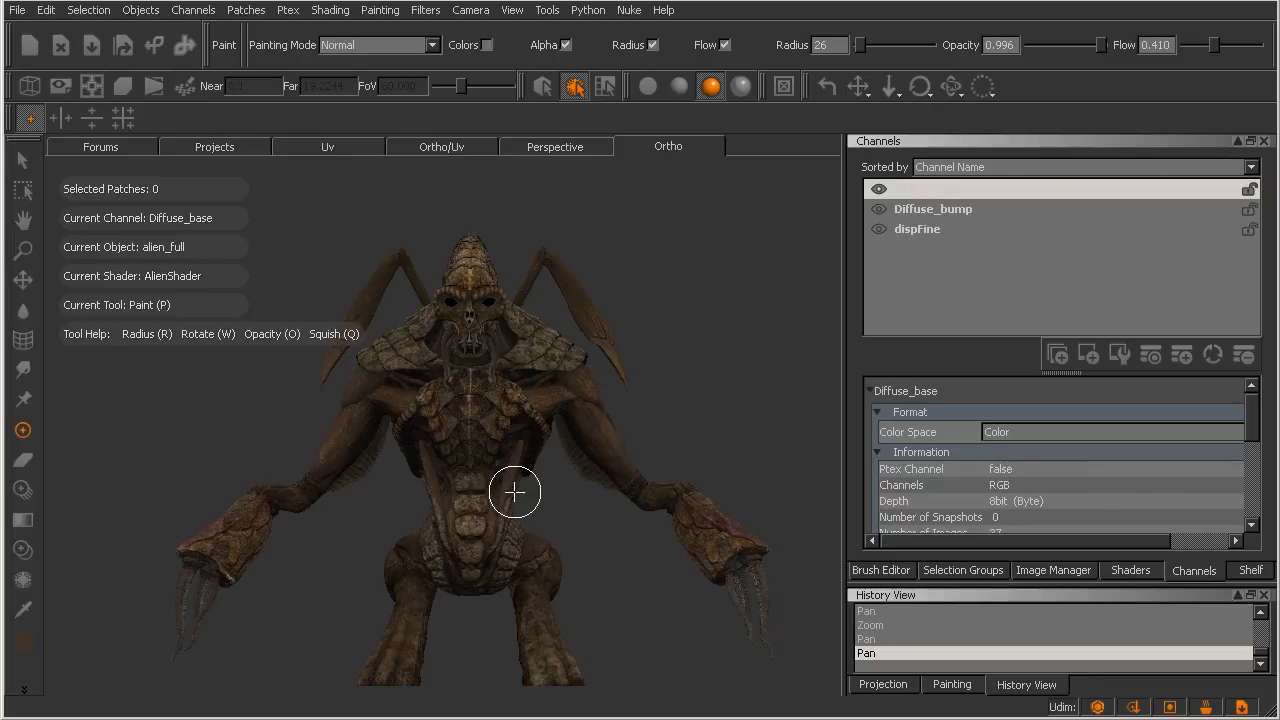